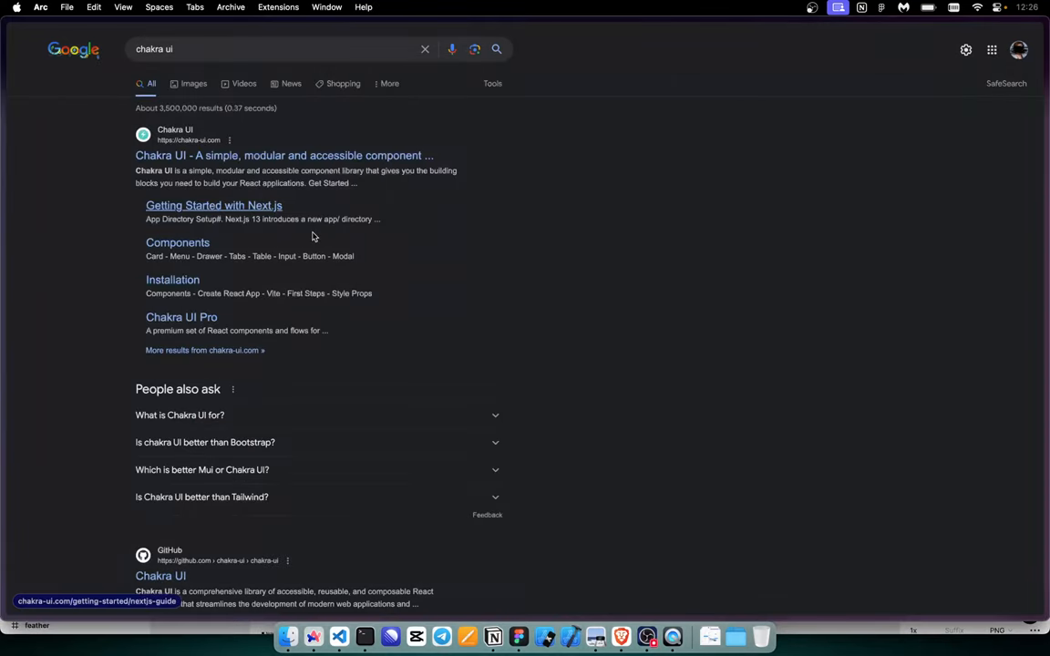
Step: Open the Chakra UI homepage from the Google results for "chakra ui"
{"action": "left_click", "coordinate": [284, 155]}
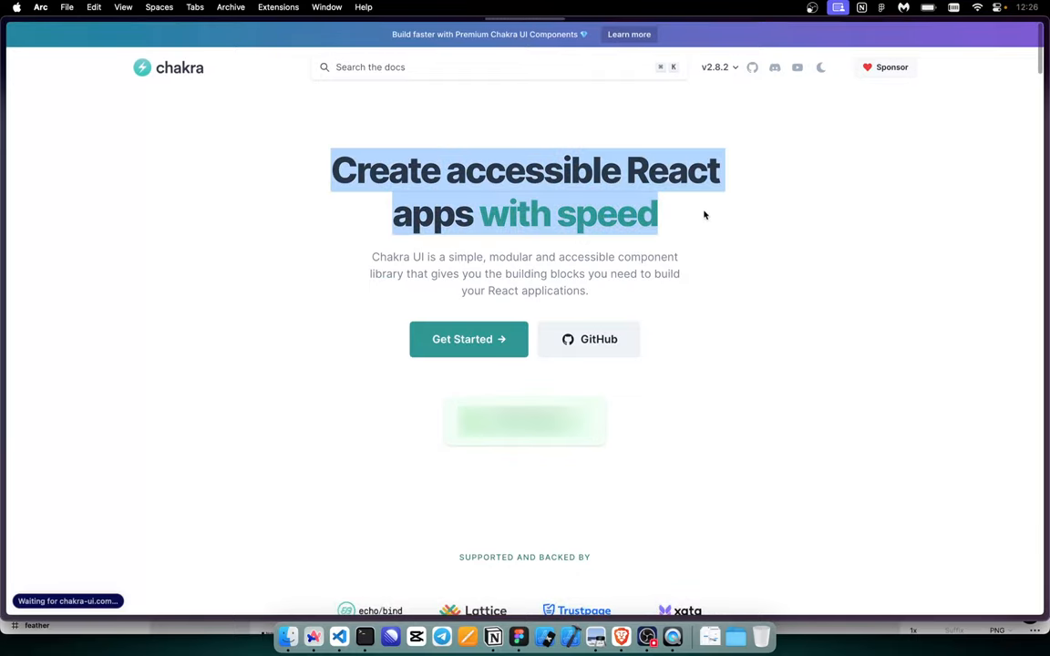
{"action": "scroll", "scroll_direction": "down", "scroll_amount": 3}
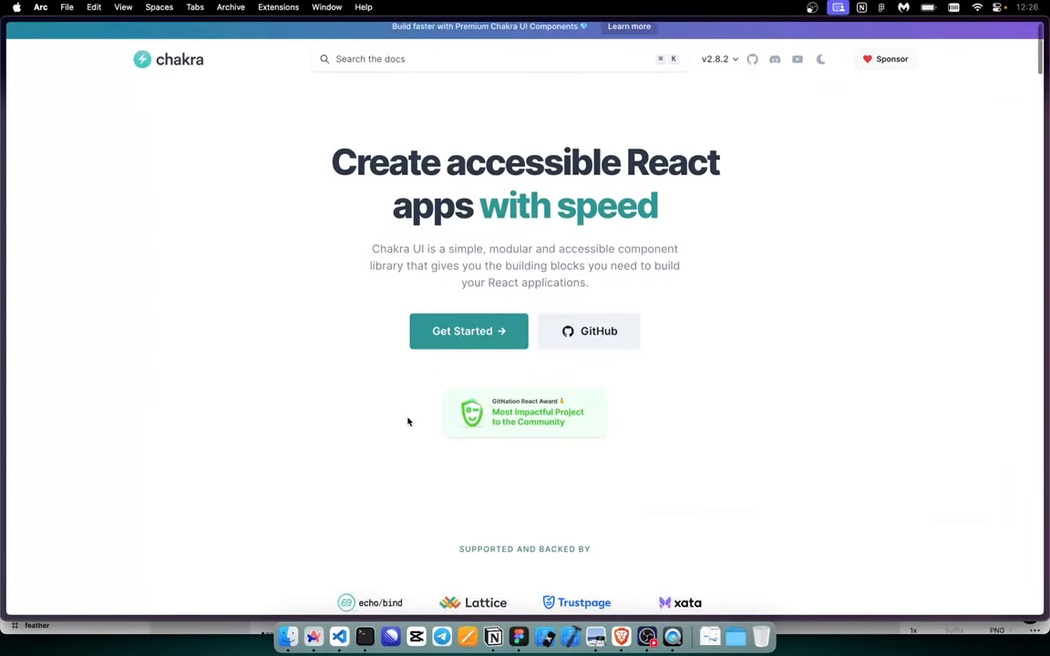
Step: Go to the Installation guide, show the yarn add command and review the ChakraProvider setup snippet
{"action": "left_click", "coordinate": [468, 332]}
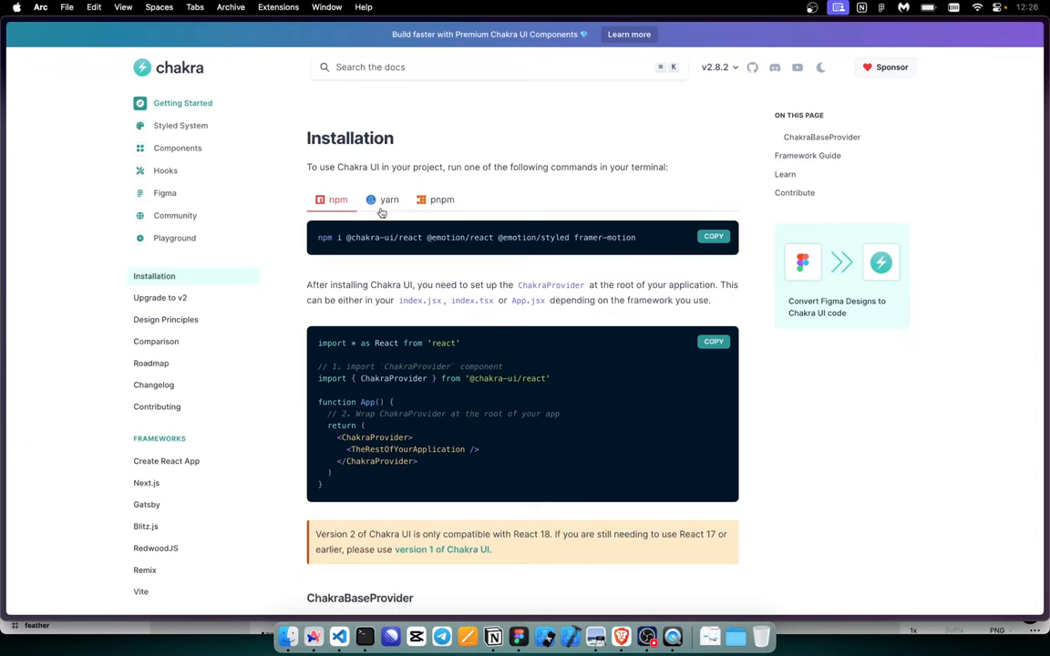
{"action": "left_click", "coordinate": [390, 199]}
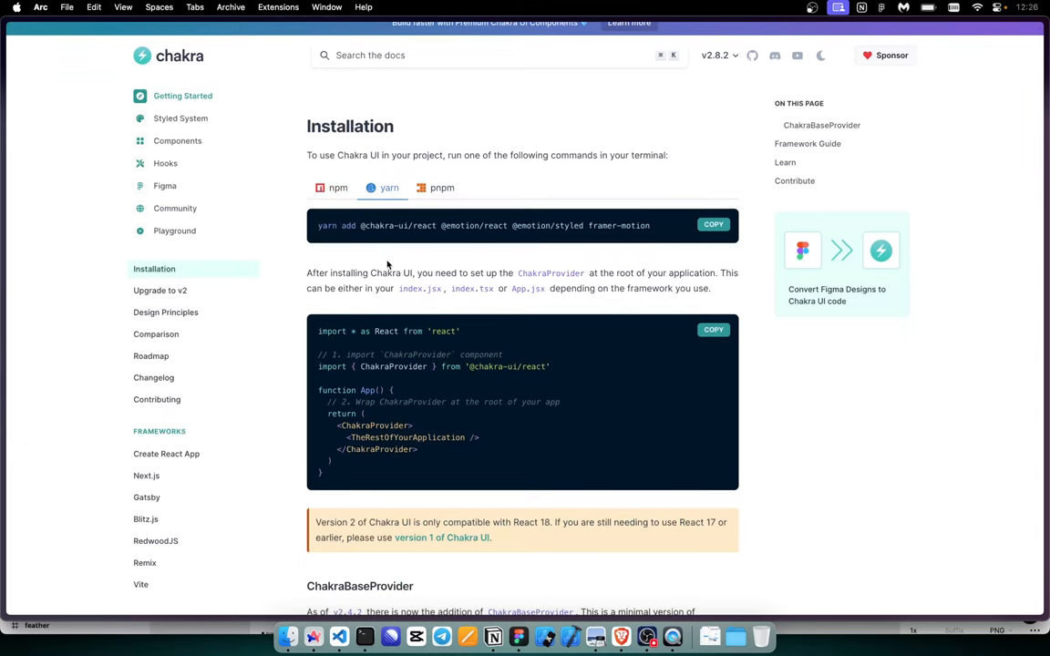
{"action": "scroll", "scroll_direction": "down", "scroll_amount": 3}
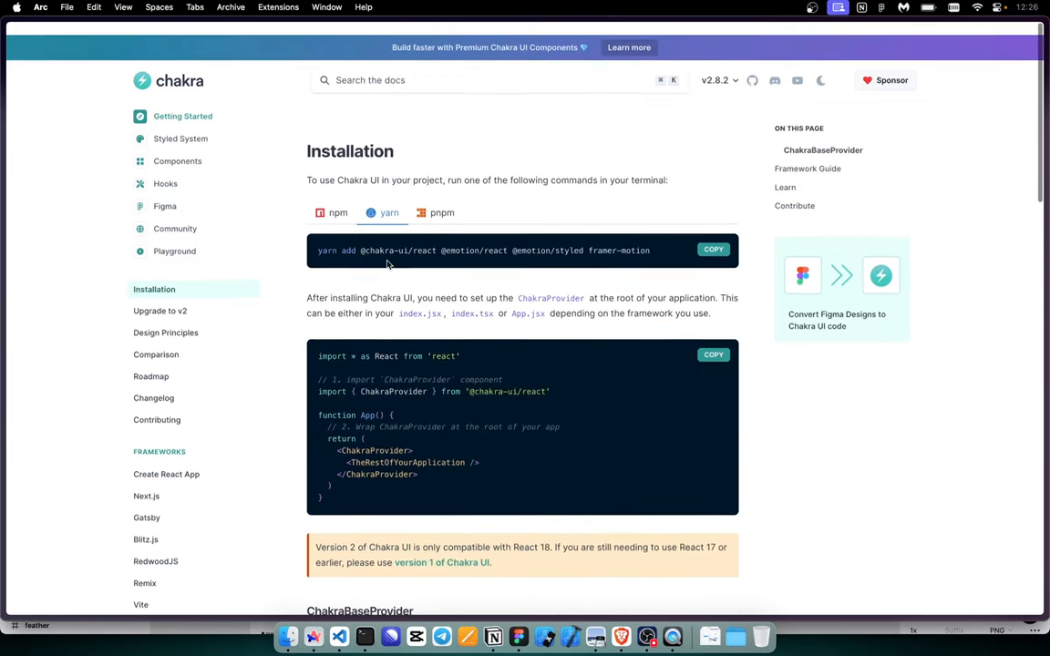
{"action": "scroll", "scroll_direction": "down", "scroll_amount": 3}
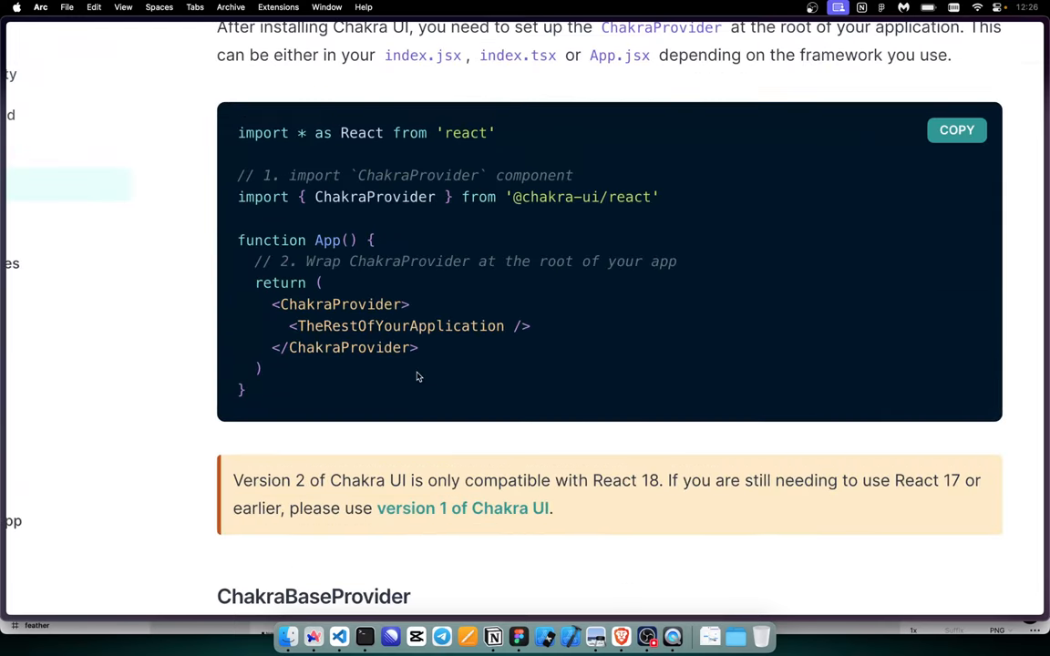
{"action": "left_click_drag", "start_coordinate": [272, 303], "coordinate": [419, 346]}
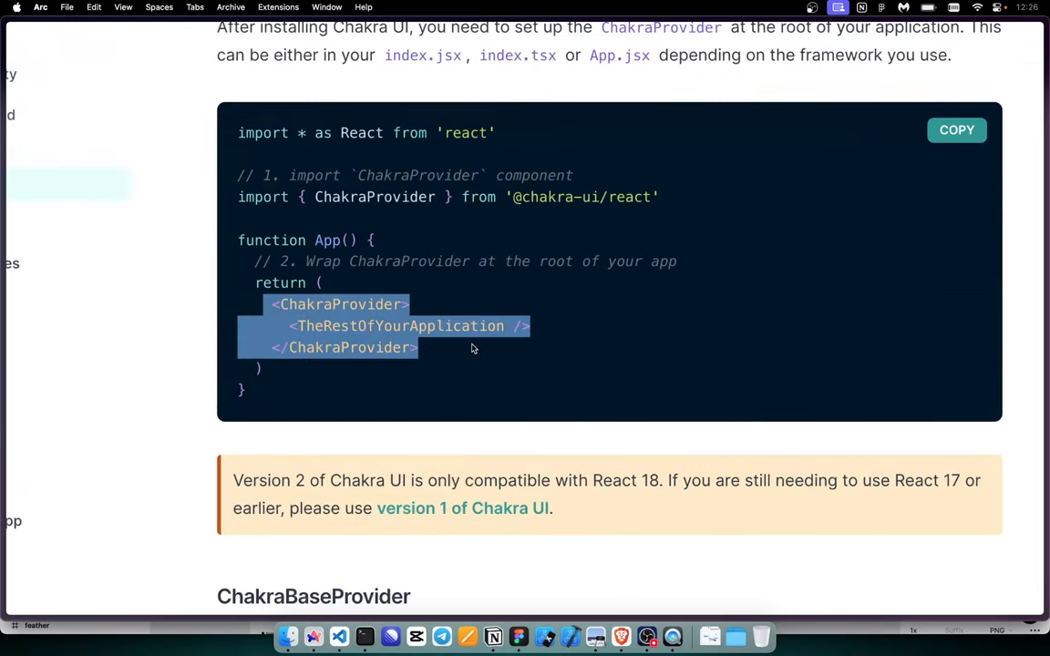
{"action": "scroll", "scroll_direction": "down", "scroll_amount": 3}
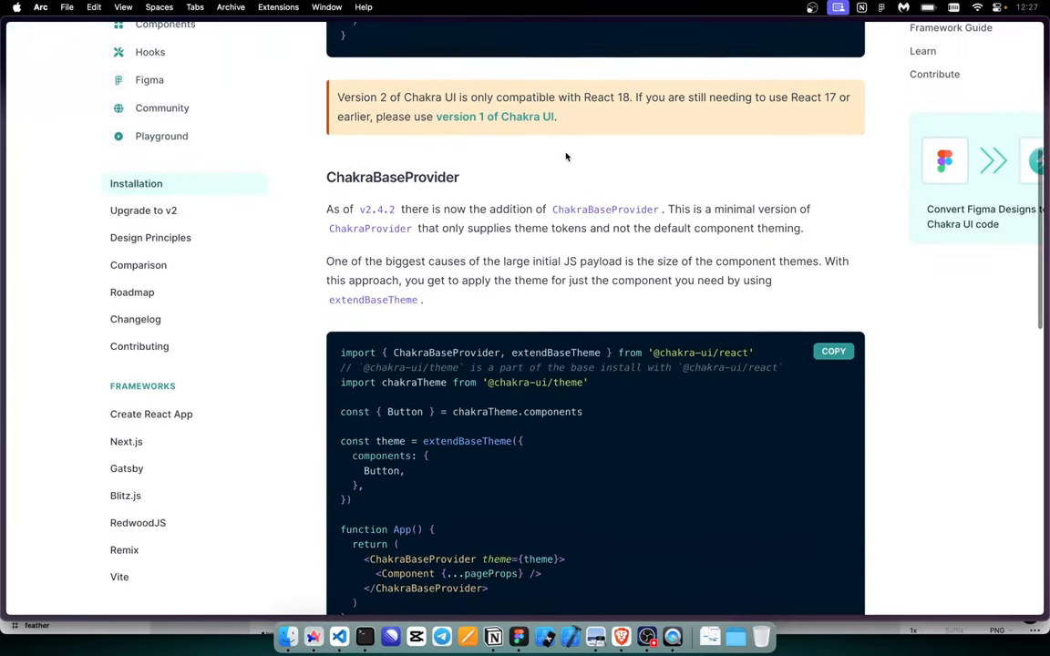
Step: From the Components overview, browse the Accordion page through its usage examples
{"action": "left_click", "coordinate": [164, 26]}
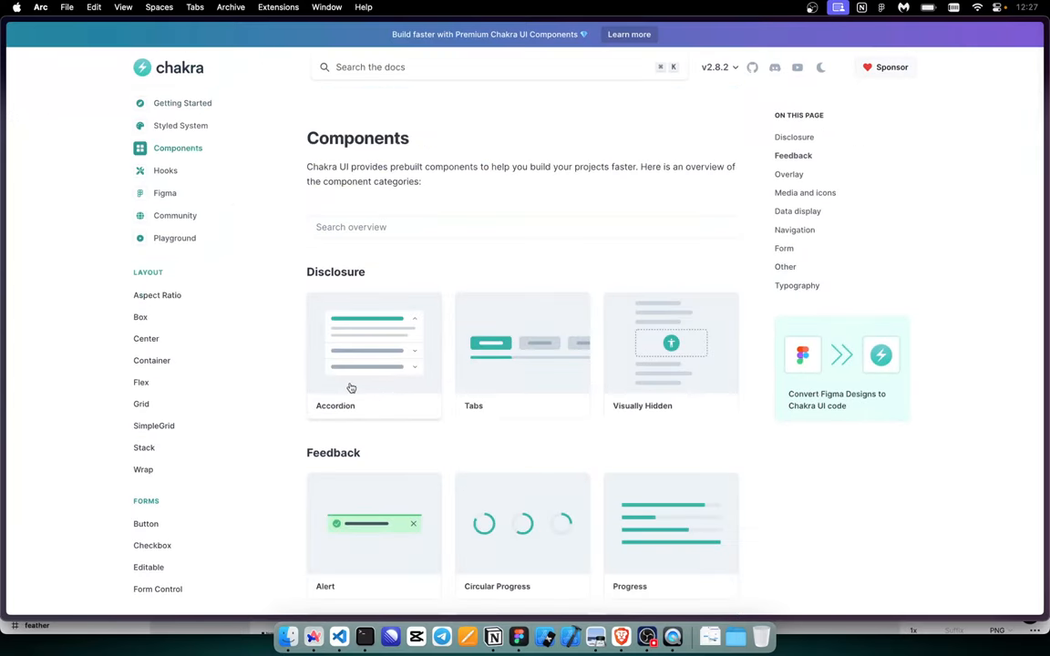
{"action": "left_click", "coordinate": [372, 350]}
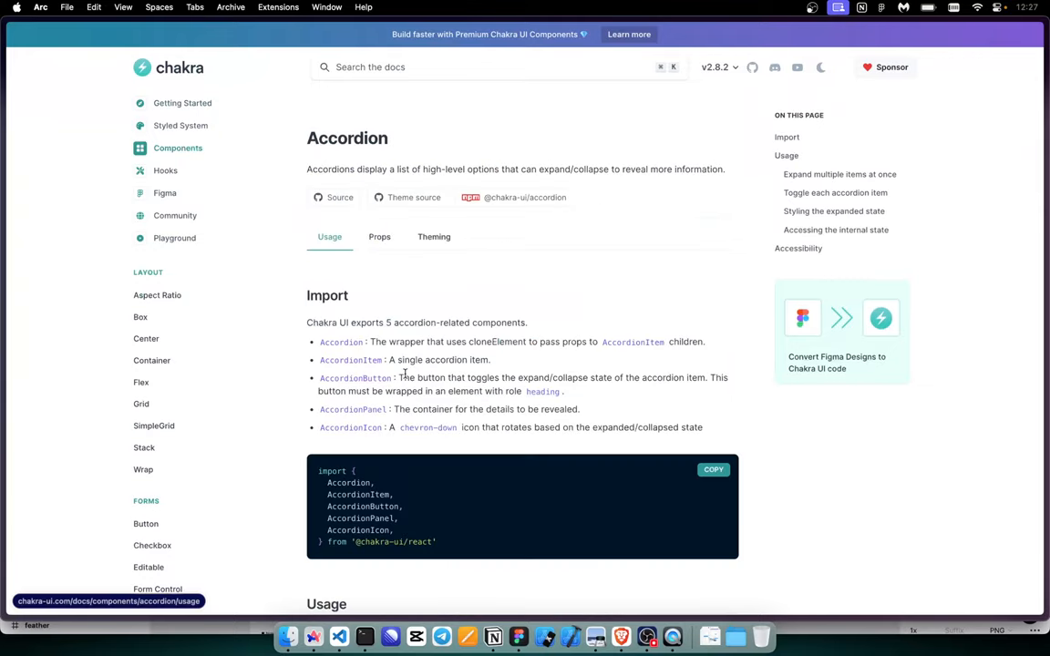
{"action": "scroll", "scroll_direction": "down", "scroll_amount": 3}
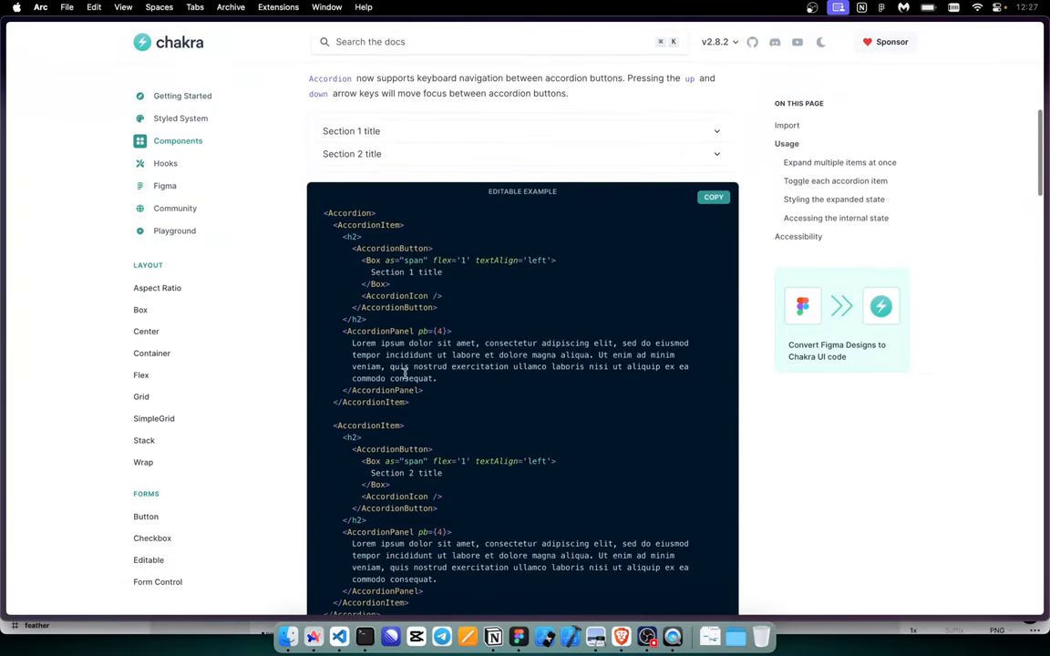
{"action": "scroll", "scroll_direction": "down", "scroll_amount": 3}
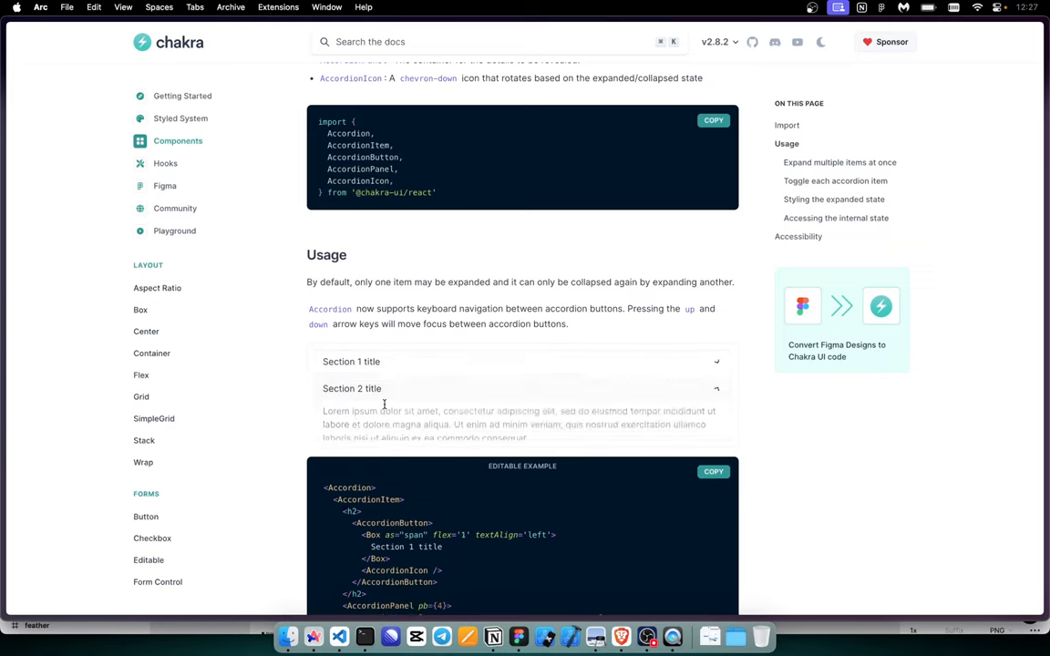
{"action": "scroll", "scroll_direction": "down", "scroll_amount": 3}
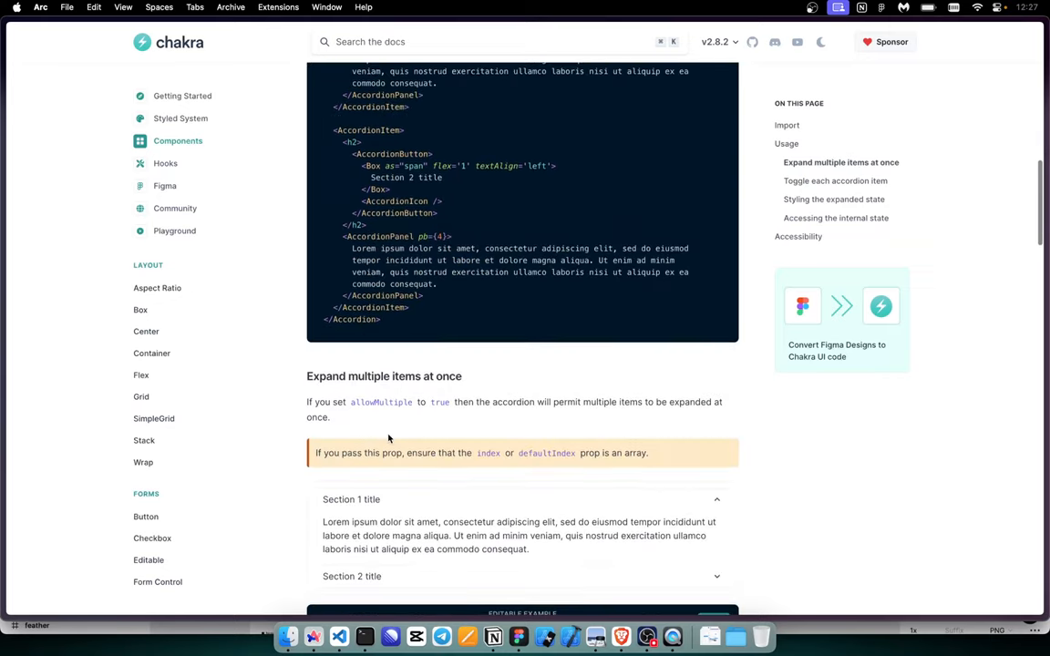
{"action": "scroll", "scroll_direction": "down", "scroll_amount": 3}
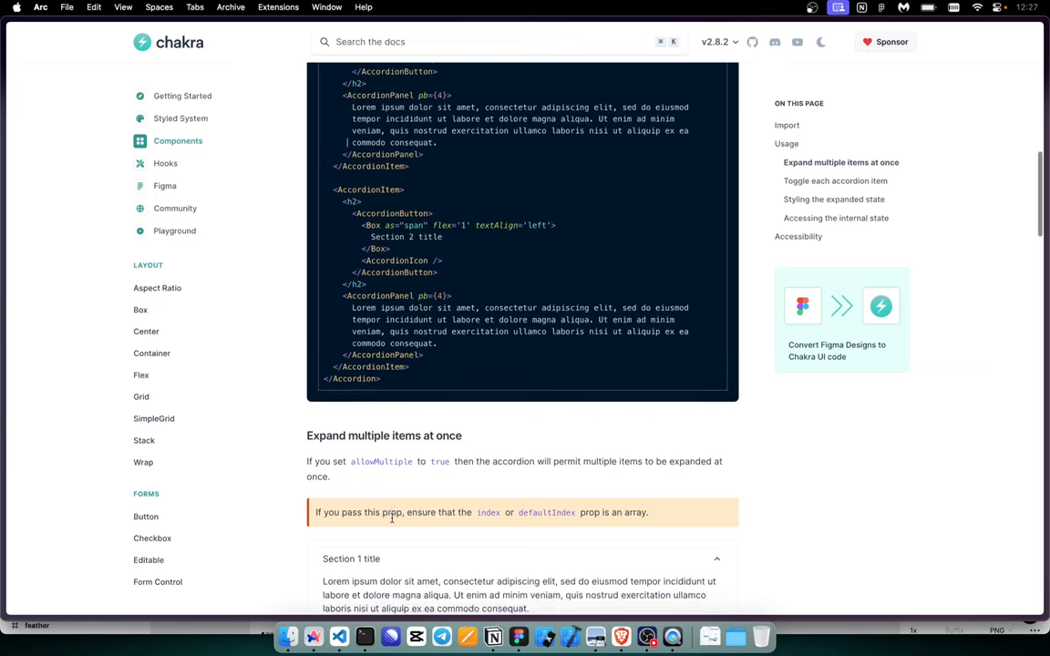
{"action": "scroll", "scroll_direction": "down", "scroll_amount": 3}
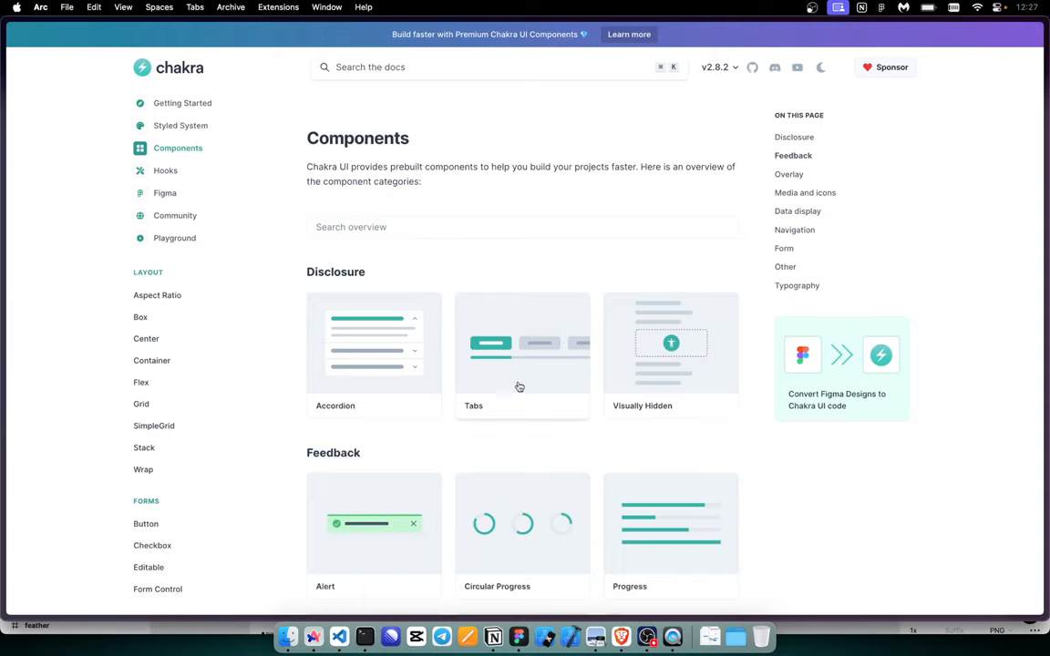
{"action": "mouse_move", "coordinate": [518, 381]}
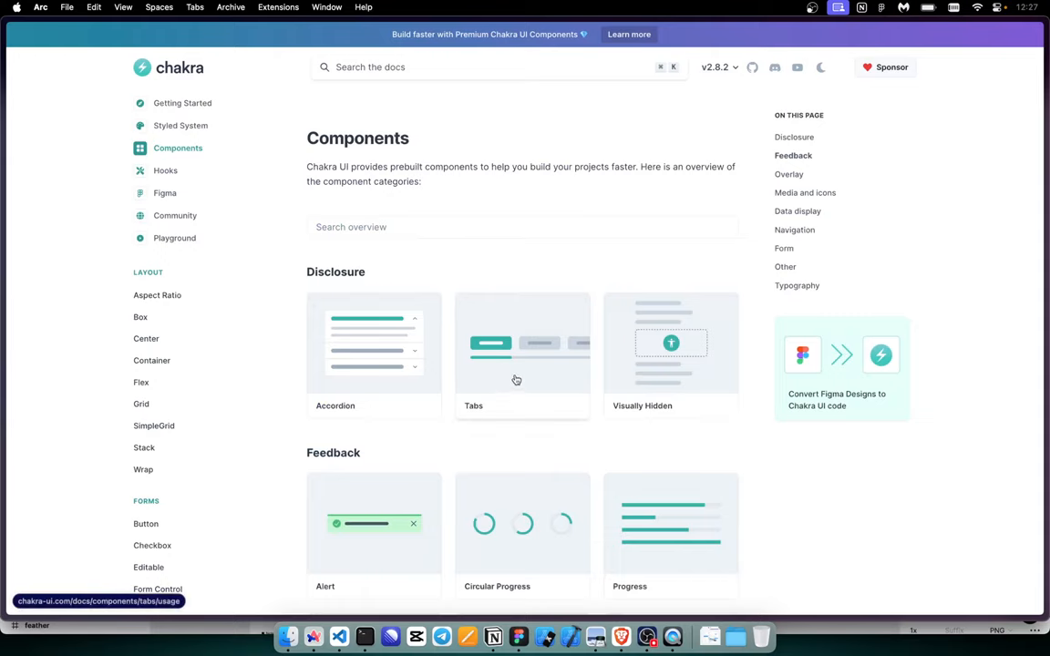
Step: Skim the Alert component page's examples
{"action": "left_click", "coordinate": [372, 532]}
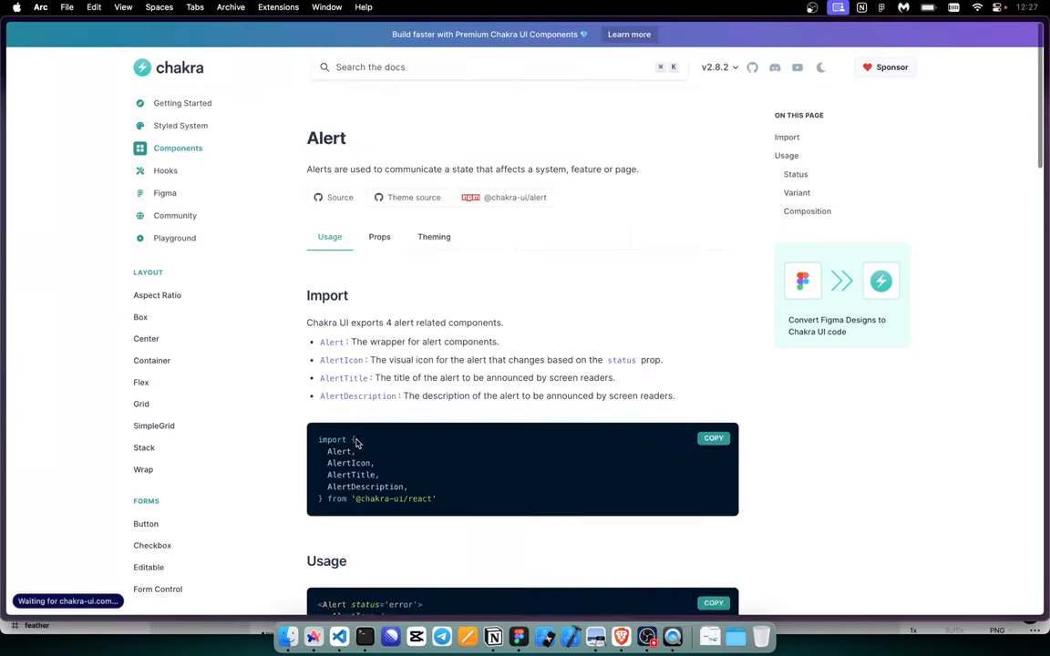
{"action": "scroll", "scroll_direction": "down", "scroll_amount": 3}
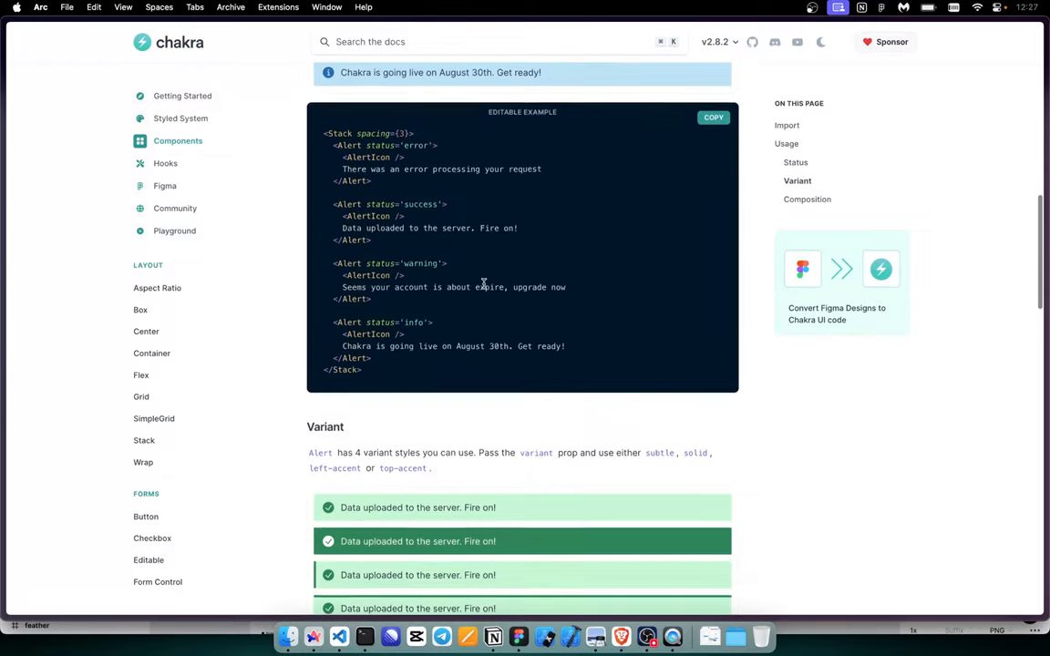
{"action": "scroll", "scroll_direction": "down", "scroll_amount": 3}
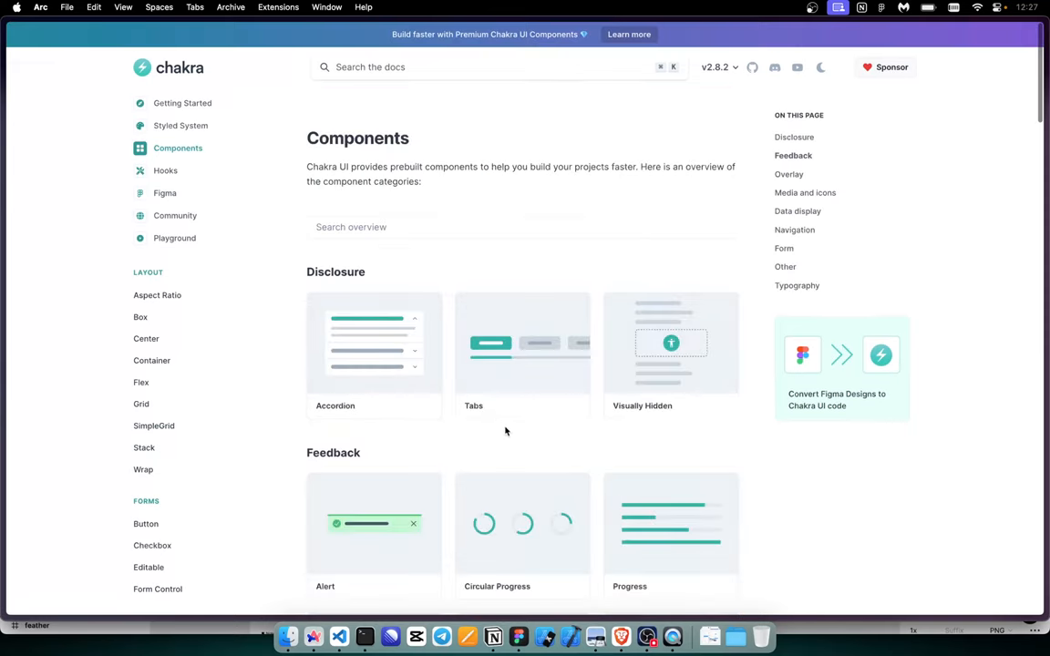
{"action": "scroll", "scroll_direction": "down", "scroll_amount": 3}
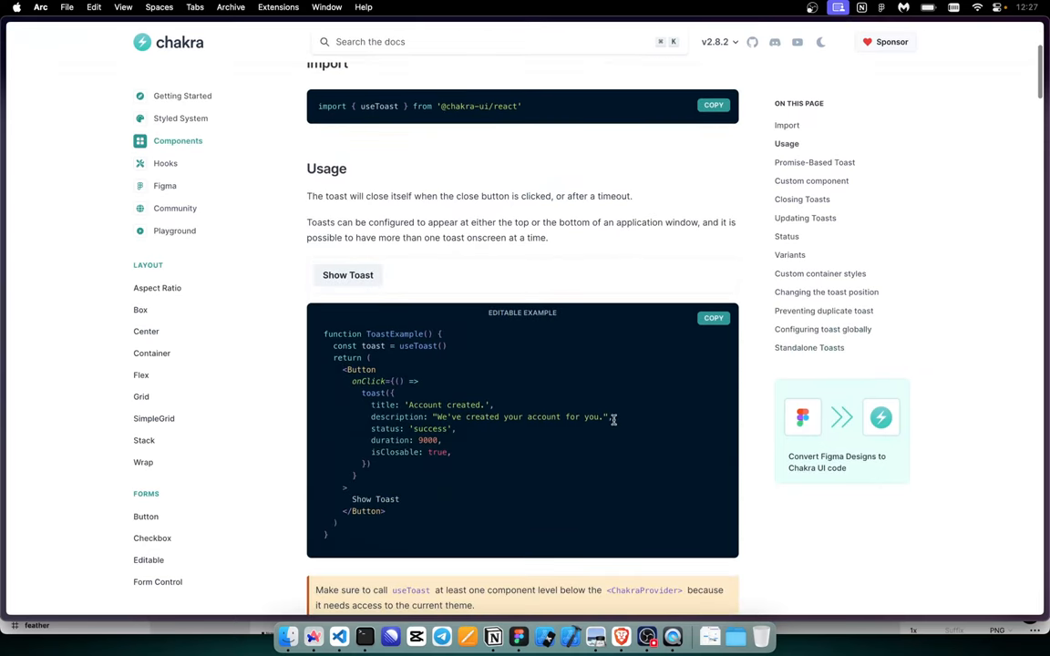
Step: On the Toast page, fire the usage example's "Account created" toast a couple of times
{"action": "left_click", "coordinate": [346, 274]}
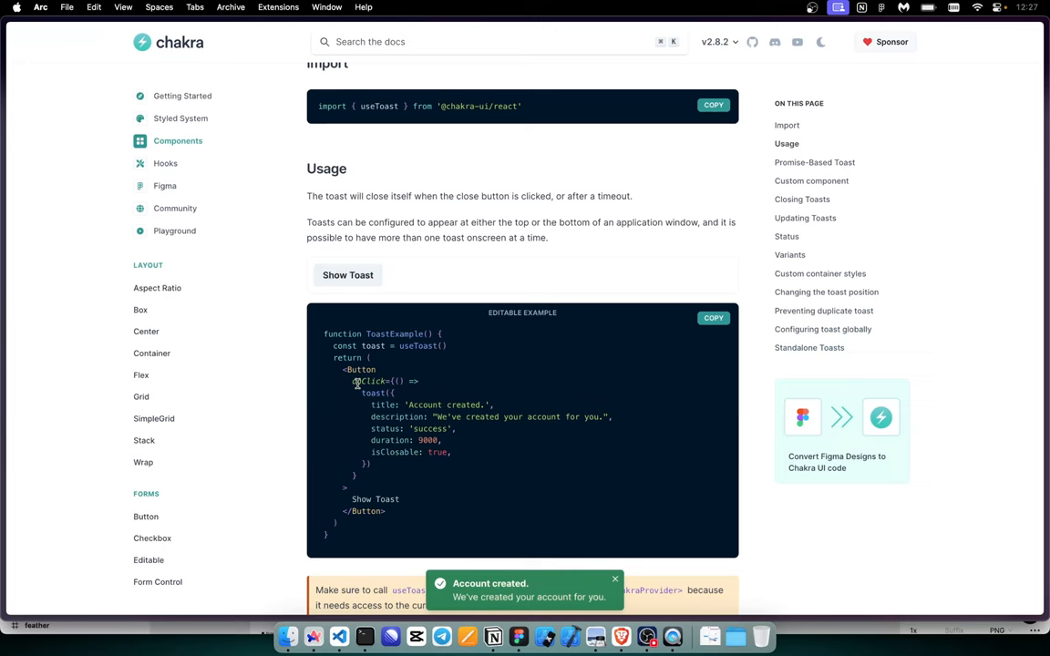
{"action": "scroll", "scroll_direction": "down", "scroll_amount": 3}
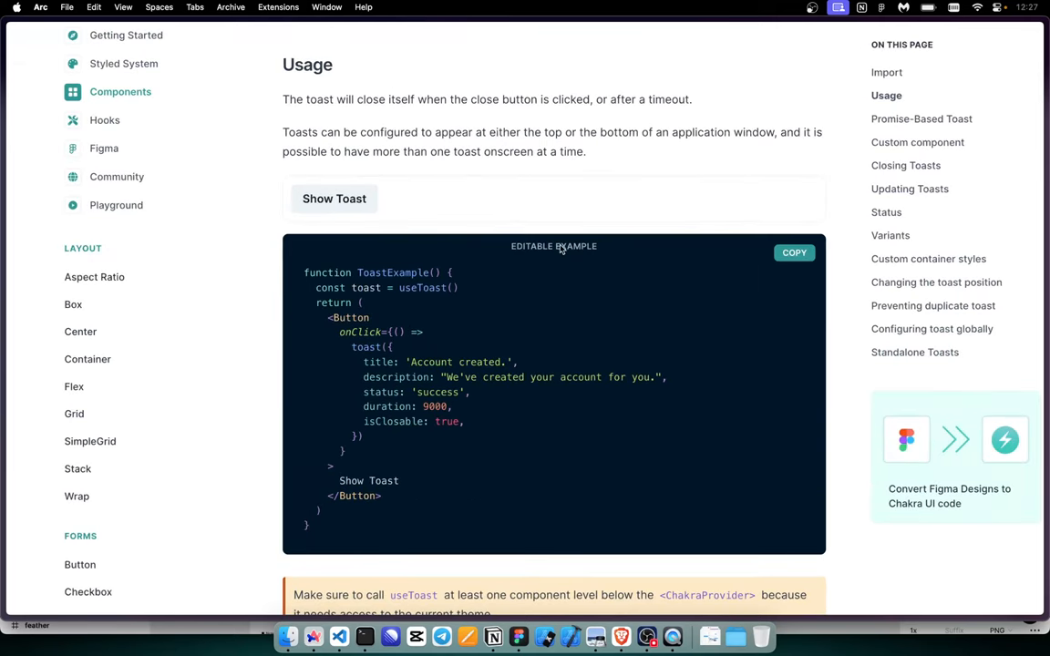
{"action": "mouse_move", "coordinate": [574, 199]}
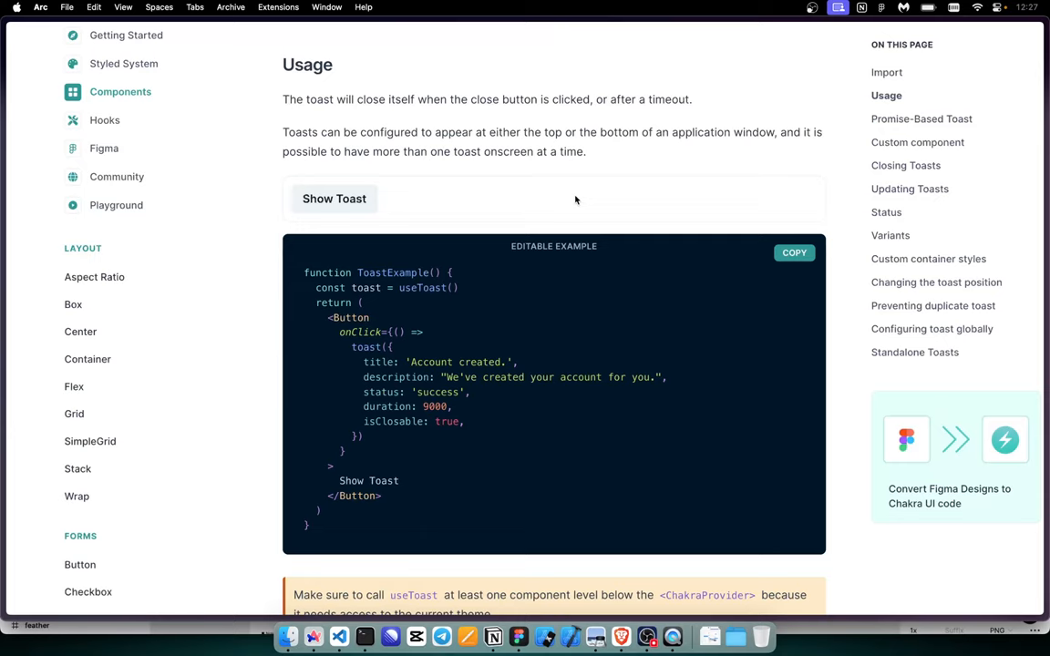
{"action": "mouse_move", "coordinate": [587, 164]}
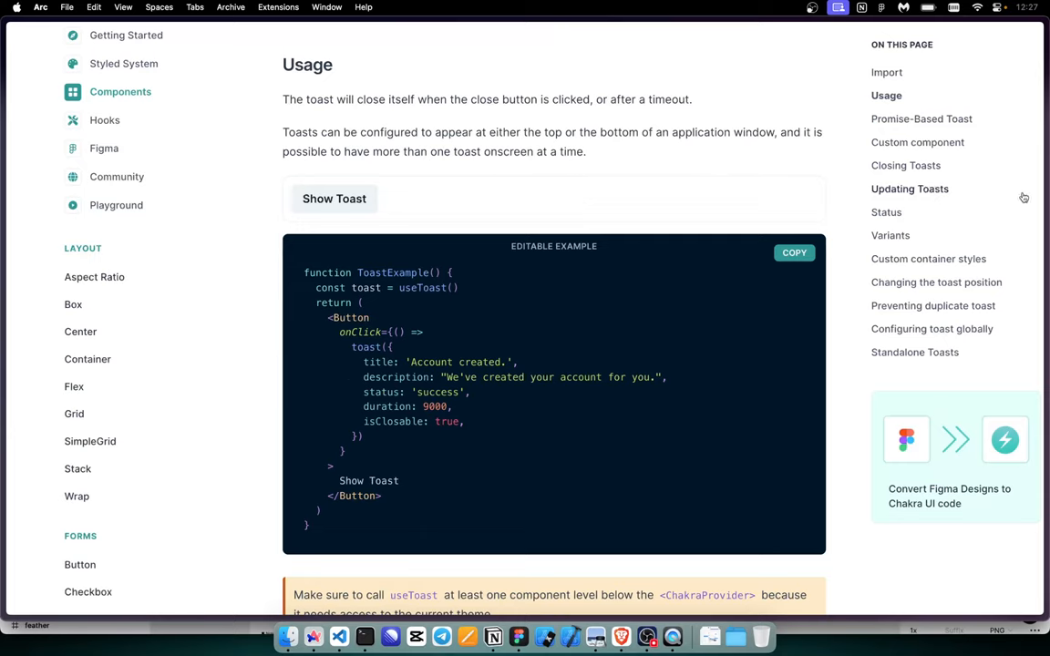
{"action": "scroll", "scroll_direction": "down", "scroll_amount": 3}
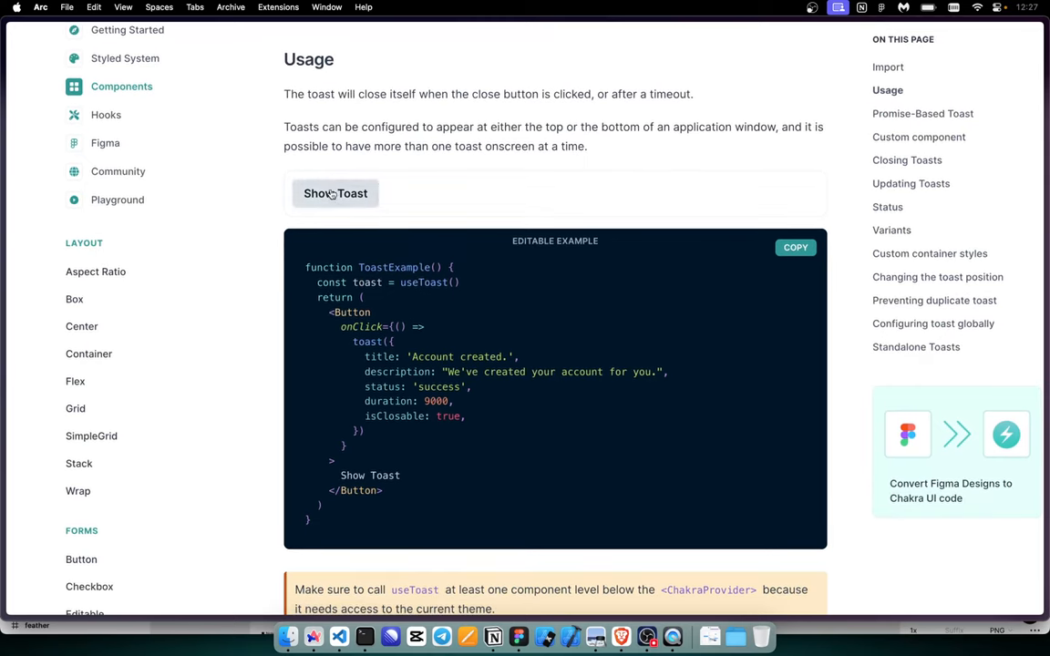
{"action": "left_click", "coordinate": [336, 194]}
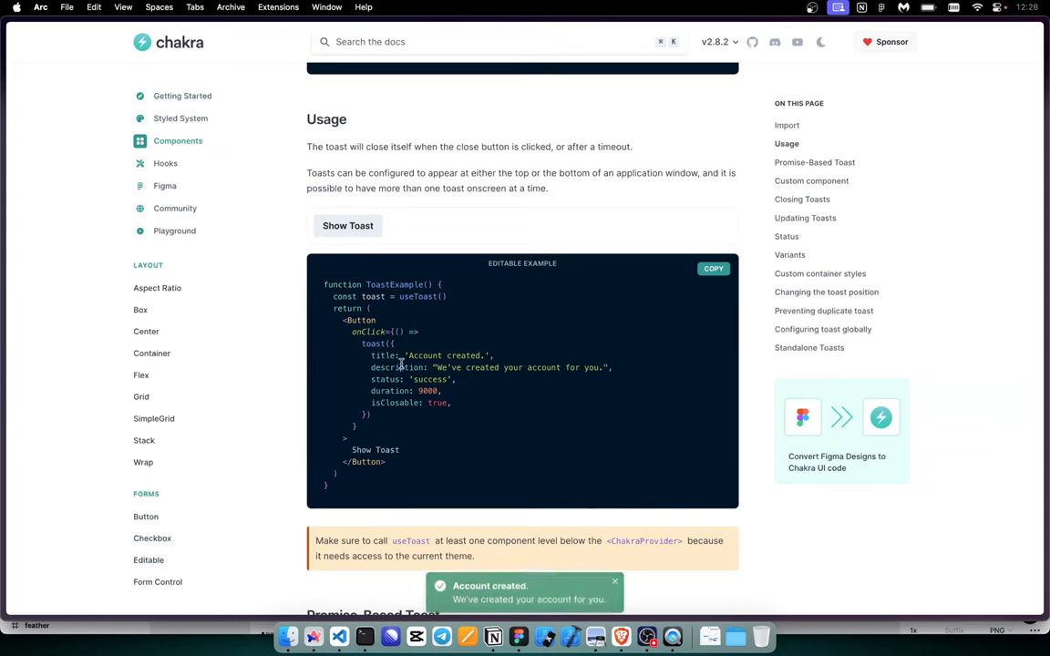
Step: Fire the Promise-Based Toast example so it resolves, then move on to the custom Hello World toast
{"action": "scroll", "scroll_direction": "down", "scroll_amount": 3}
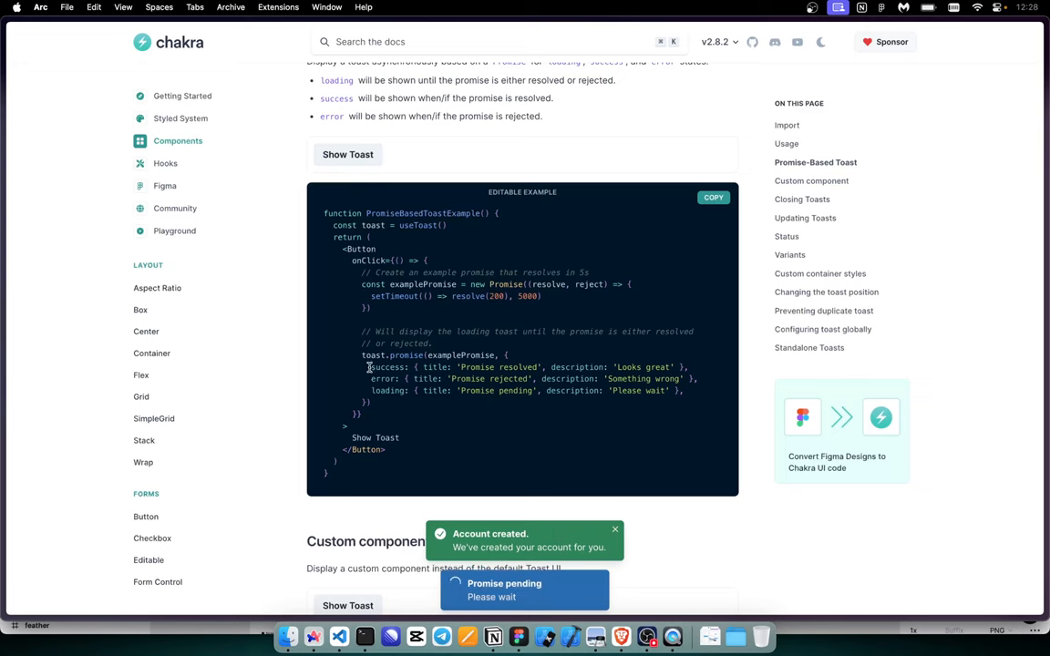
{"action": "scroll", "scroll_direction": "down", "scroll_amount": 3}
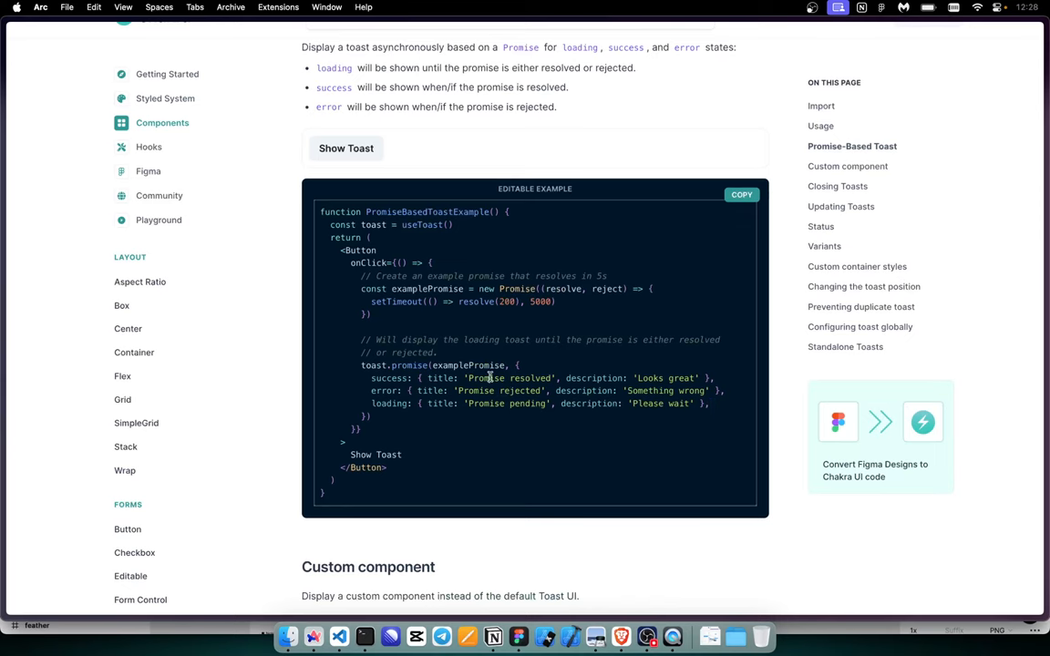
{"action": "left_click", "coordinate": [346, 147]}
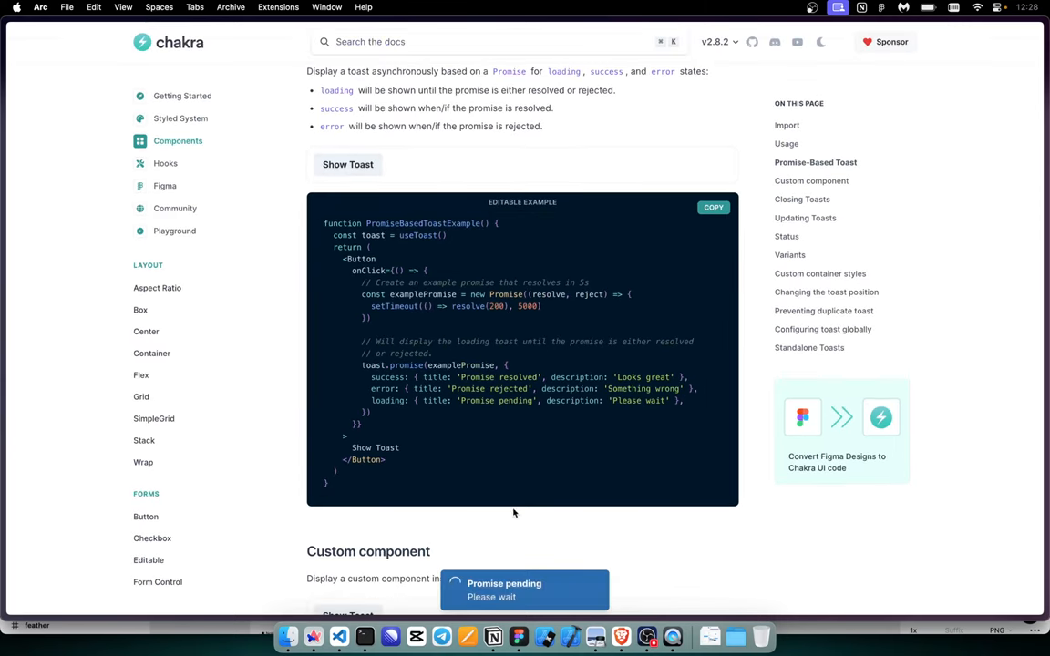
{"action": "mouse_move", "coordinate": [716, 468]}
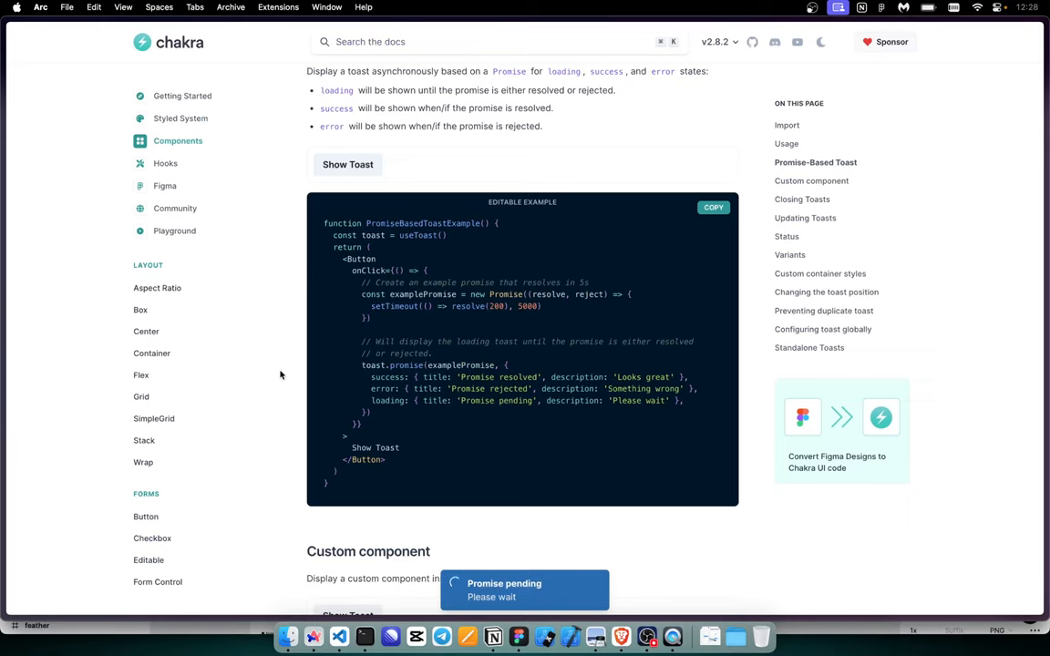
{"action": "scroll", "scroll_direction": "down", "scroll_amount": 3}
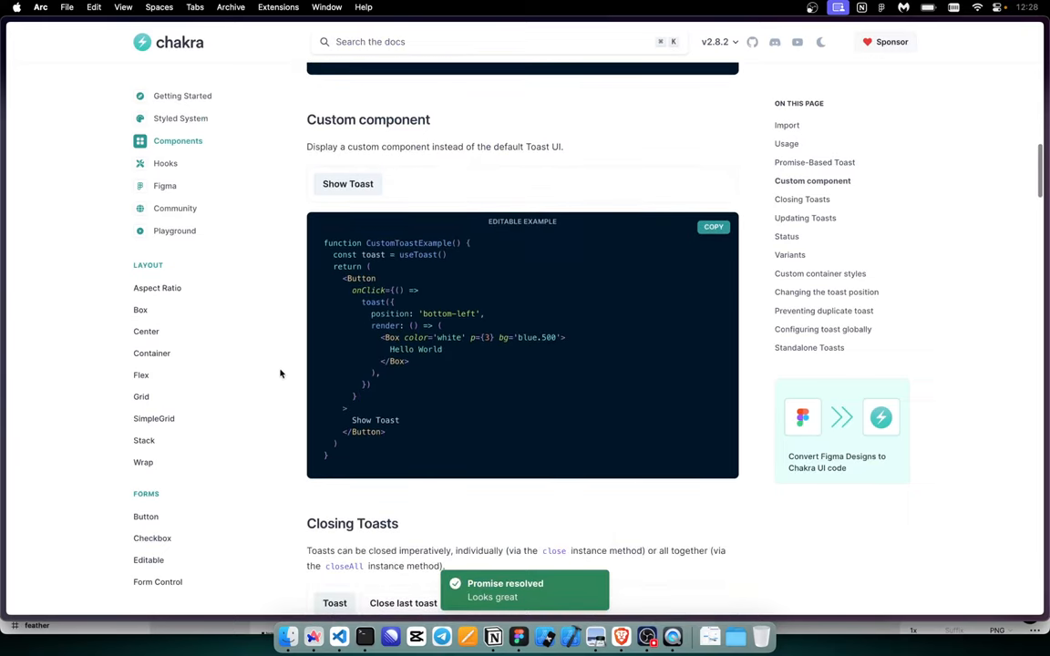
{"action": "scroll", "scroll_direction": "down", "scroll_amount": 3}
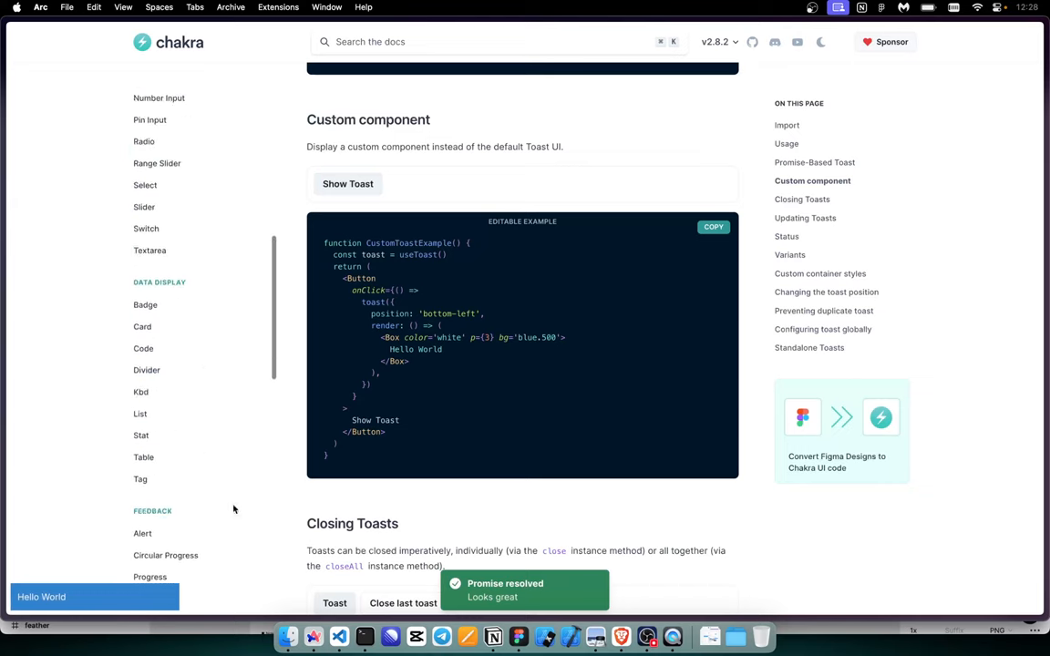
Step: Stack up a couple of toasts in the Closing Toasts example
{"action": "scroll", "scroll_direction": "down", "scroll_amount": 3}
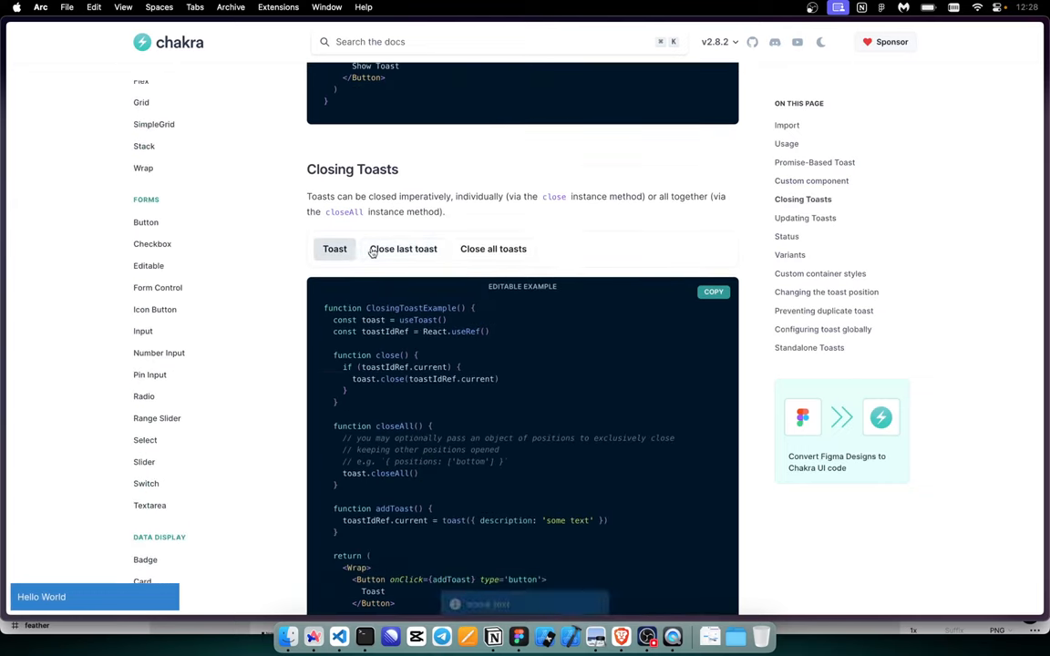
{"action": "left_click", "coordinate": [336, 248]}
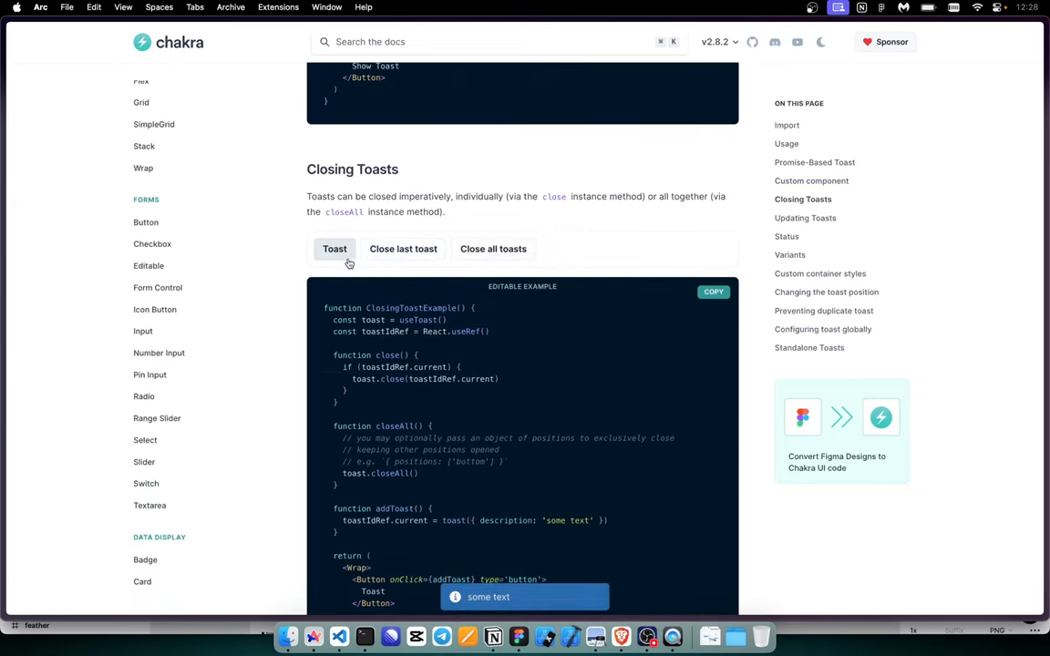
{"action": "left_click", "coordinate": [336, 248]}
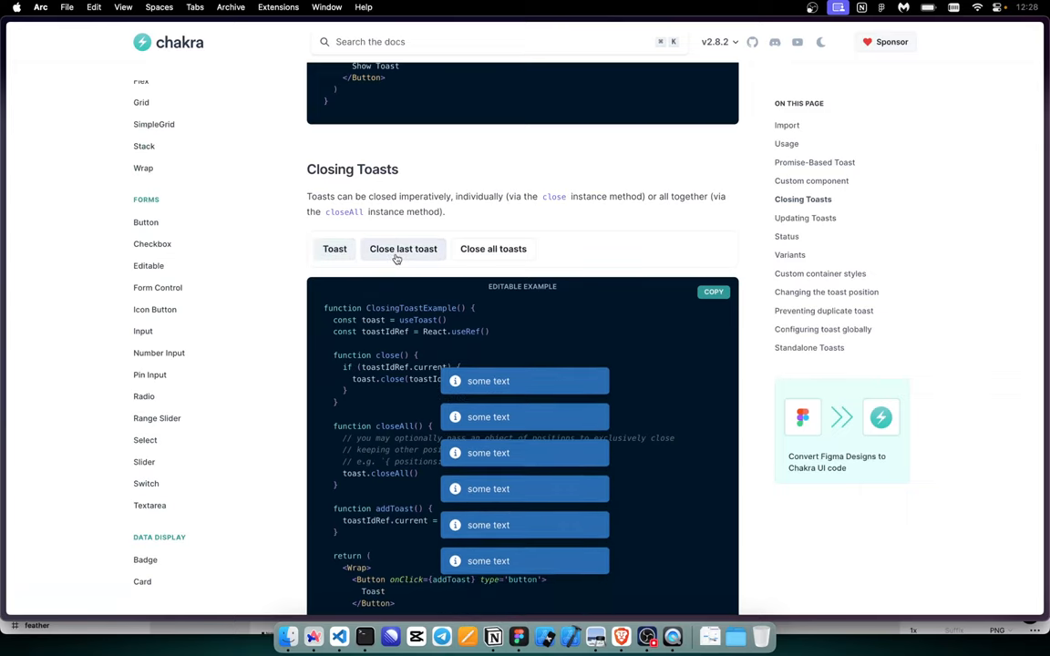
{"action": "scroll", "scroll_direction": "down", "scroll_amount": 3}
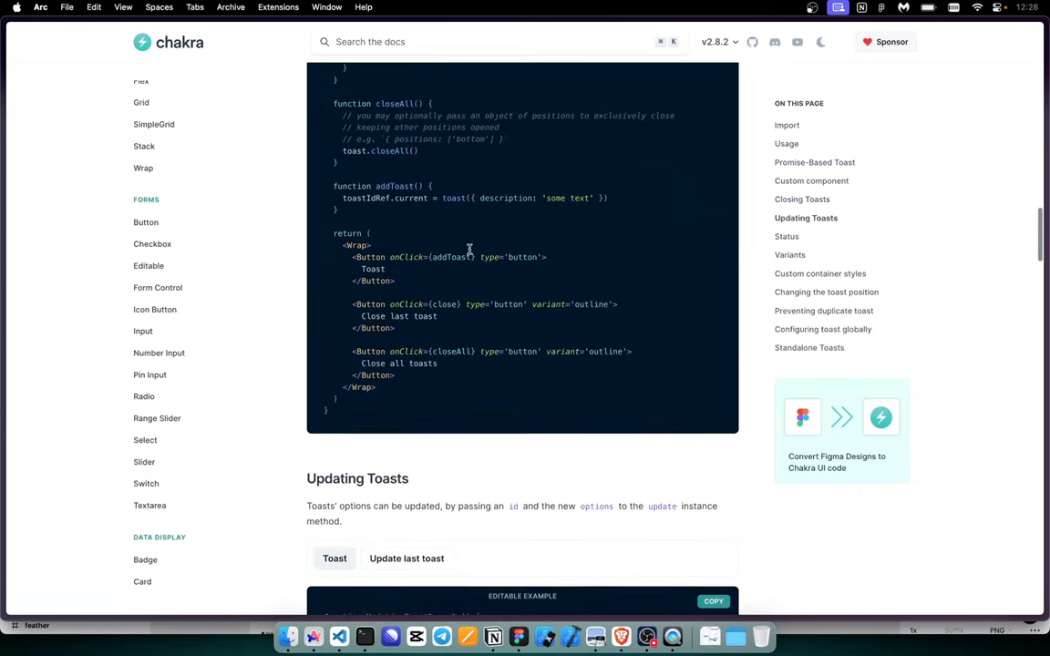
{"action": "scroll", "scroll_direction": "down", "scroll_amount": 3}
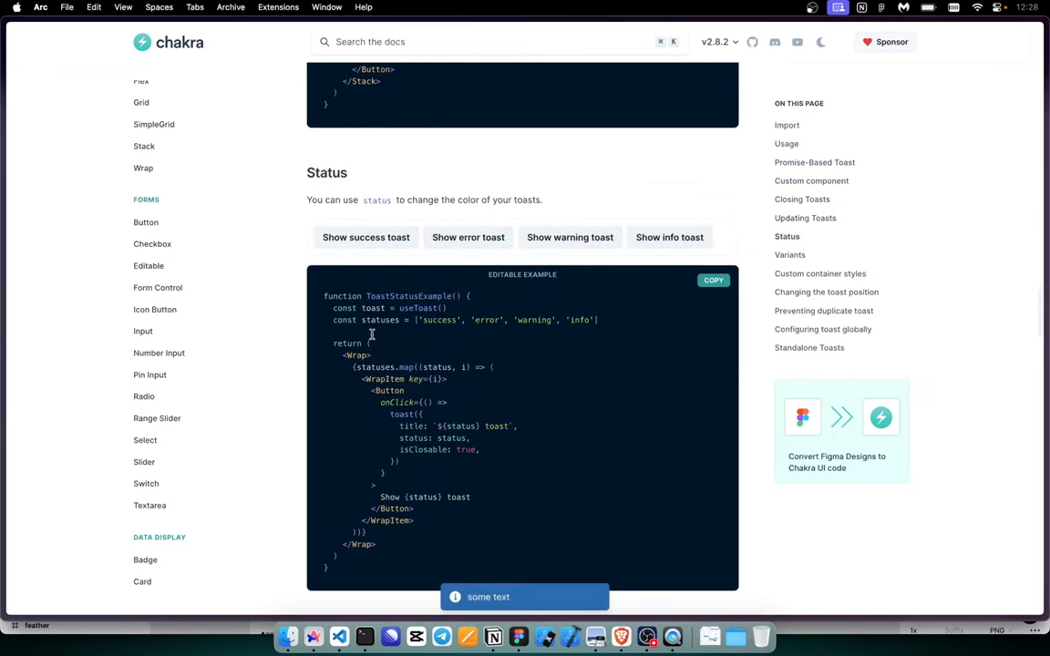
Step: Fire the success and error Status toasts and continue to Custom container styles
{"action": "left_click", "coordinate": [364, 237]}
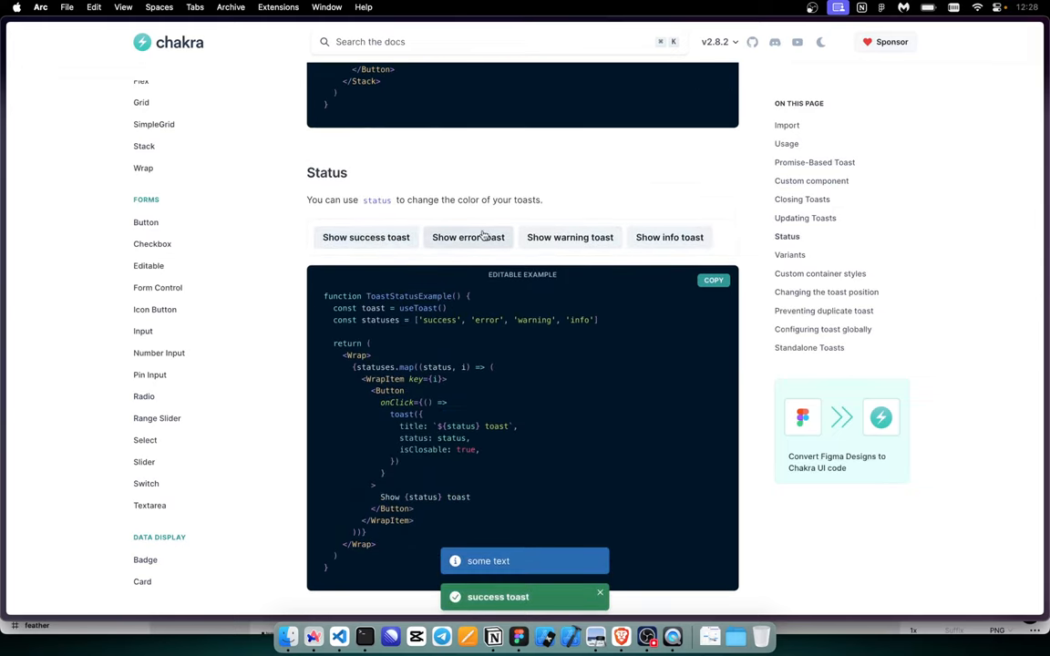
{"action": "left_click", "coordinate": [467, 237]}
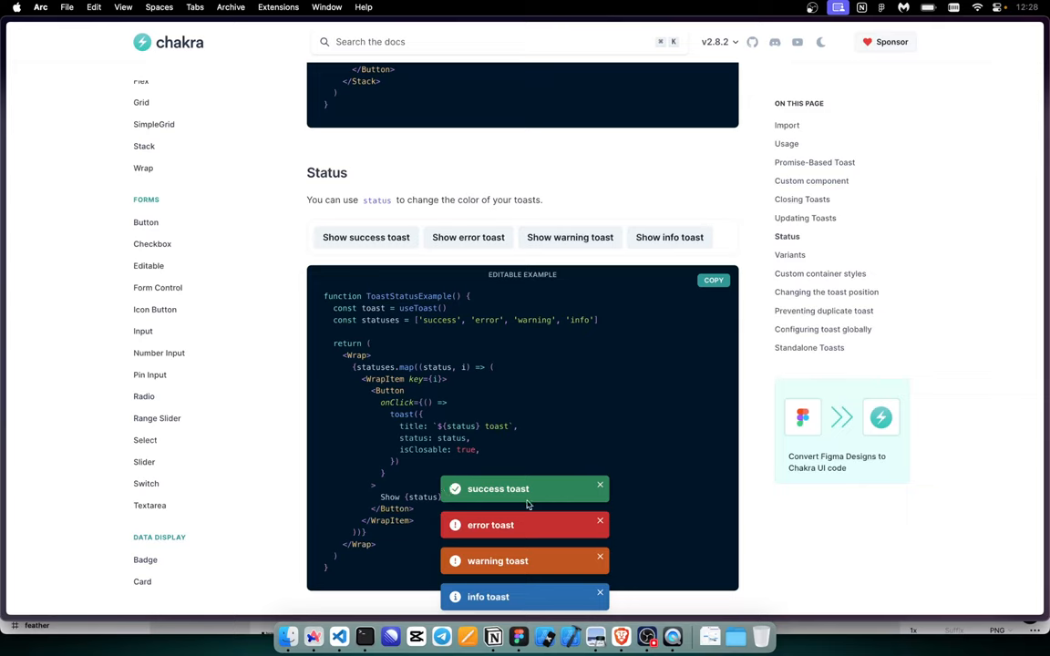
{"action": "mouse_move", "coordinate": [521, 519]}
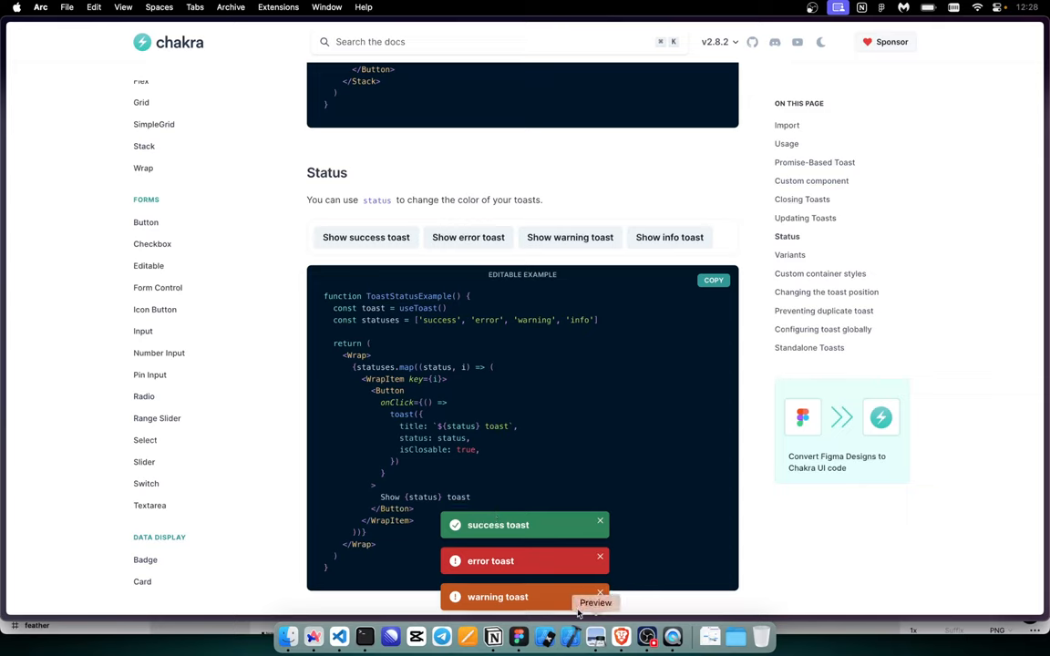
{"action": "left_click", "coordinate": [467, 237]}
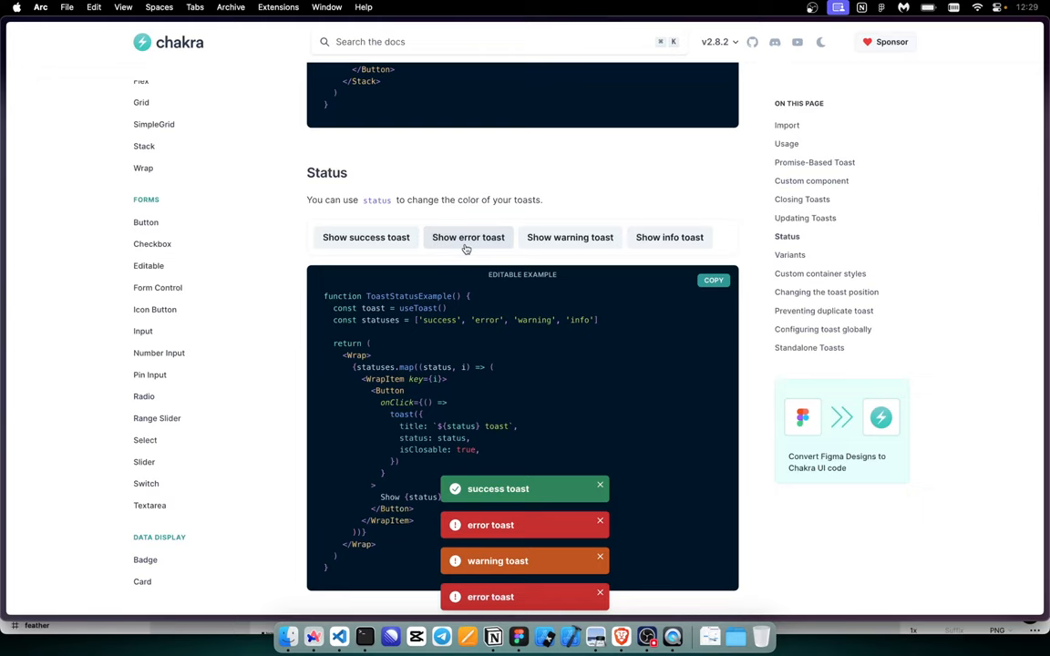
{"action": "mouse_move", "coordinate": [423, 354]}
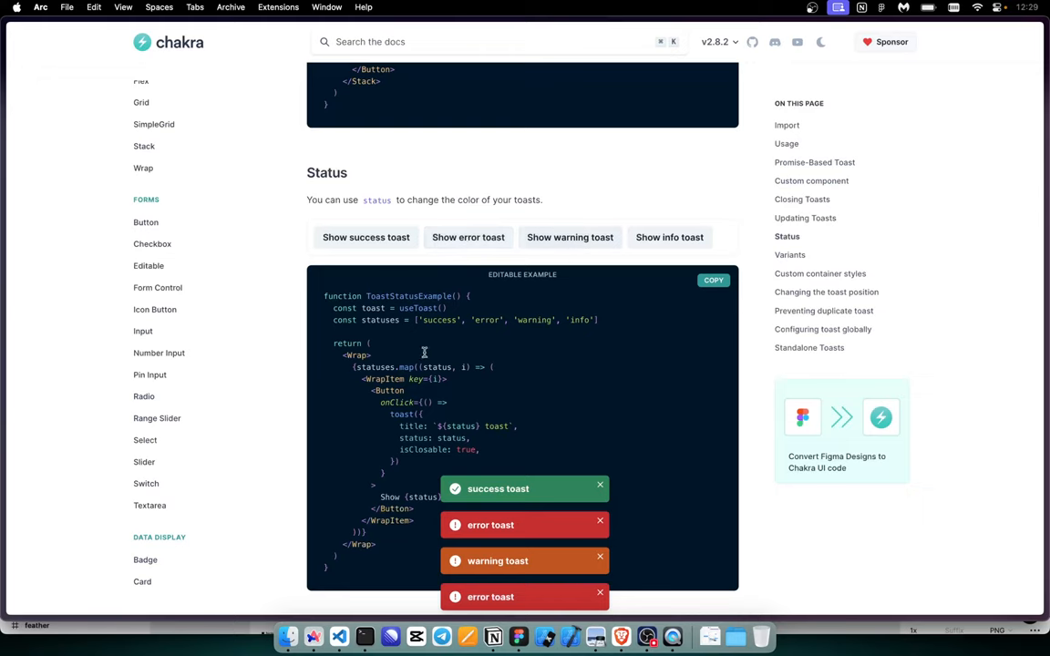
{"action": "scroll", "scroll_direction": "down", "scroll_amount": 3}
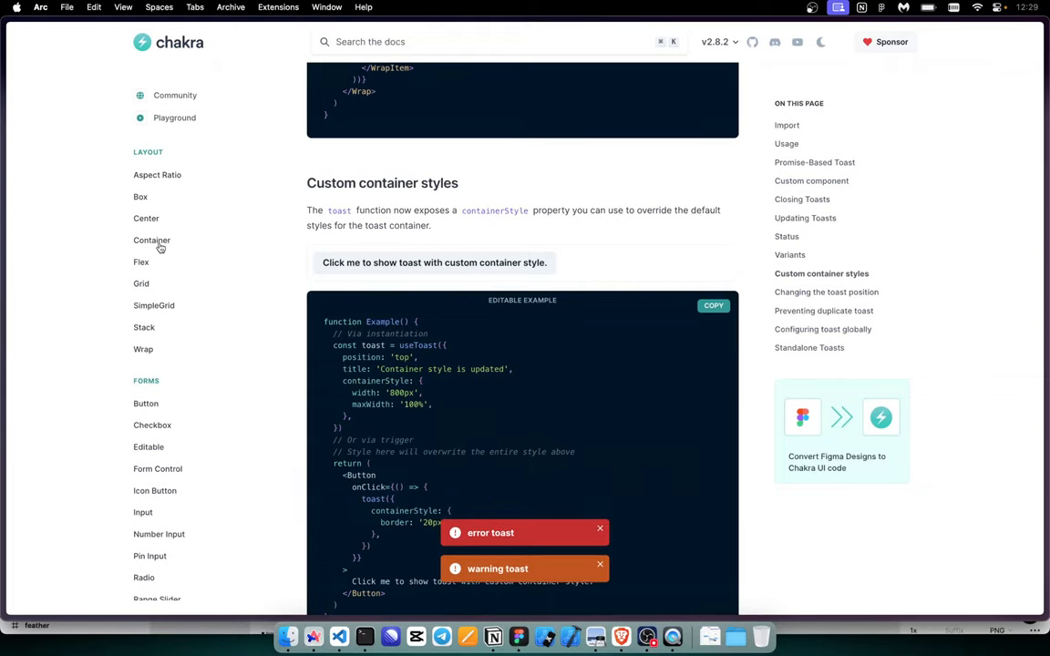
Step: Skim the Container and Flex layout pages, then land on the Wrap page
{"action": "left_click", "coordinate": [152, 241]}
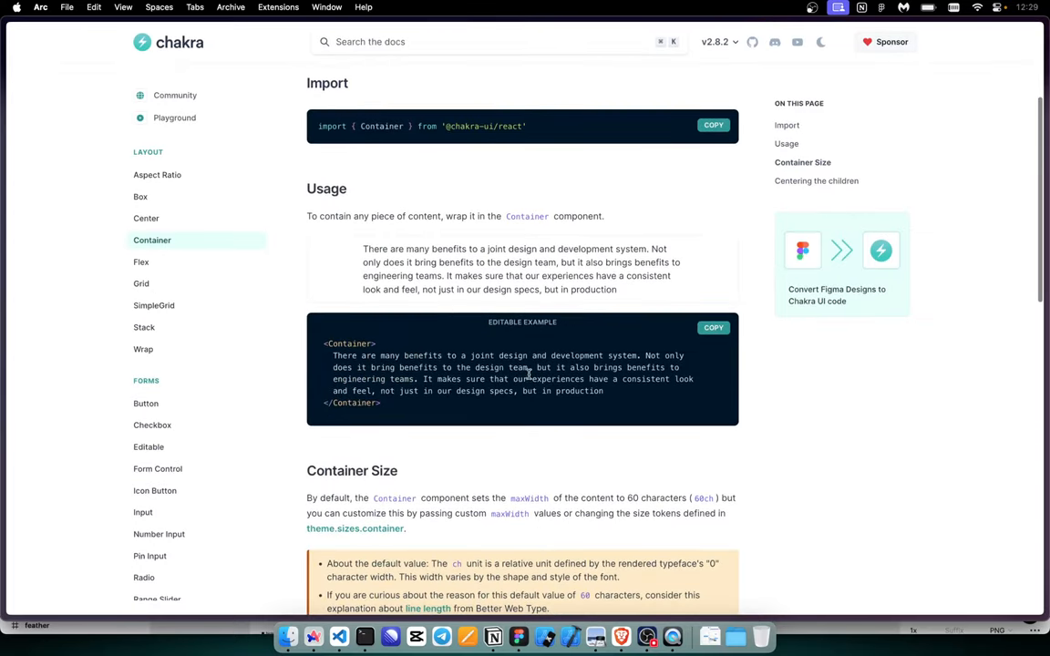
{"action": "scroll", "scroll_direction": "down", "scroll_amount": 3}
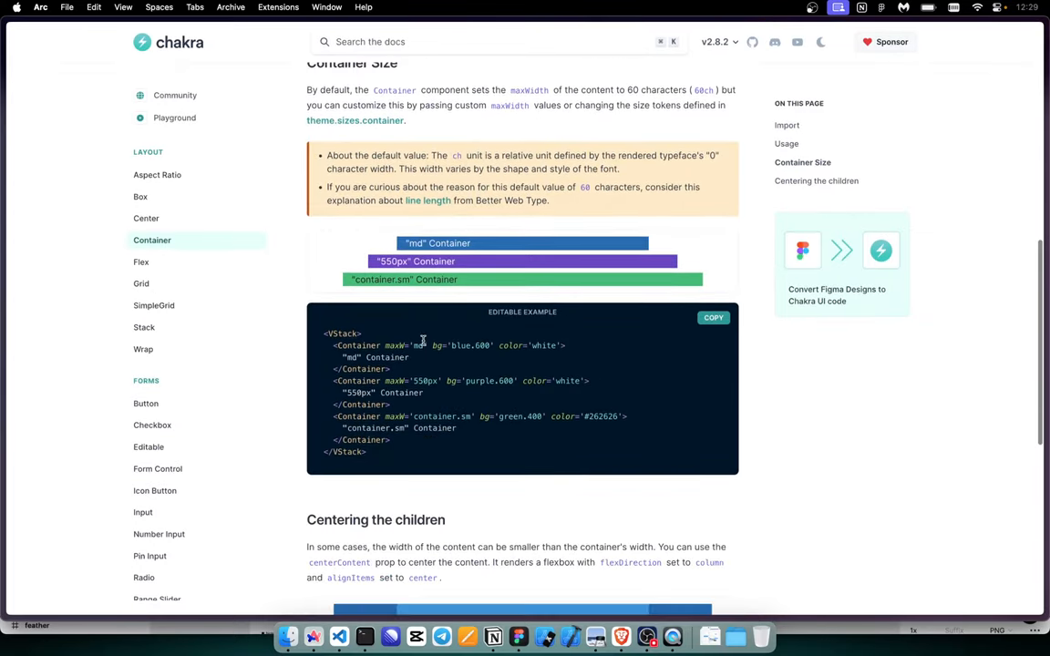
{"action": "scroll", "scroll_direction": "down", "scroll_amount": 3}
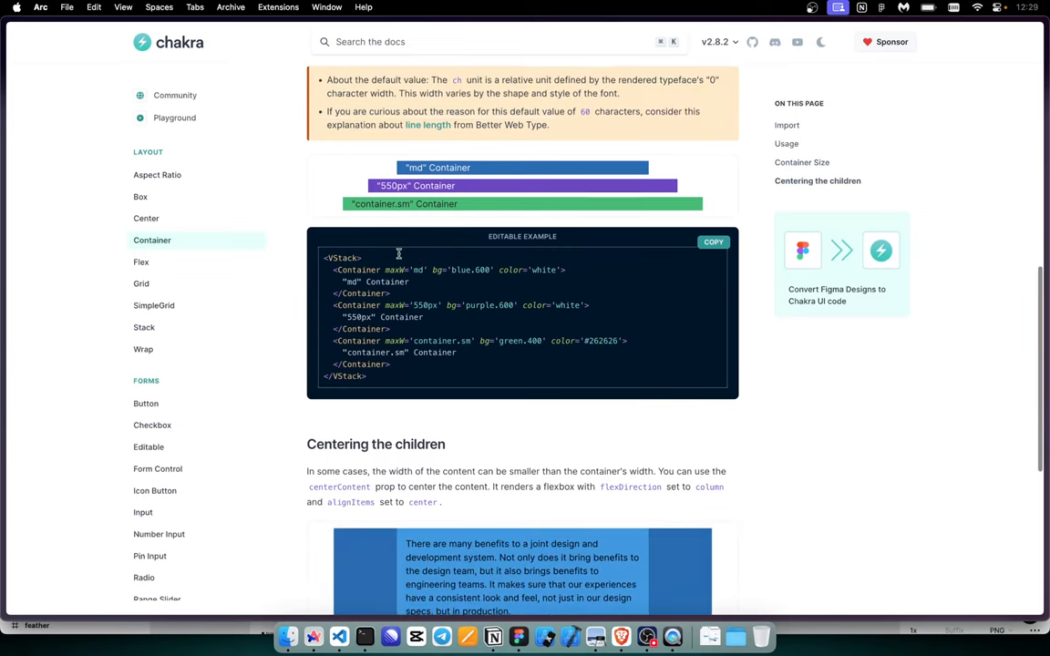
{"action": "scroll", "scroll_direction": "down", "scroll_amount": 3}
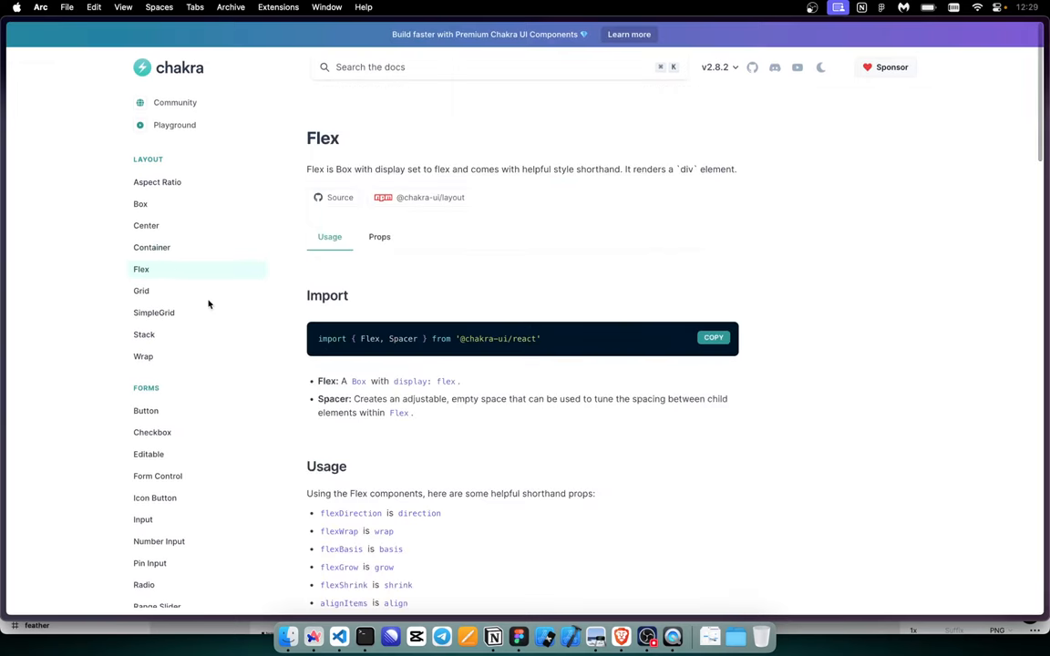
{"action": "scroll", "scroll_direction": "down", "scroll_amount": 3}
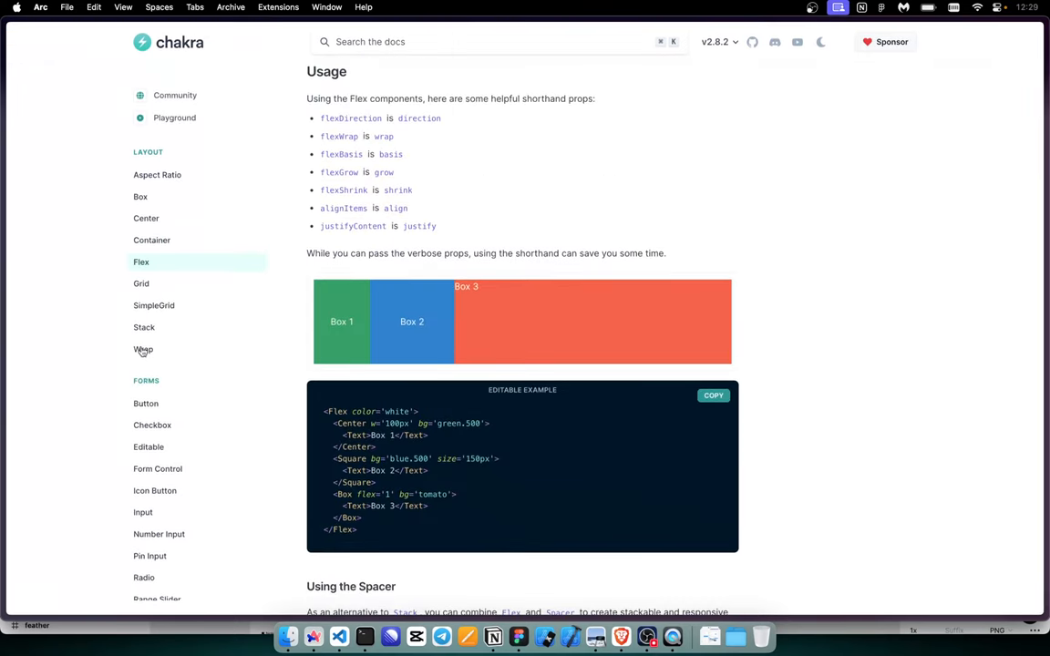
{"action": "left_click", "coordinate": [142, 350]}
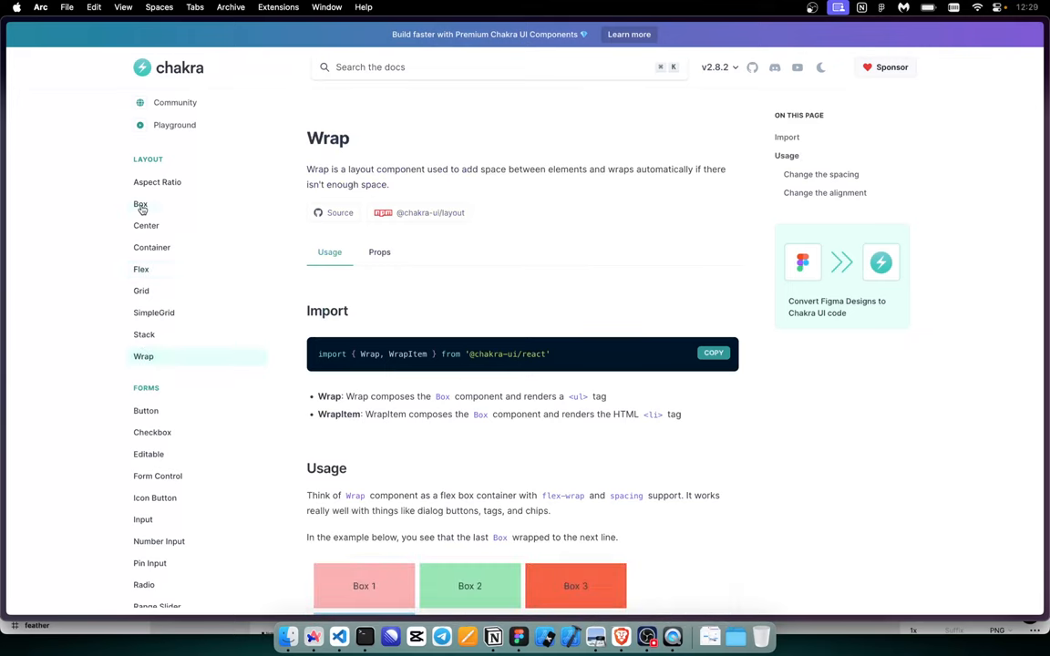
Step: Read the Box page from the Airbnb card example down to the "as prop" section
{"action": "left_click", "coordinate": [140, 204]}
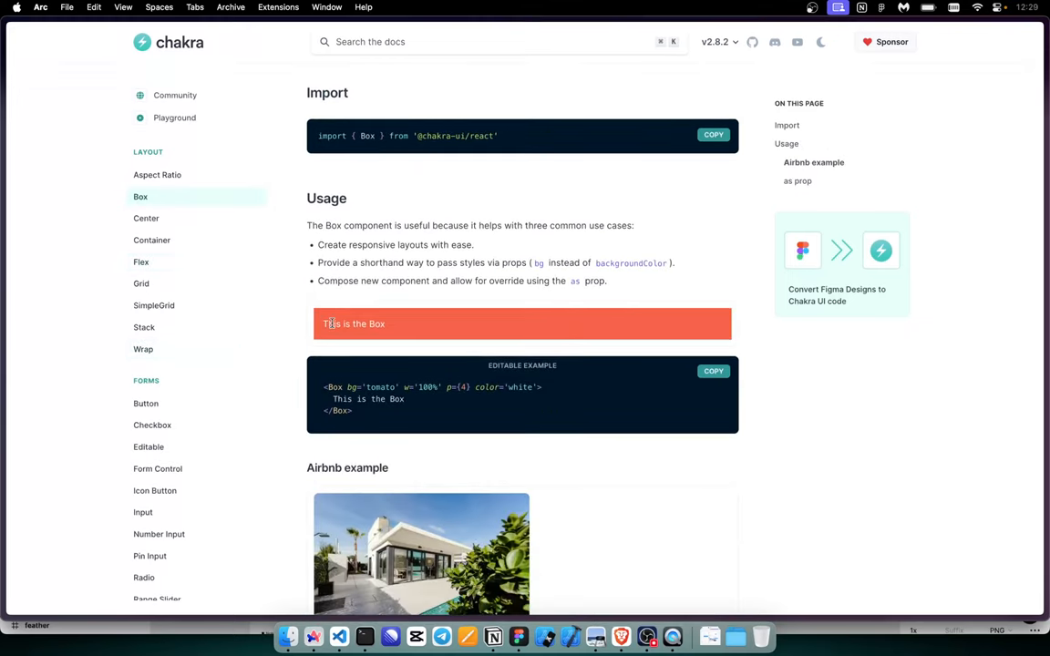
{"action": "scroll", "scroll_direction": "down", "scroll_amount": 3}
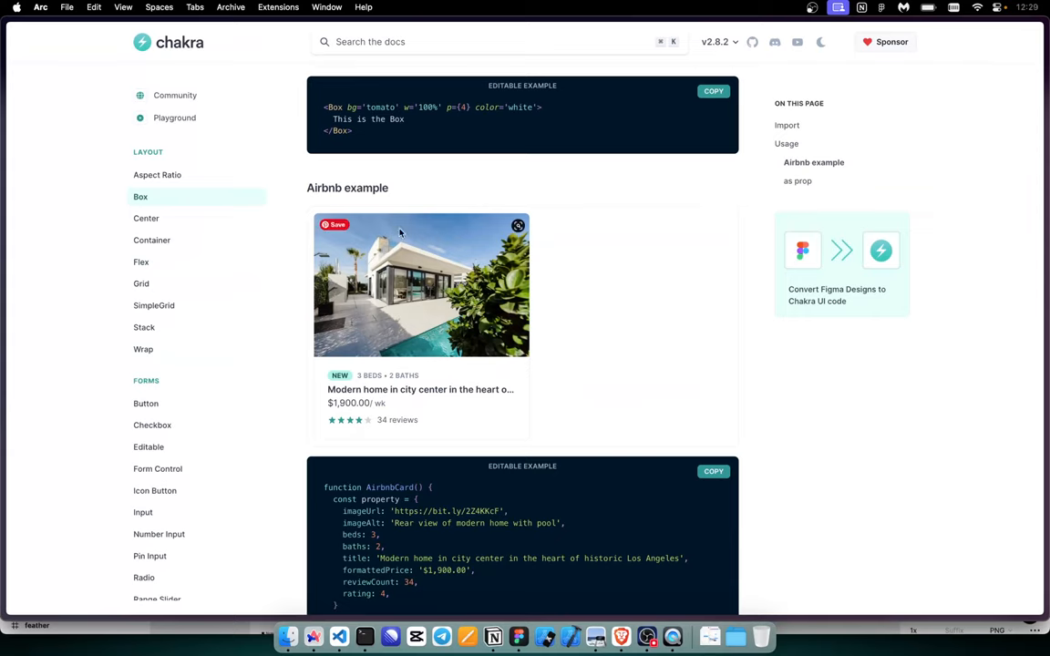
{"action": "mouse_move", "coordinate": [398, 308]}
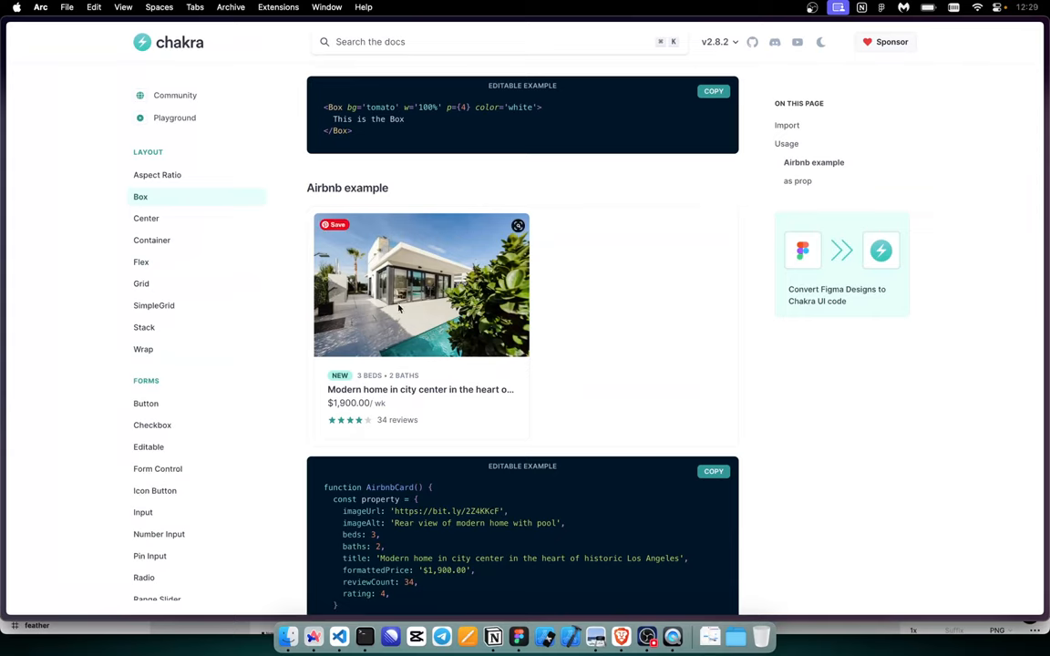
{"action": "scroll", "scroll_direction": "down", "scroll_amount": 3}
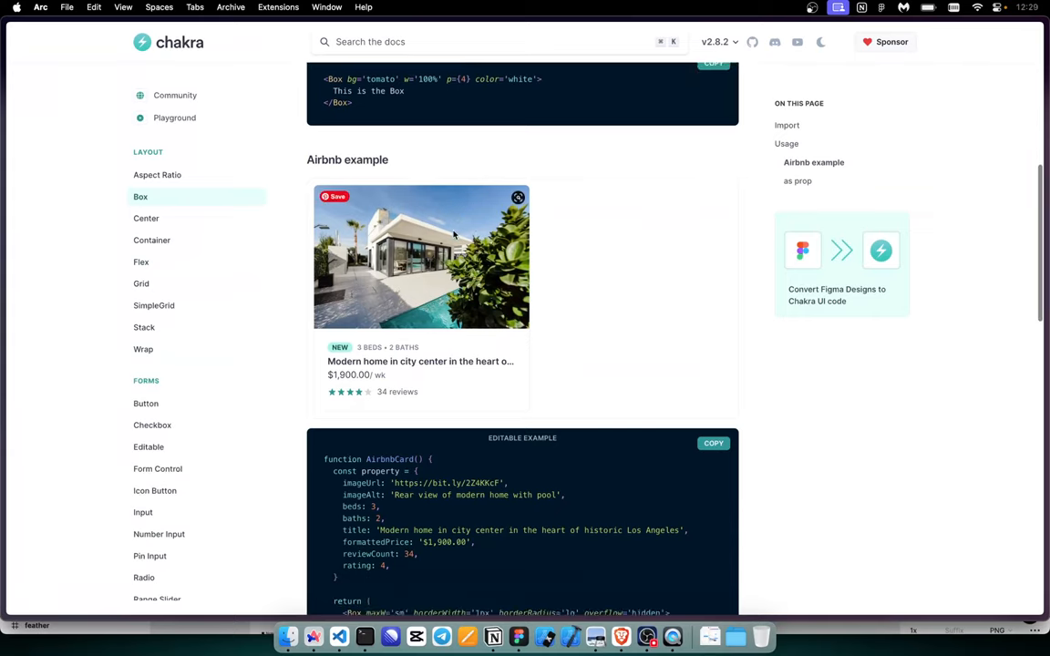
{"action": "scroll", "scroll_direction": "down", "scroll_amount": 3}
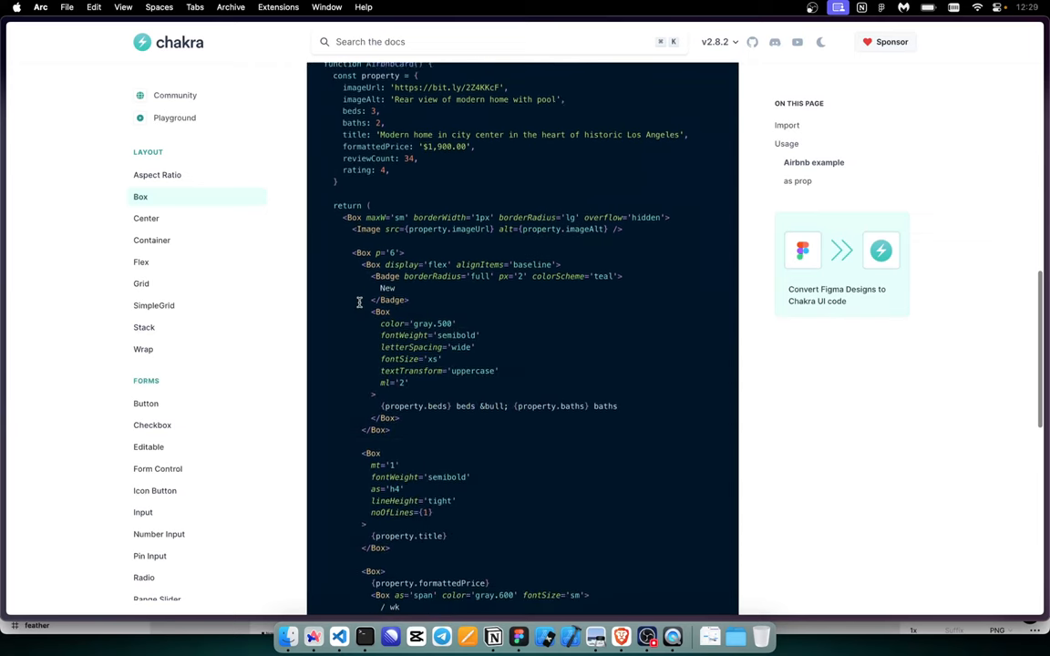
{"action": "scroll", "scroll_direction": "down", "scroll_amount": 3}
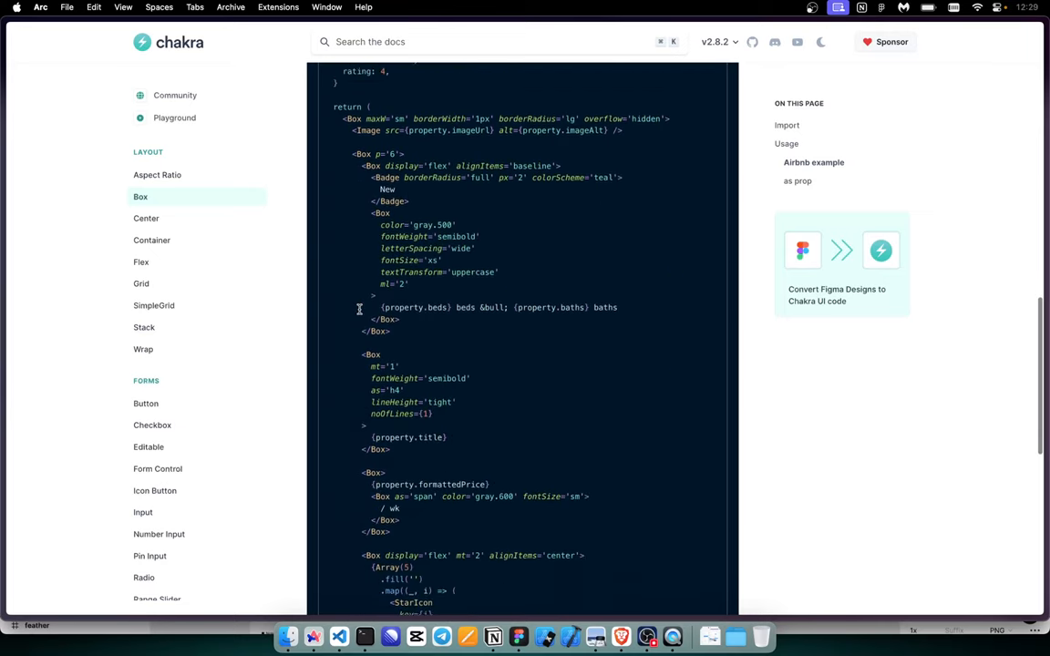
{"action": "scroll", "scroll_direction": "down", "scroll_amount": 3}
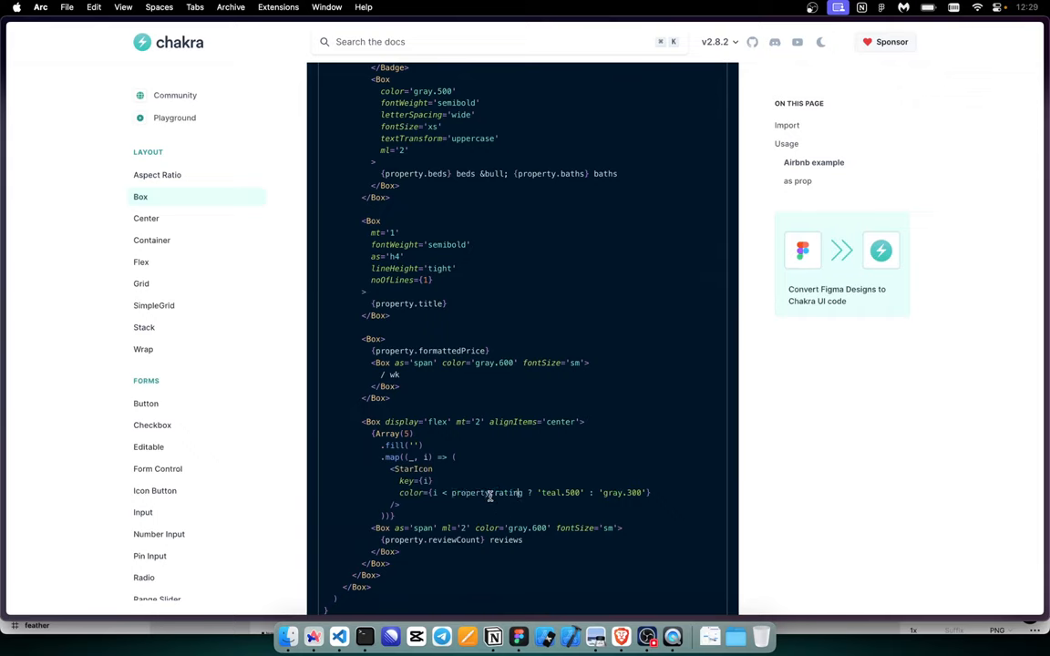
{"action": "mouse_move", "coordinate": [376, 443]}
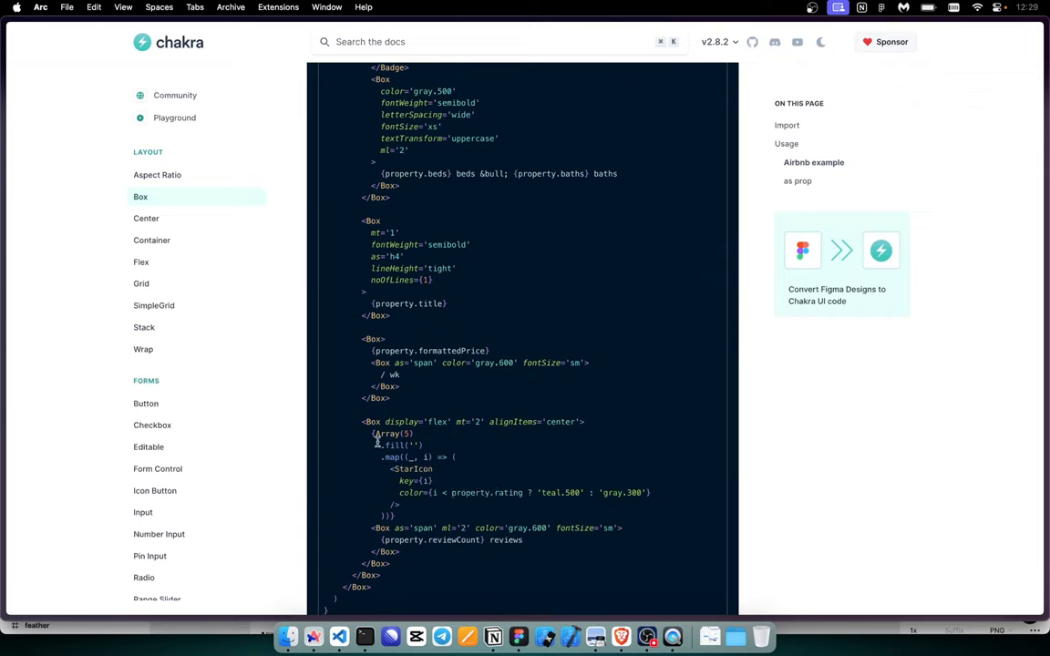
{"action": "mouse_move", "coordinate": [472, 496]}
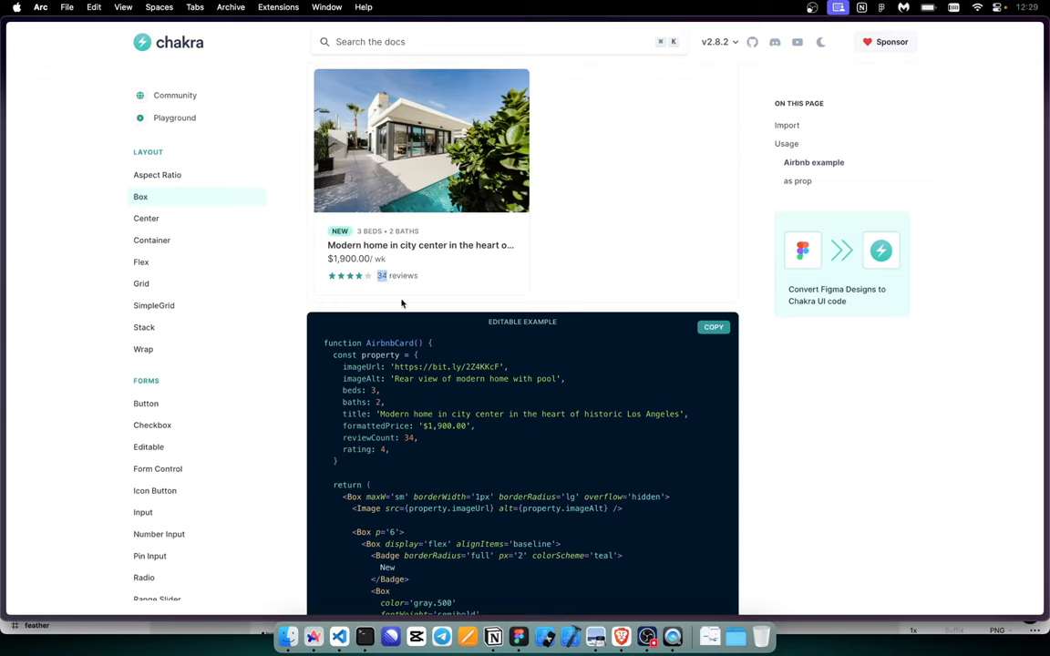
{"action": "scroll", "scroll_direction": "down", "scroll_amount": 3}
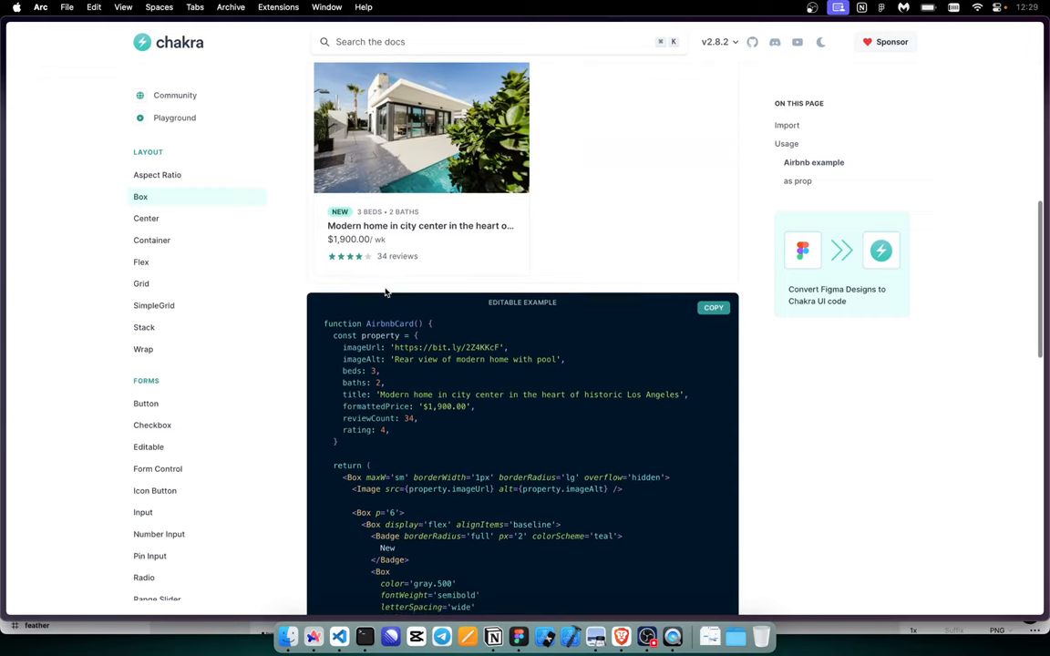
{"action": "scroll", "scroll_direction": "down", "scroll_amount": 3}
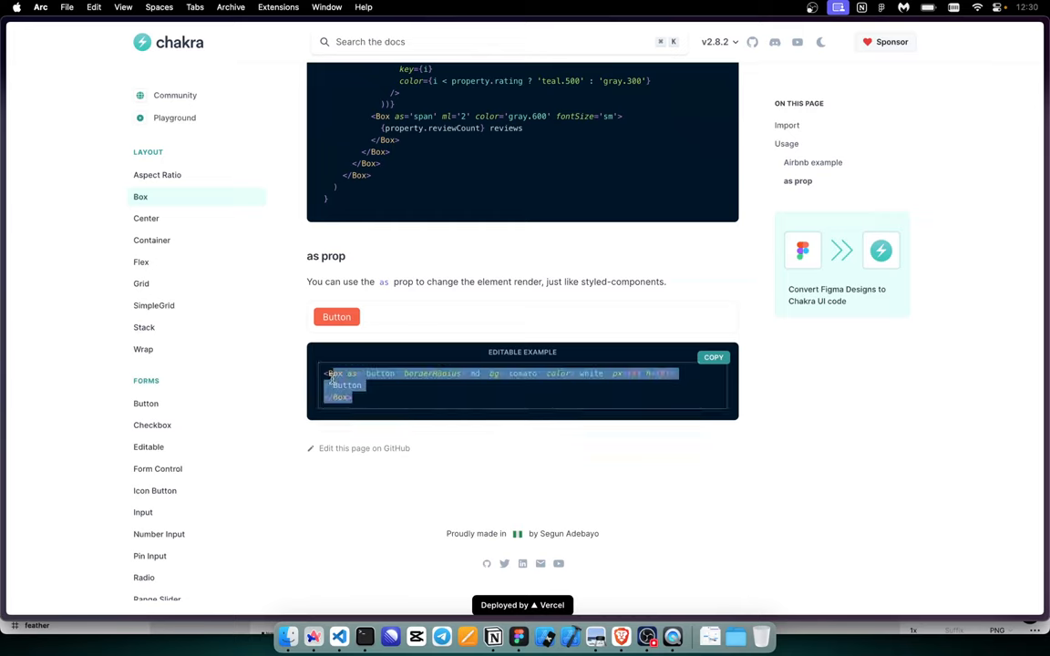
Step: Go to the Button page under Forms and read its sizes, variants and colors examples
{"action": "scroll", "scroll_direction": "down", "scroll_amount": 3}
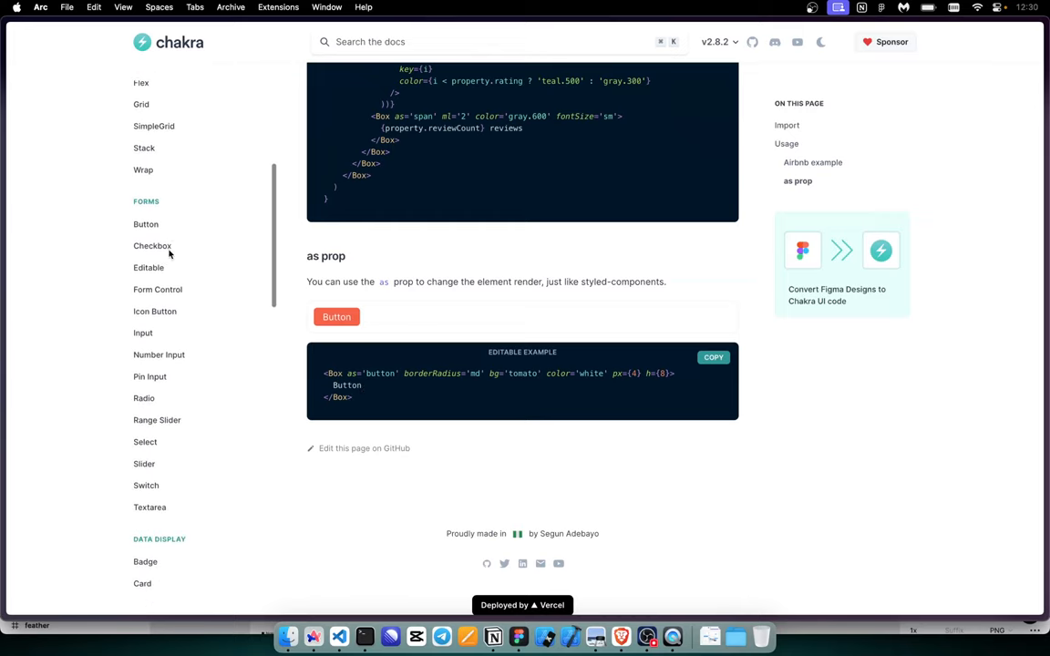
{"action": "mouse_move", "coordinate": [164, 277]}
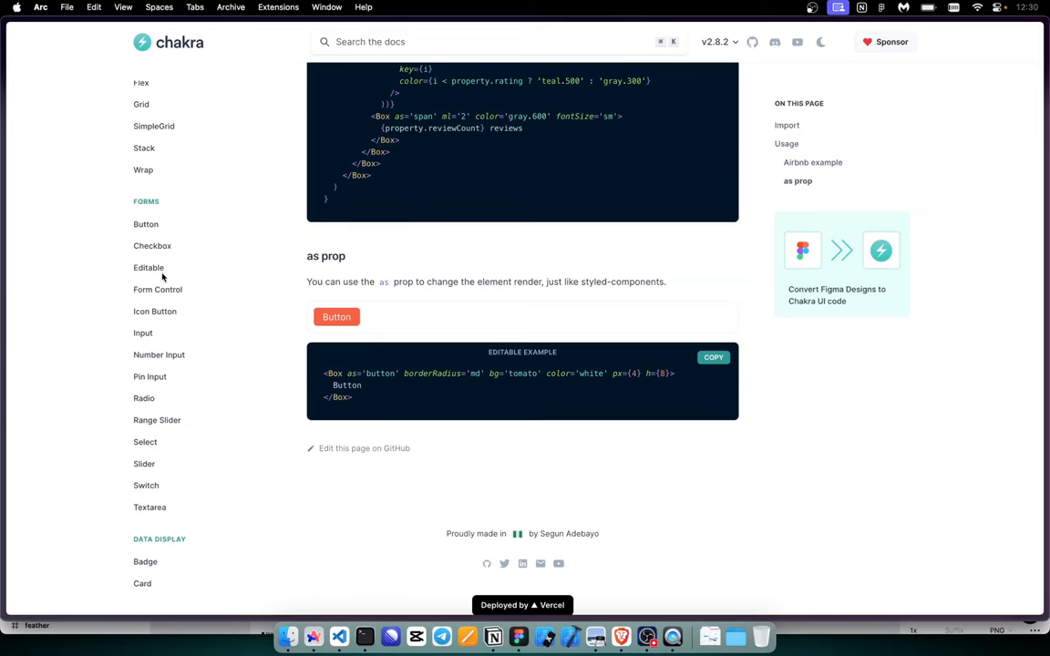
{"action": "left_click", "coordinate": [146, 224]}
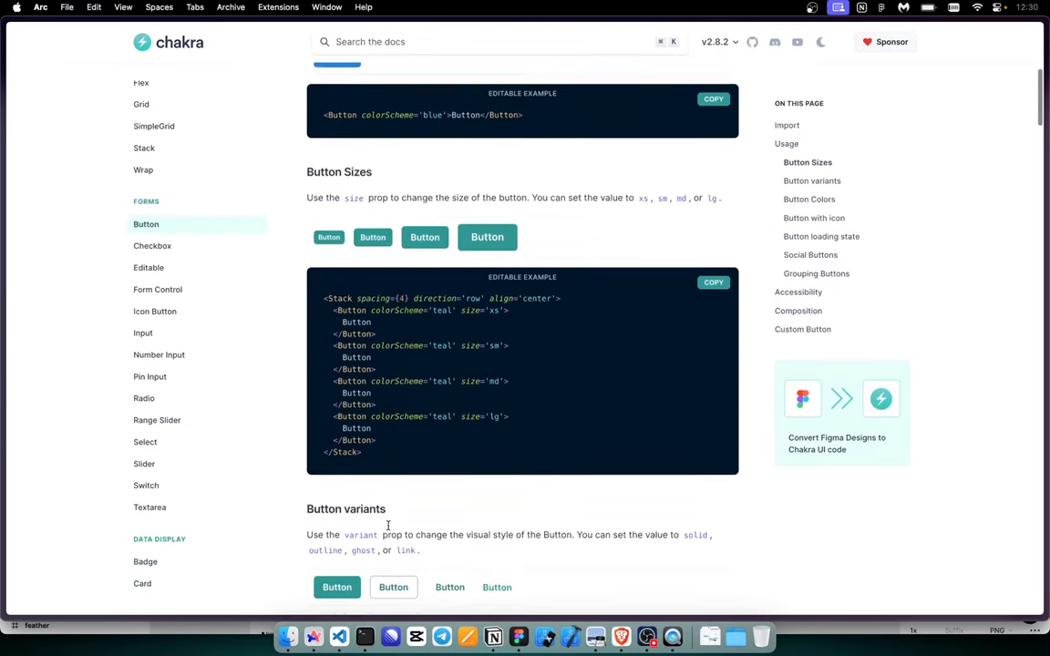
{"action": "scroll", "scroll_direction": "down", "scroll_amount": 3}
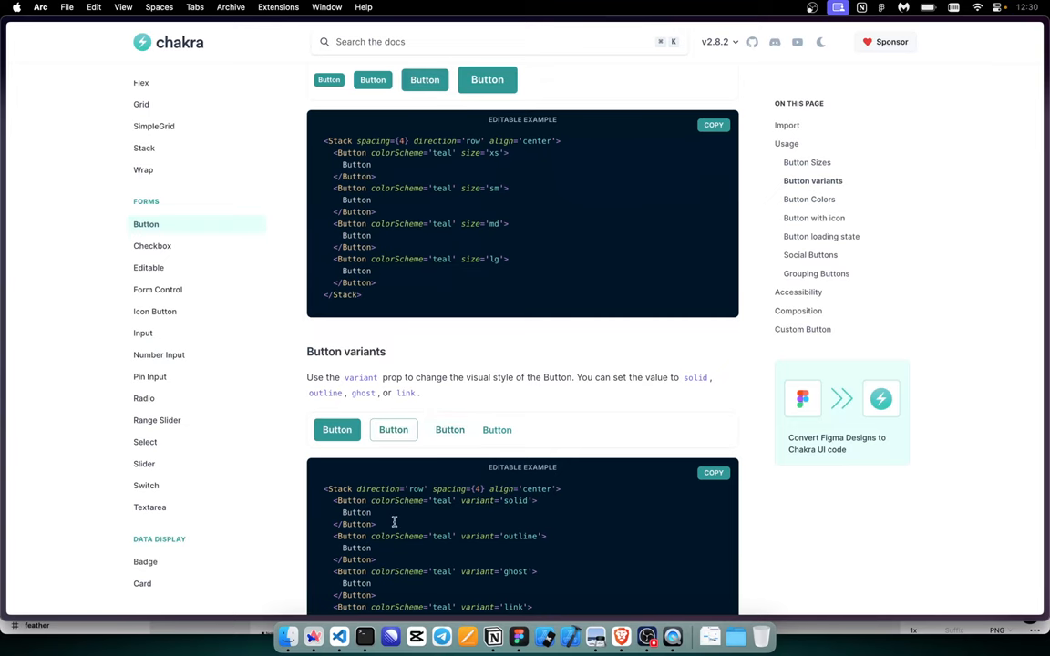
{"action": "scroll", "scroll_direction": "down", "scroll_amount": 3}
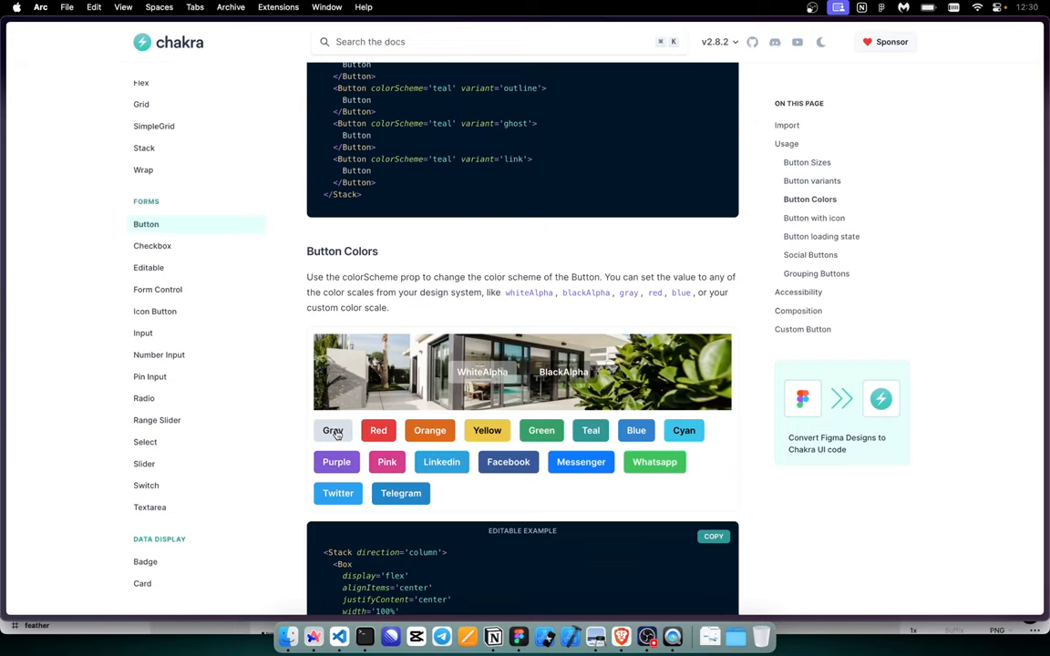
{"action": "scroll", "scroll_direction": "down", "scroll_amount": 3}
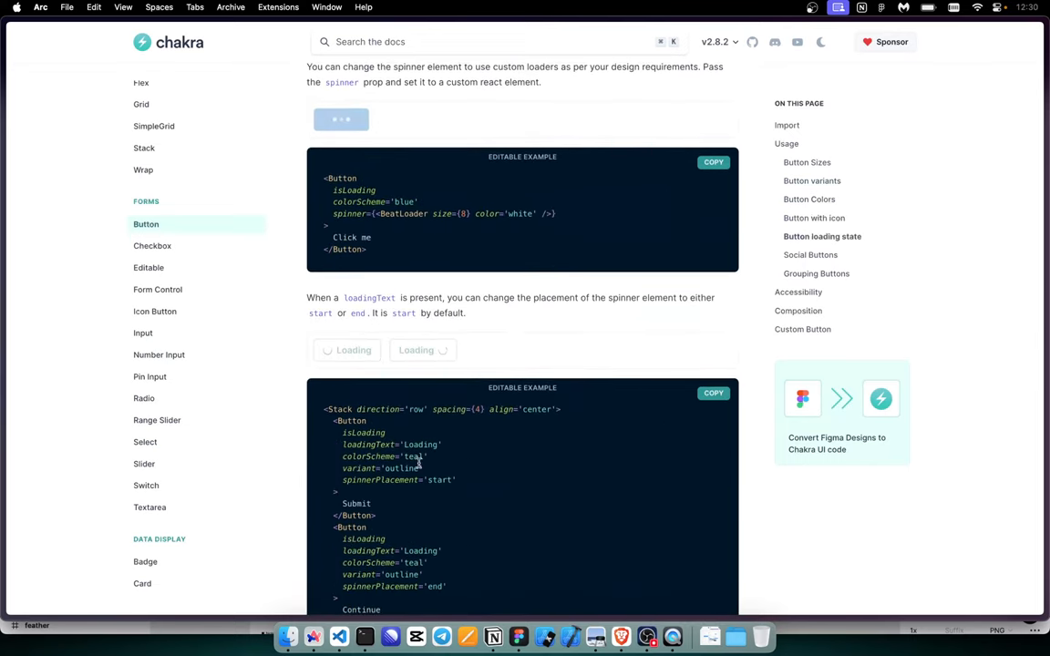
{"action": "scroll", "scroll_direction": "down", "scroll_amount": 3}
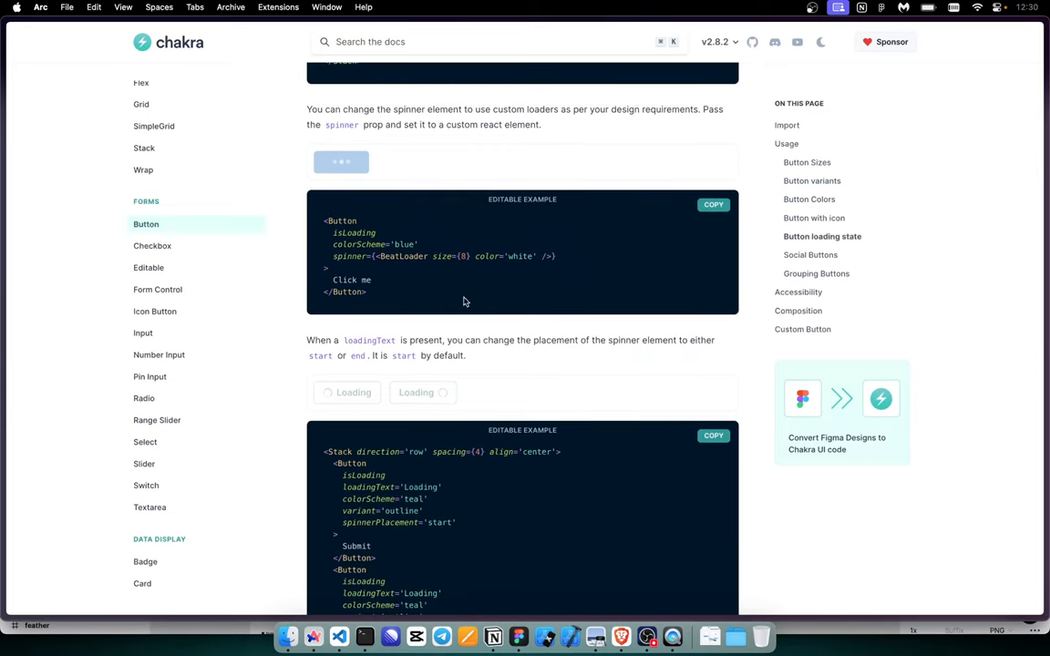
Step: Continue through the loading state, social and composition examples down to Custom Button
{"action": "scroll", "scroll_direction": "down", "scroll_amount": 3}
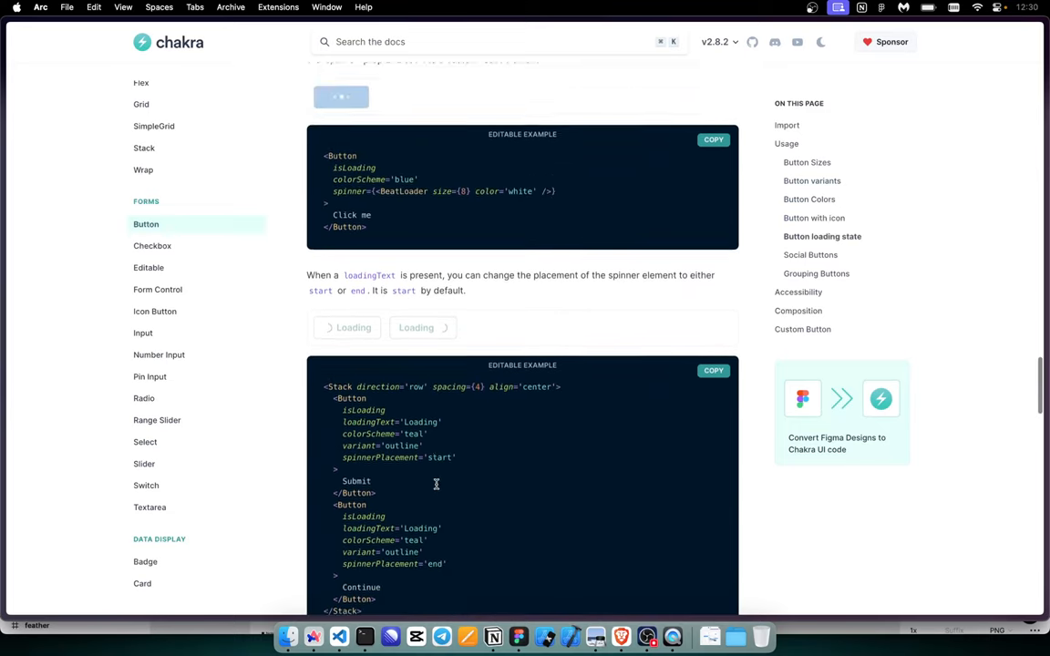
{"action": "scroll", "scroll_direction": "down", "scroll_amount": 3}
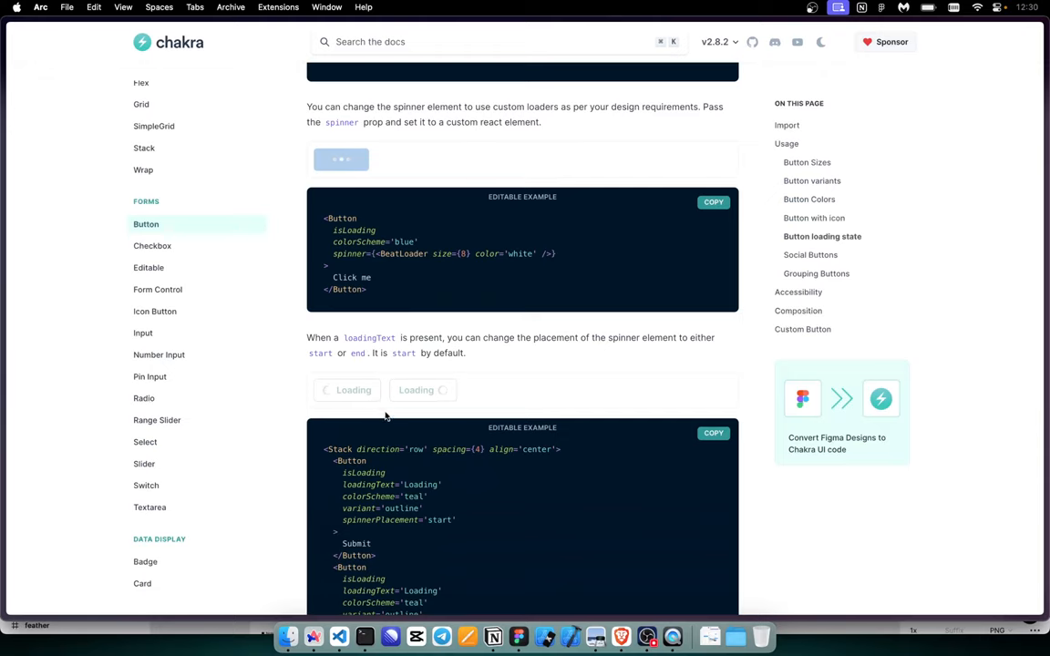
{"action": "scroll", "scroll_direction": "down", "scroll_amount": 3}
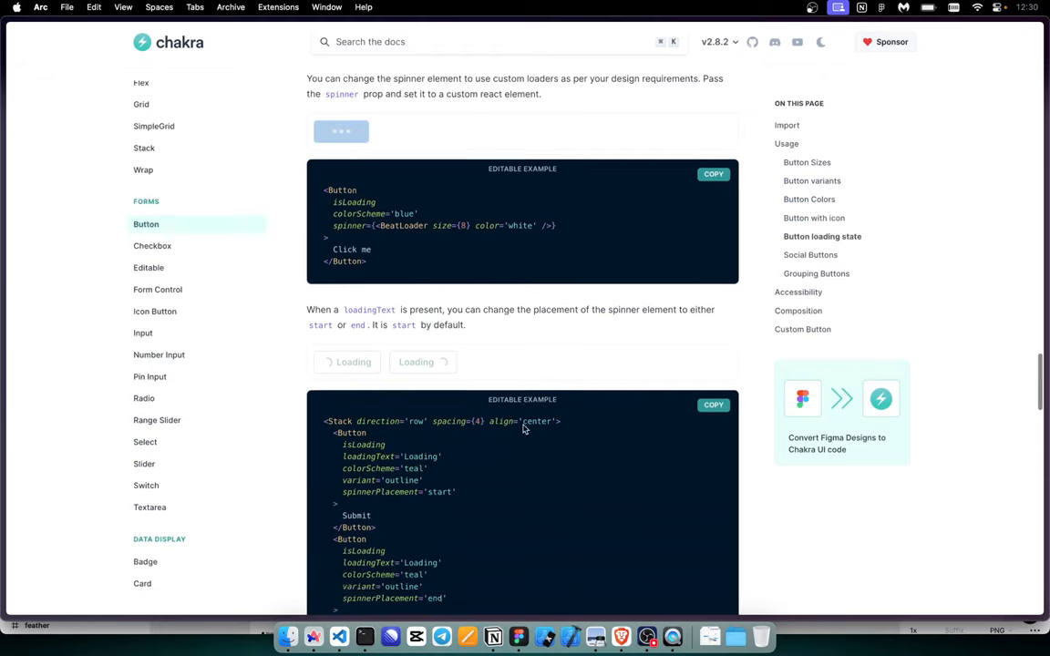
{"action": "scroll", "scroll_direction": "down", "scroll_amount": 3}
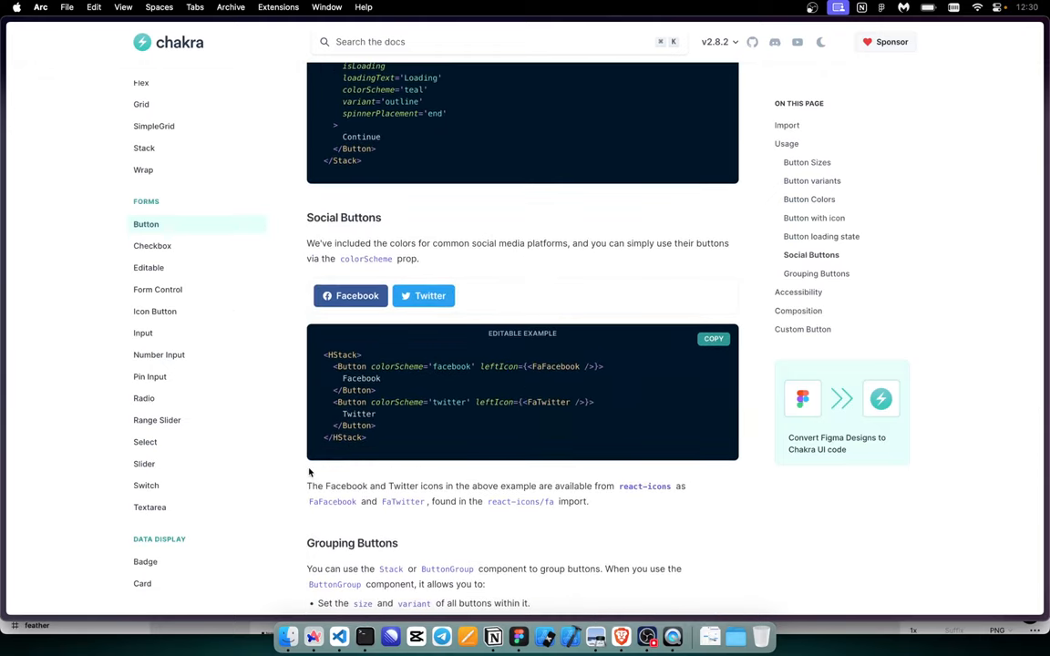
{"action": "scroll", "scroll_direction": "down", "scroll_amount": 3}
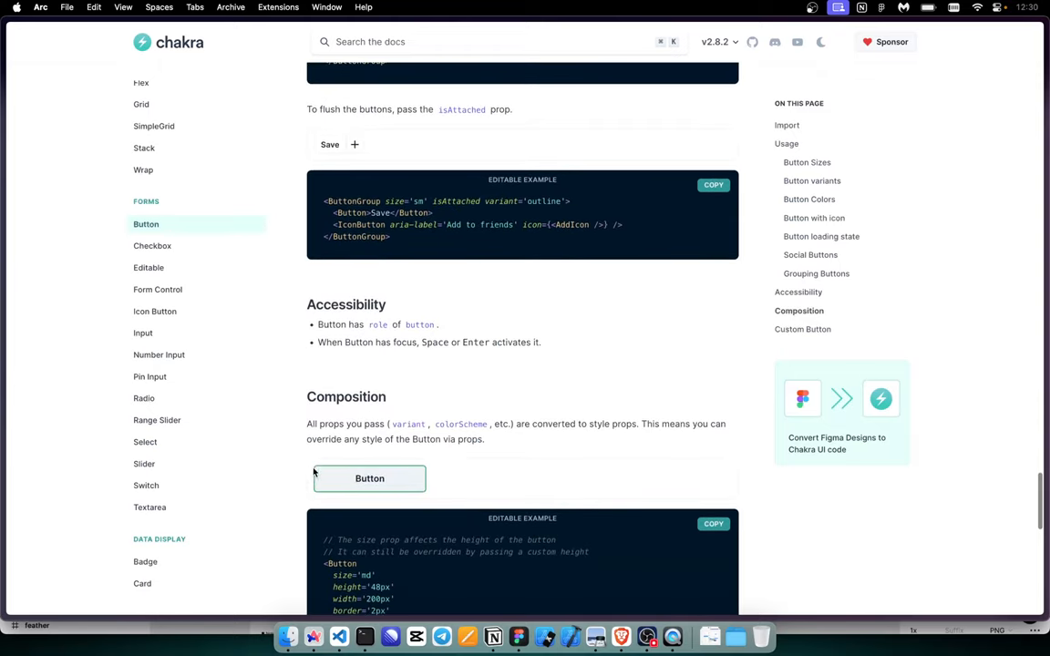
{"action": "scroll", "scroll_direction": "down", "scroll_amount": 3}
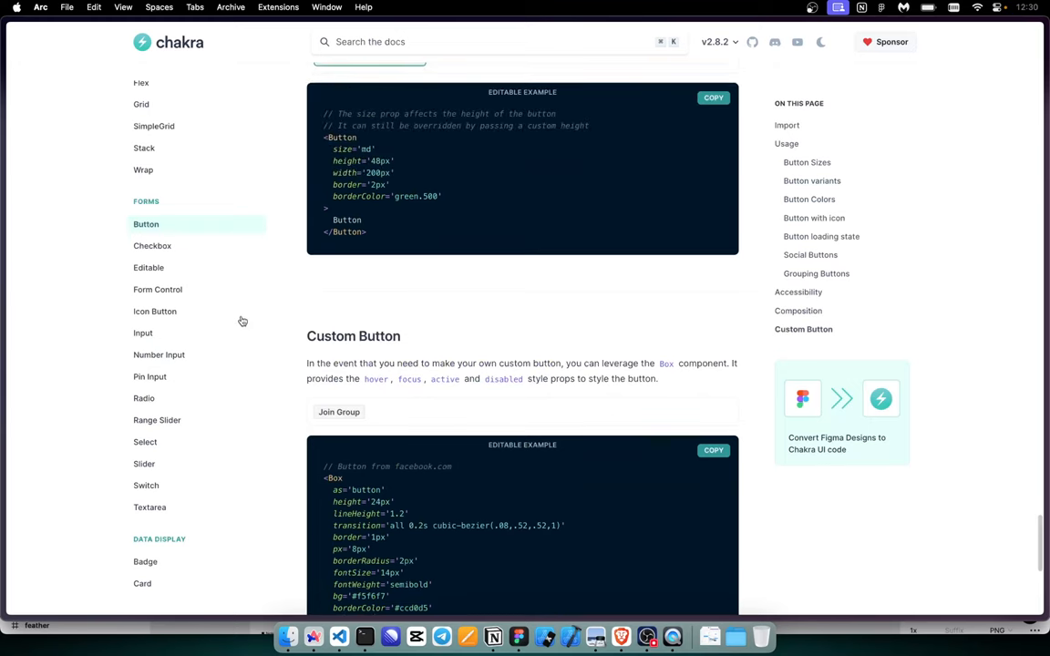
{"action": "scroll", "scroll_direction": "down", "scroll_amount": 3}
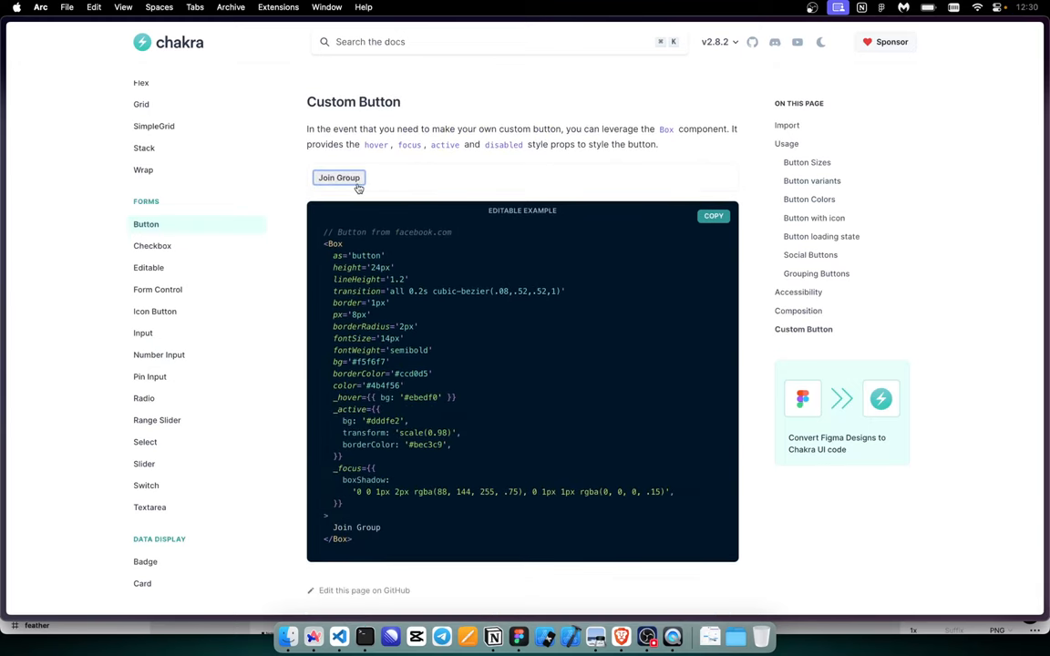
Step: Skim the Checkbox and Input pages (sizes, variants), ending at the Card page's Import section
{"action": "left_click", "coordinate": [153, 252]}
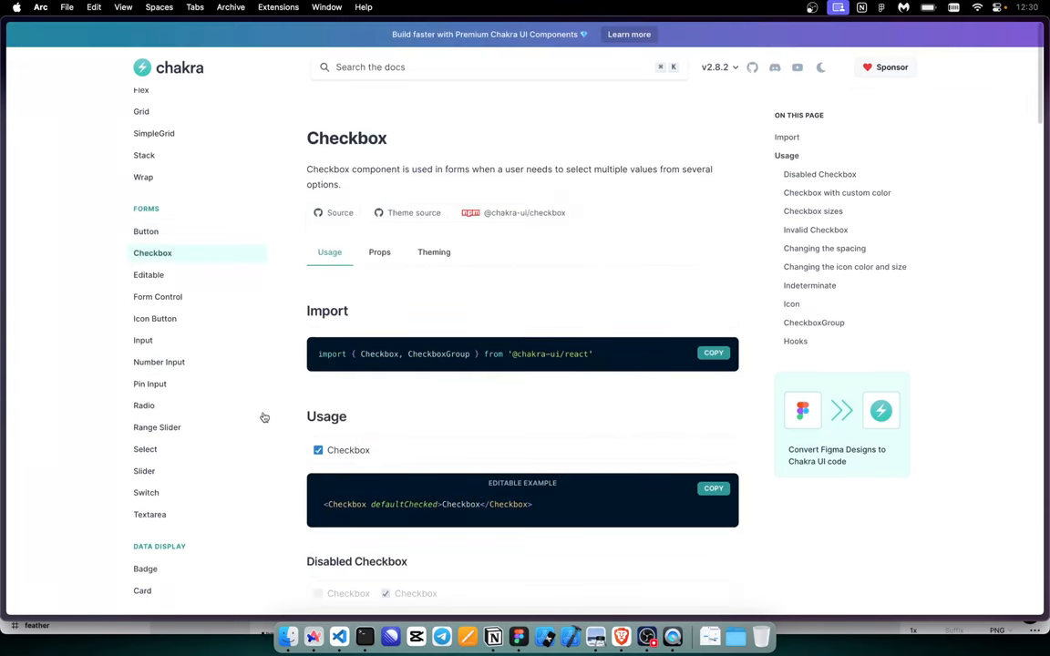
{"action": "left_click", "coordinate": [142, 332]}
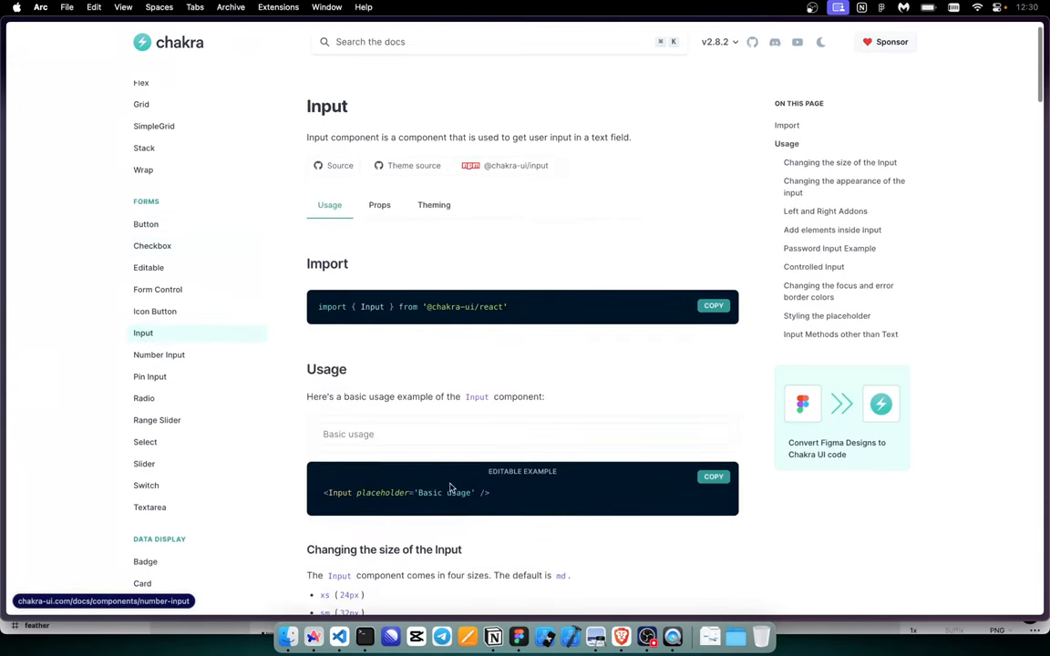
{"action": "scroll", "scroll_direction": "down", "scroll_amount": 3}
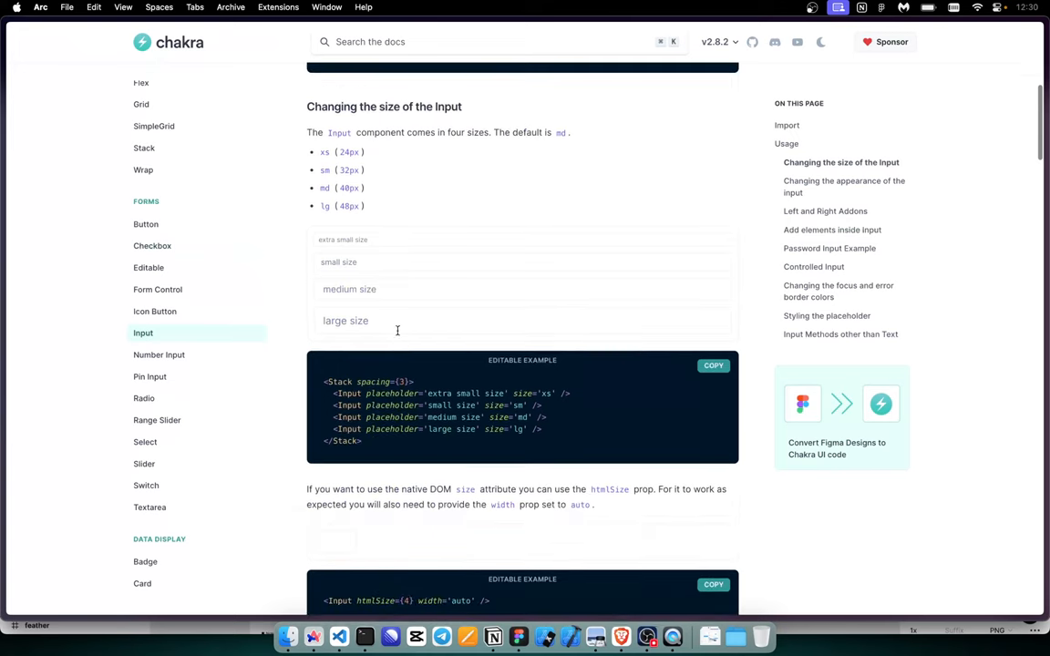
{"action": "scroll", "scroll_direction": "down", "scroll_amount": 3}
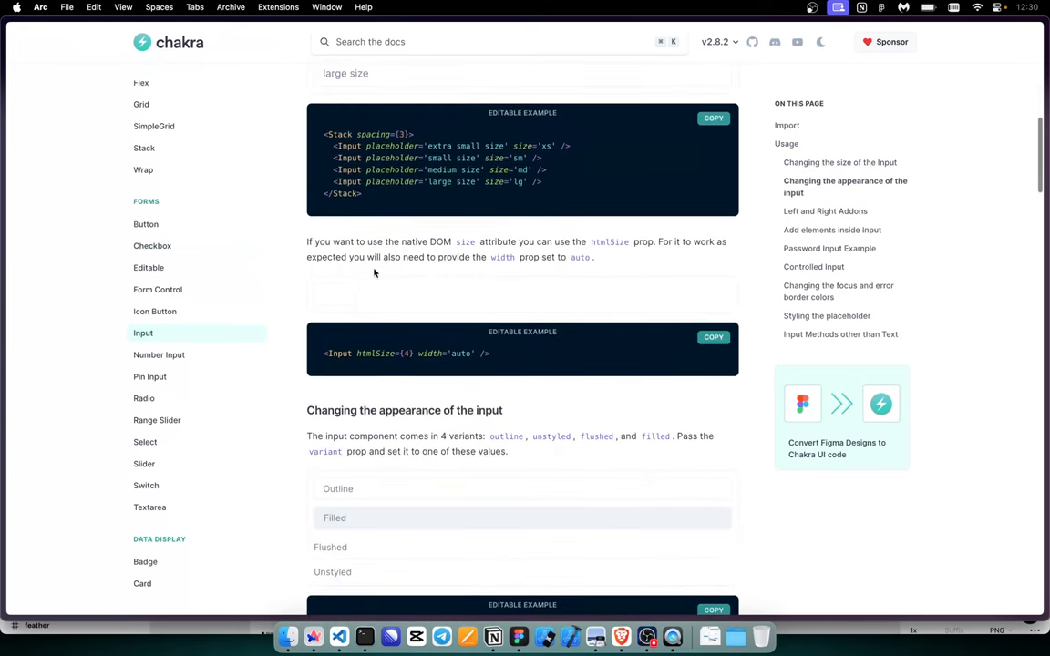
{"action": "scroll", "scroll_direction": "down", "scroll_amount": 3}
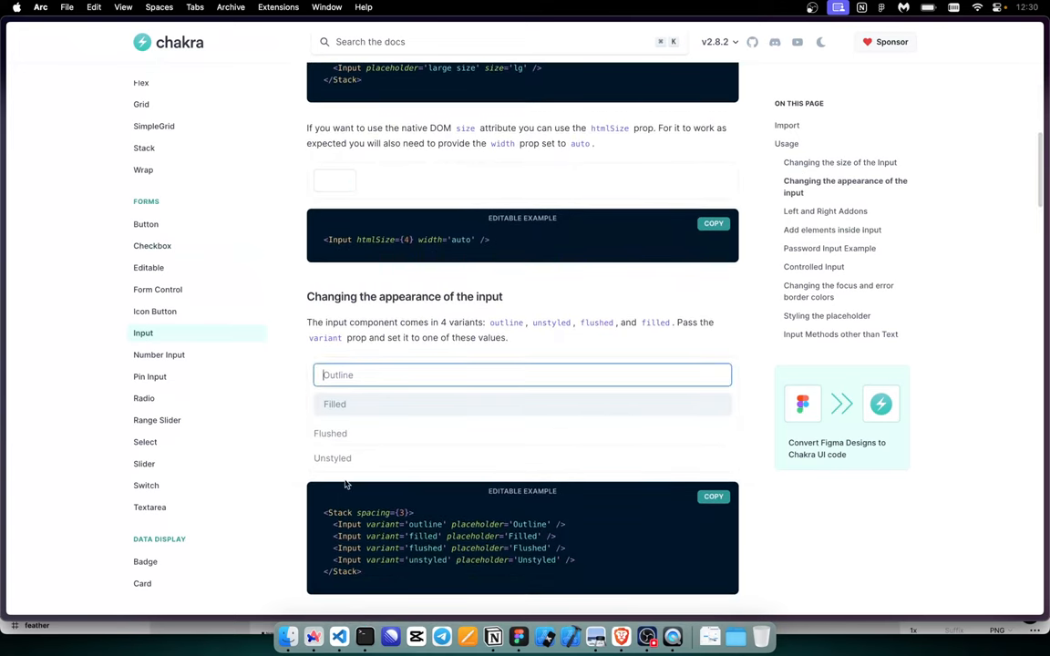
{"action": "scroll", "scroll_direction": "down", "scroll_amount": 3}
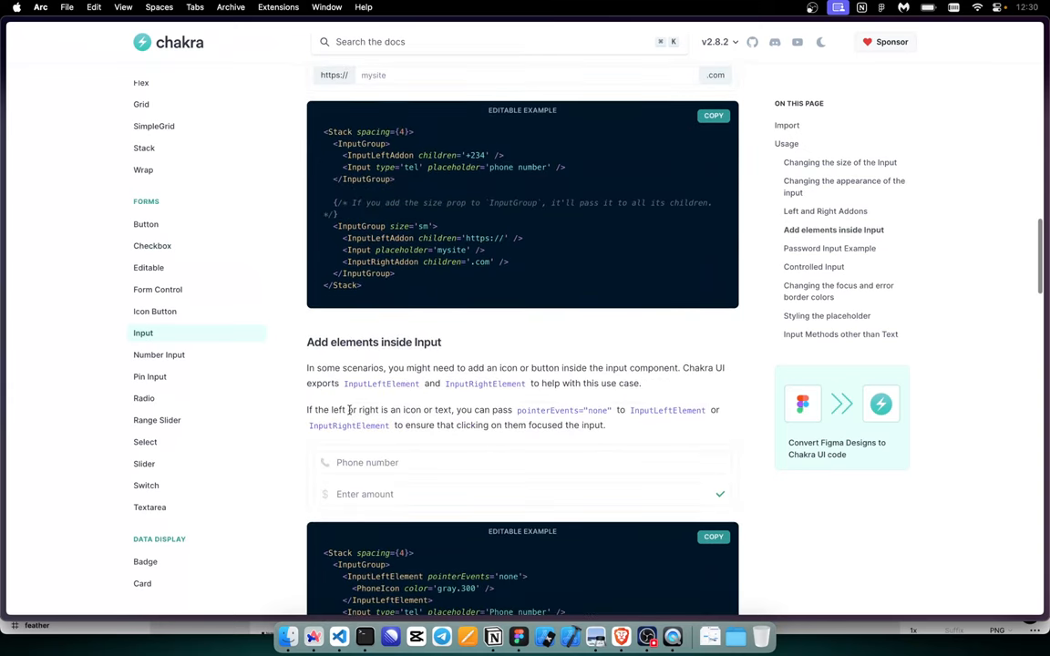
{"action": "scroll", "scroll_direction": "down", "scroll_amount": 3}
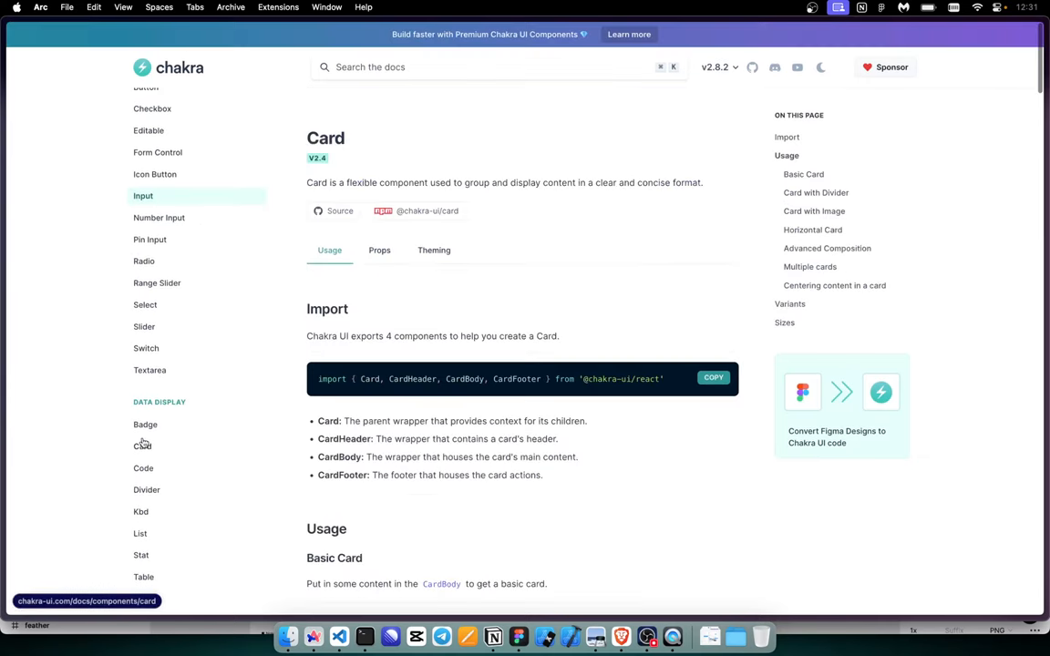
{"action": "scroll", "scroll_direction": "down", "scroll_amount": 3}
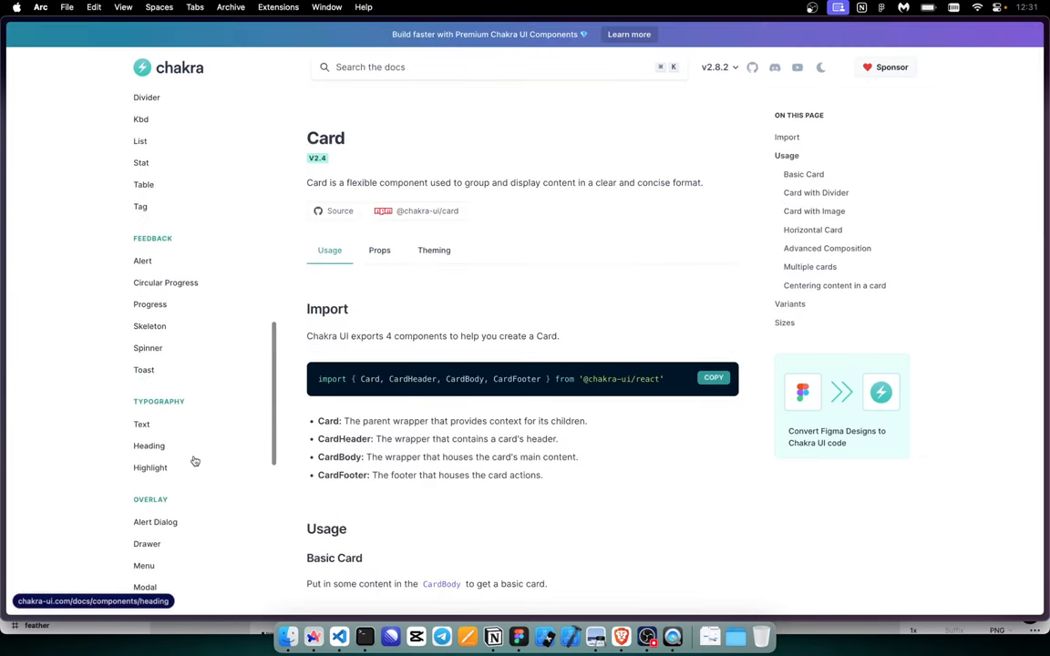
{"action": "scroll", "scroll_direction": "down", "scroll_amount": 3}
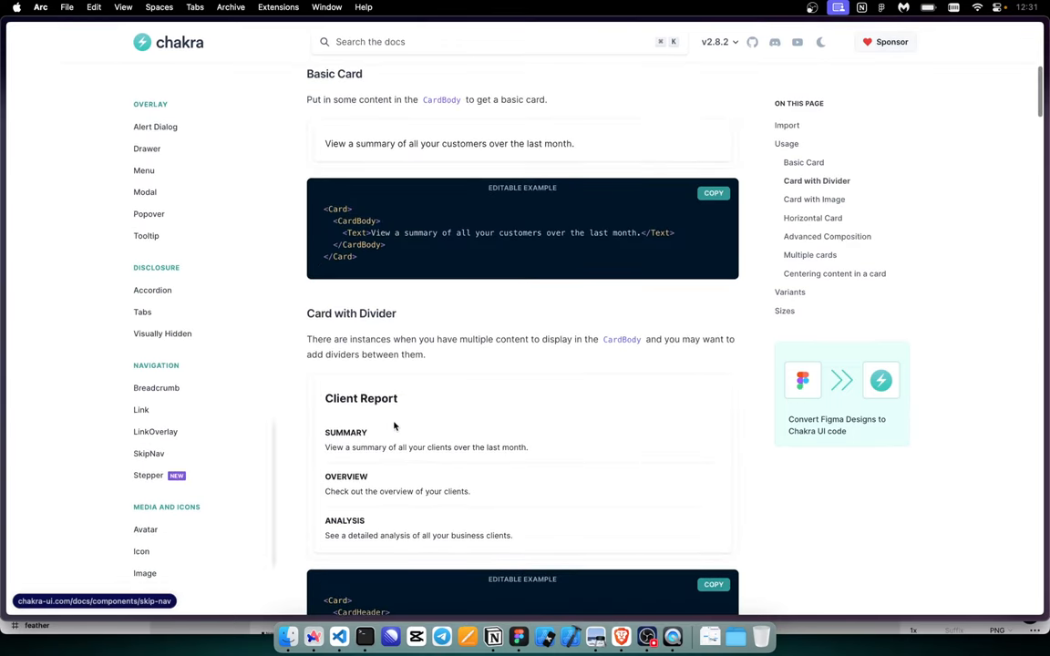
{"action": "mouse_move", "coordinate": [317, 207]}
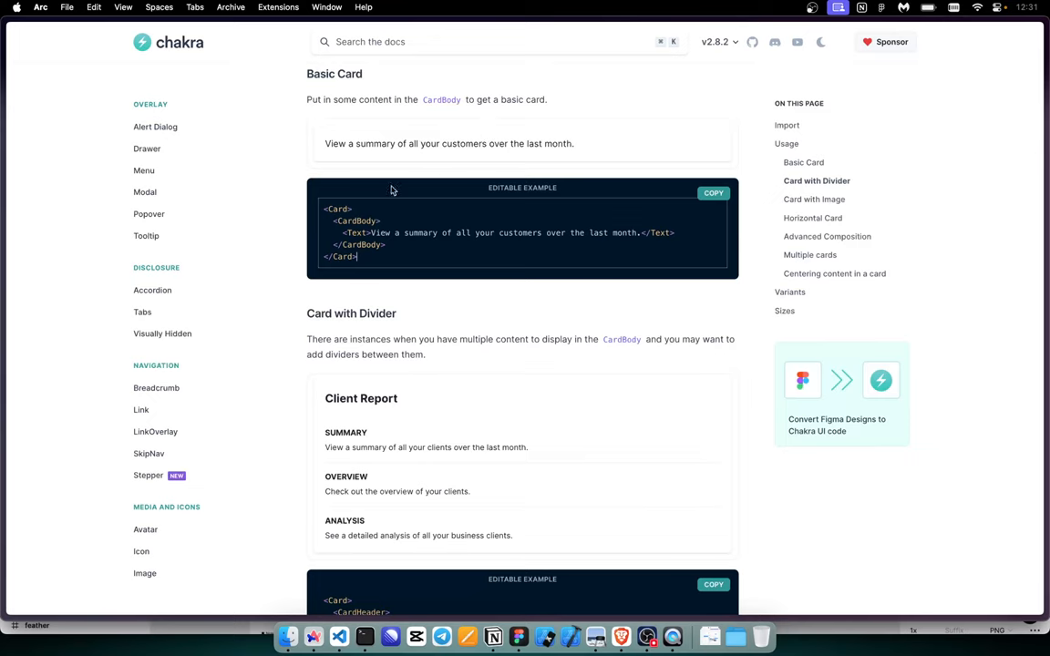
{"action": "scroll", "scroll_direction": "down", "scroll_amount": 3}
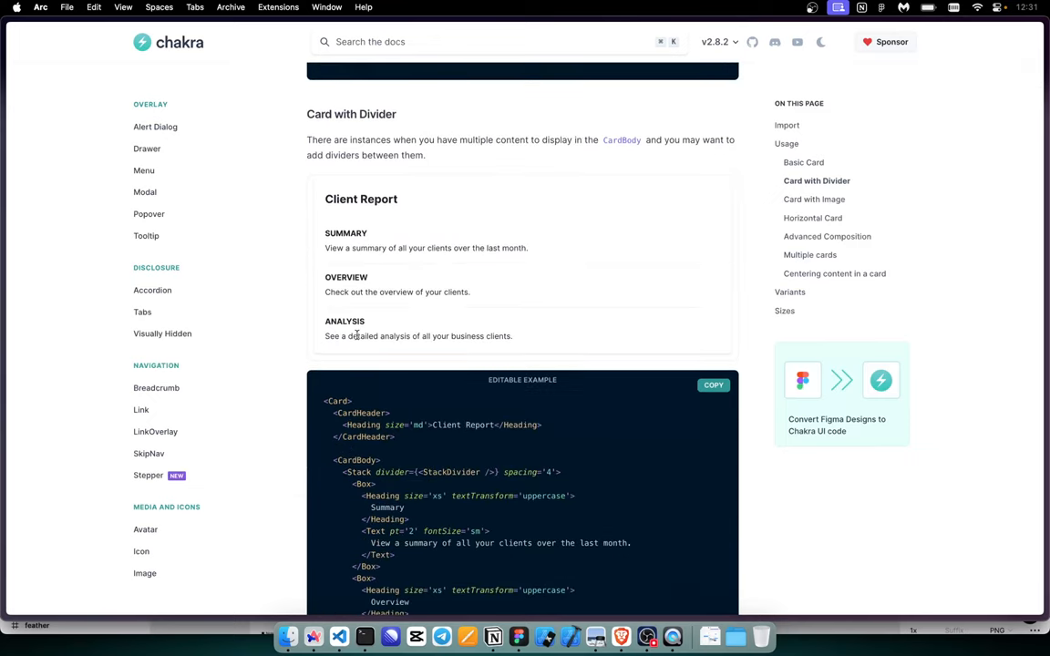
{"action": "scroll", "scroll_direction": "down", "scroll_amount": 3}
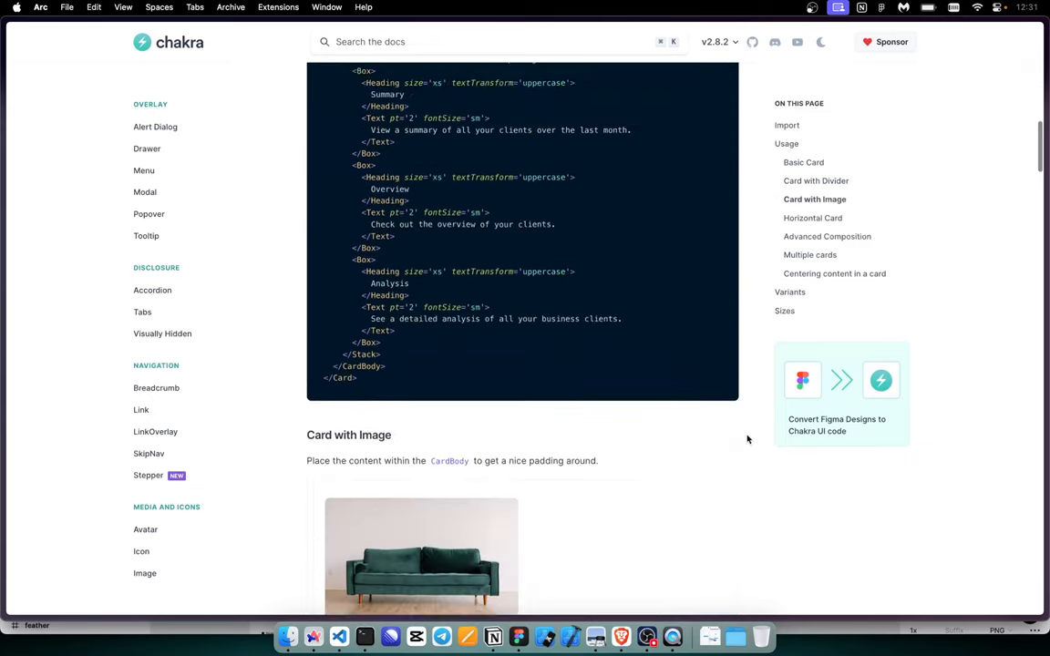
{"action": "scroll", "scroll_direction": "down", "scroll_amount": 3}
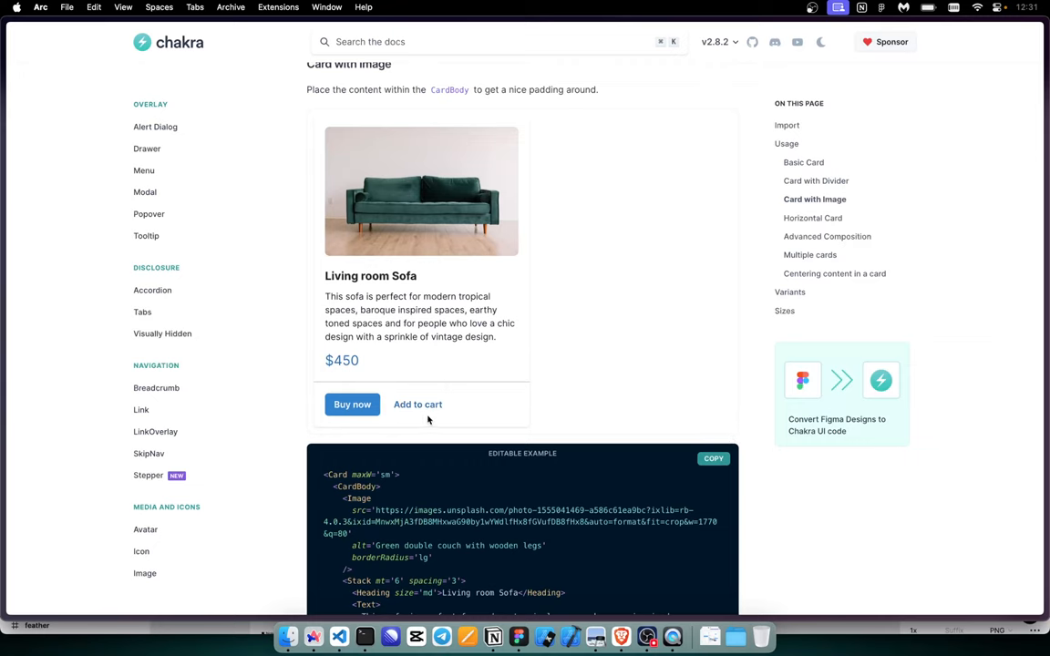
{"action": "scroll", "scroll_direction": "down", "scroll_amount": 3}
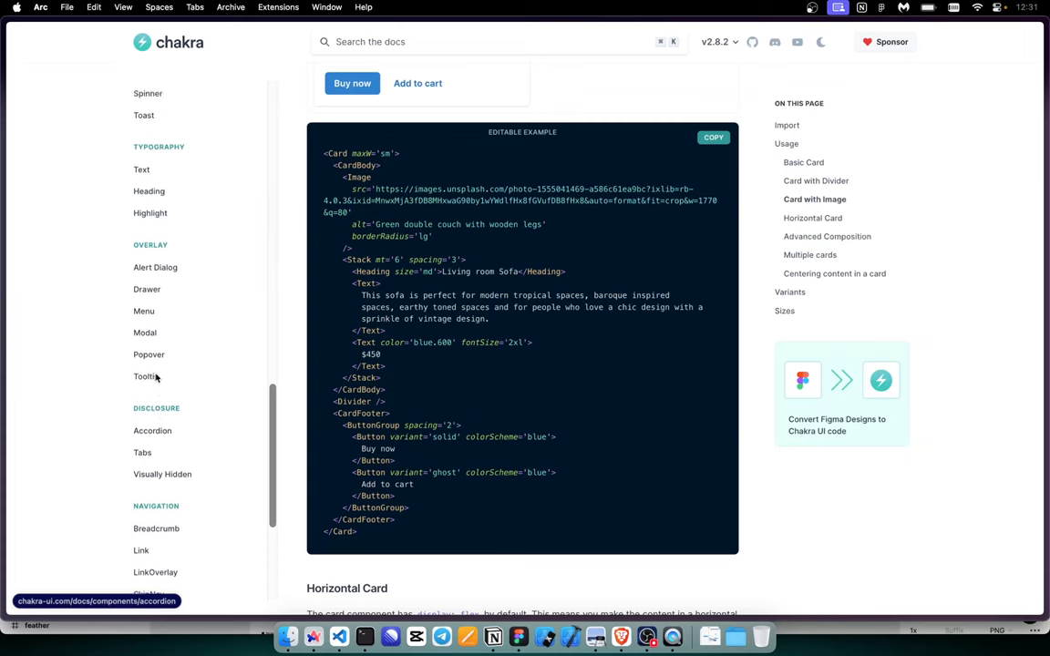
Step: Bring up the Menu component docs and try the Actions example dropdown
{"action": "left_click", "coordinate": [144, 318]}
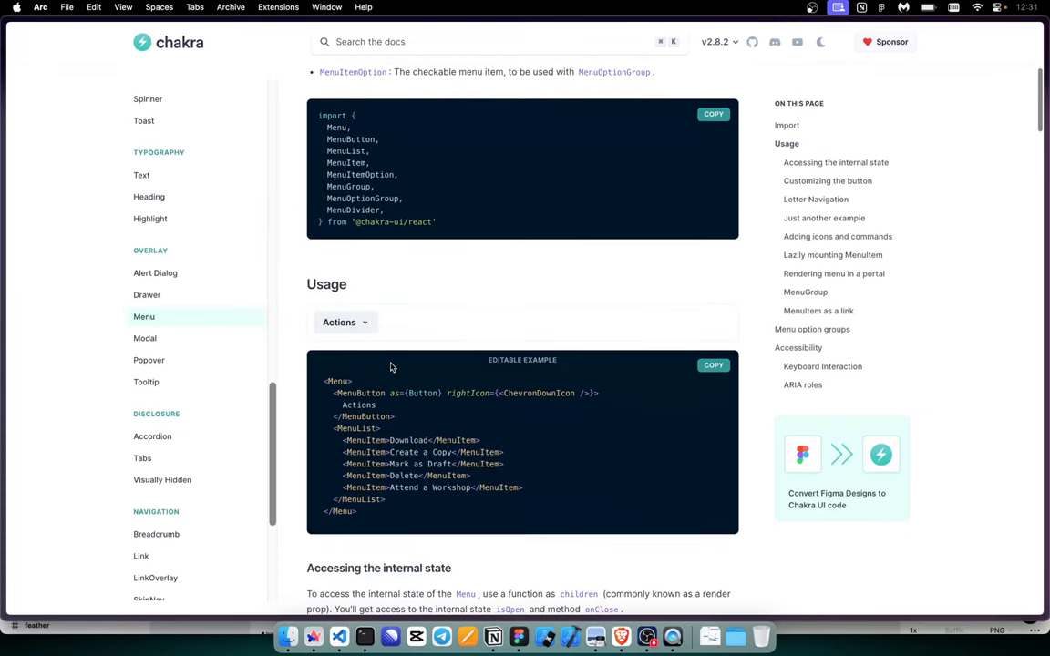
{"action": "left_click", "coordinate": [345, 321]}
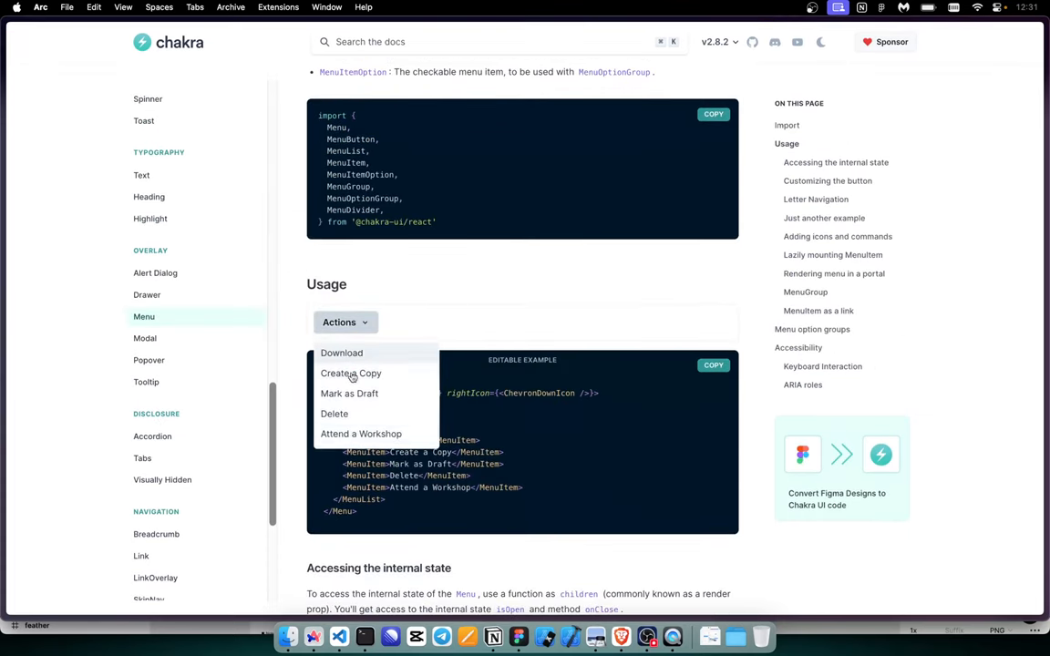
{"action": "left_click", "coordinate": [339, 321]}
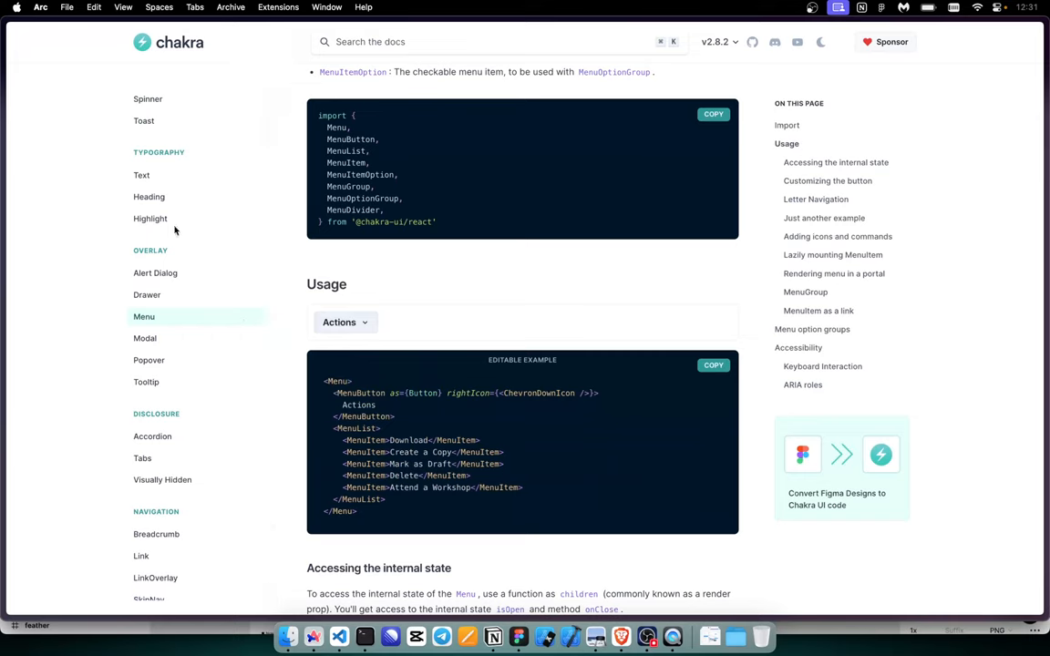
Step: Read down the Menu page through its sections to the ARIA roles at the bottom
{"action": "scroll", "scroll_direction": "down", "scroll_amount": 3}
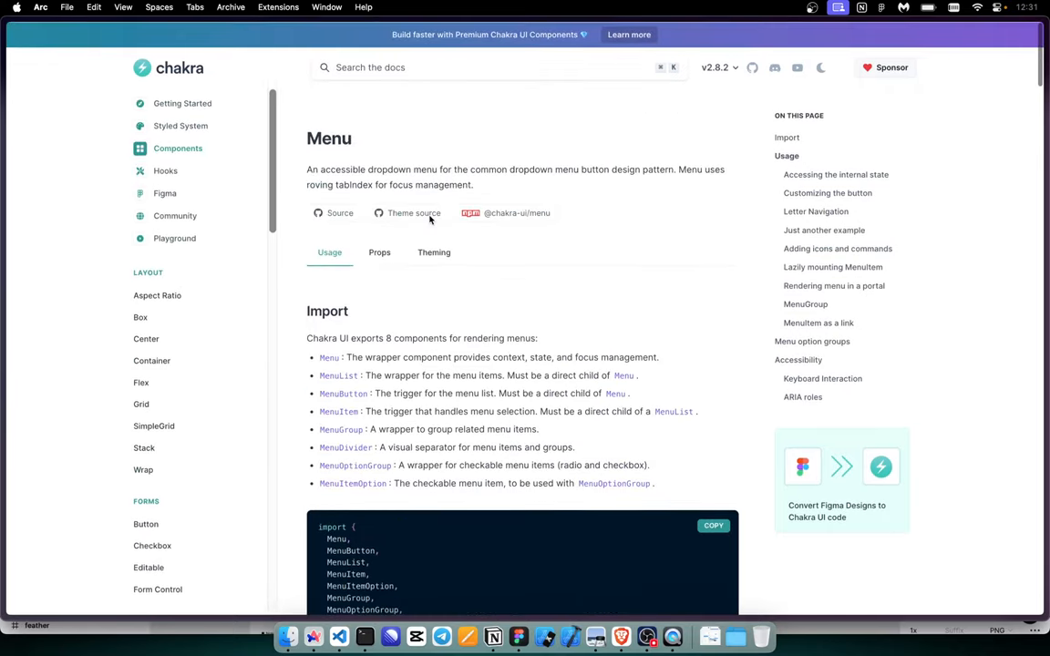
{"action": "scroll", "scroll_direction": "down", "scroll_amount": 3}
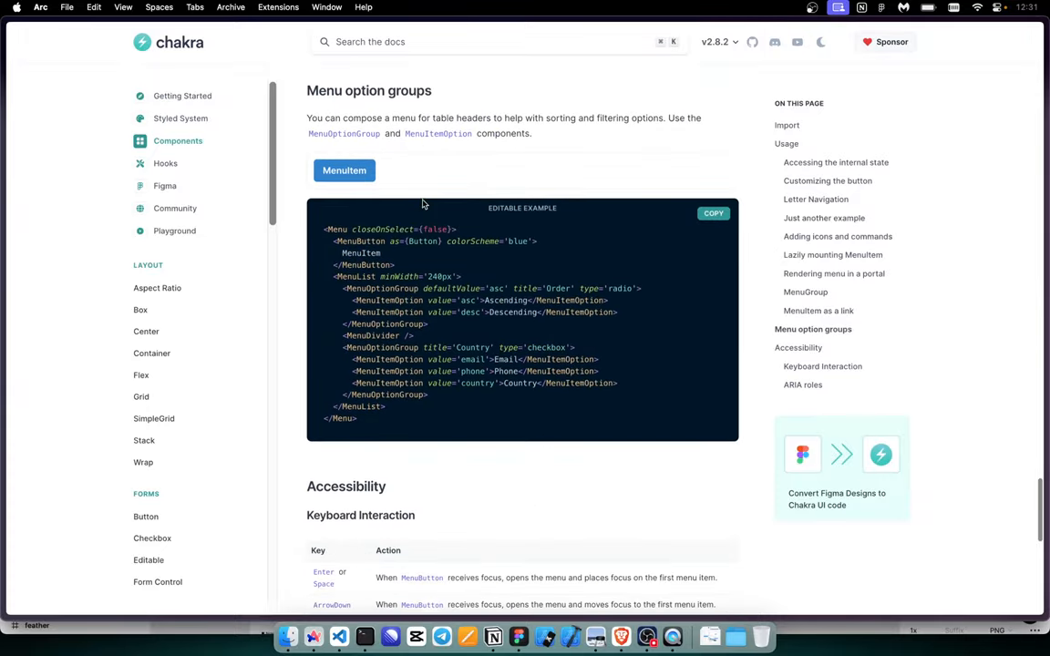
{"action": "scroll", "scroll_direction": "down", "scroll_amount": 3}
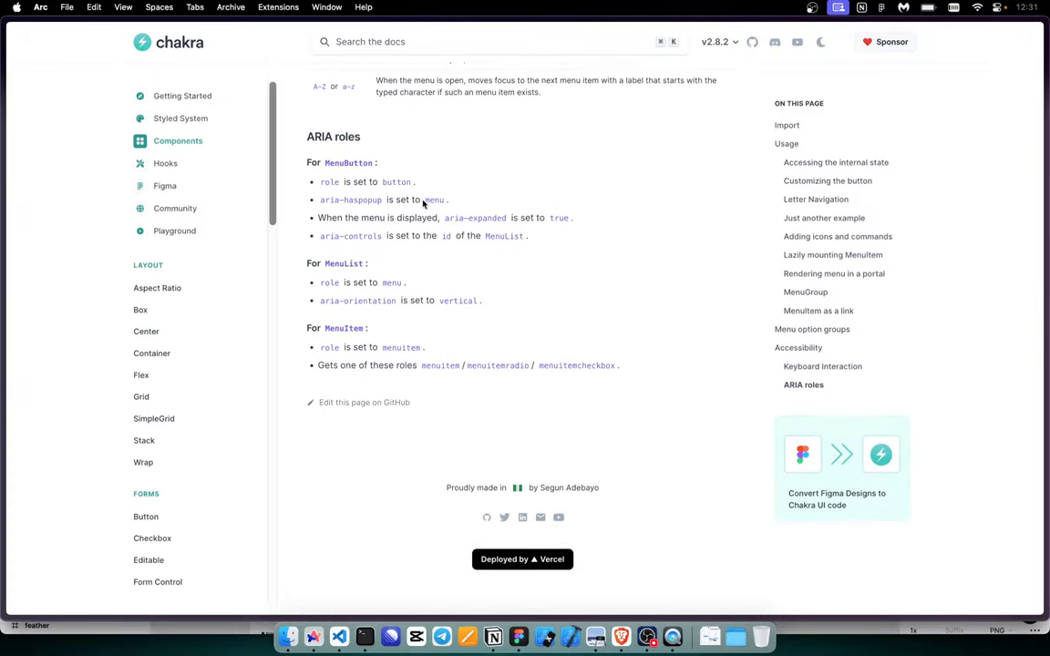
{"action": "scroll", "scroll_direction": "down", "scroll_amount": 3}
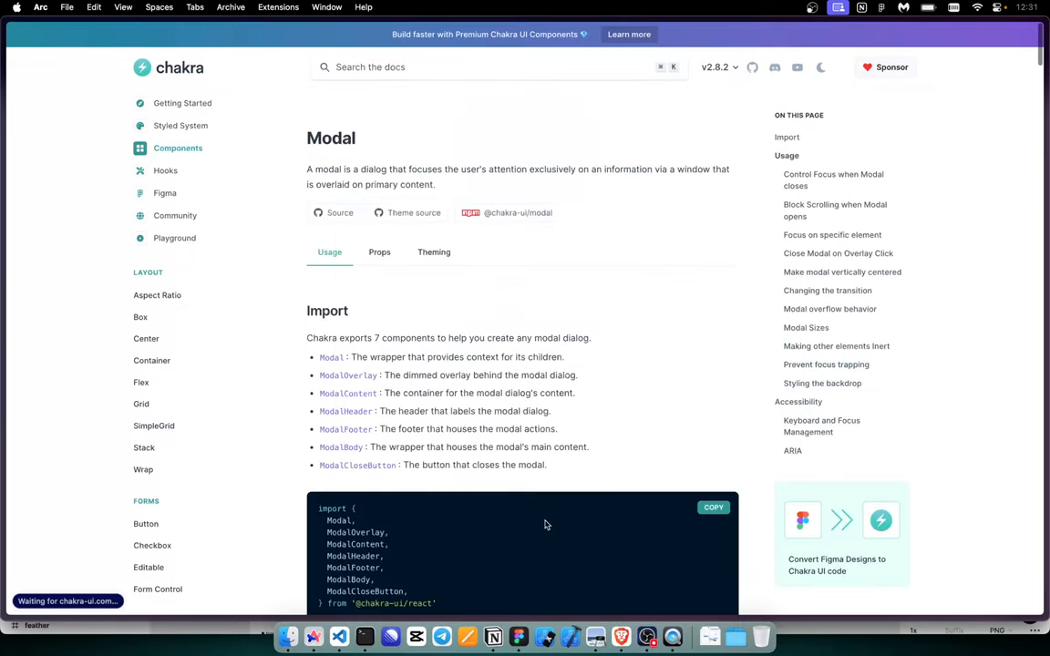
Step: Try the basic Open Modal example, dismiss it, and read down the following sections
{"action": "left_click", "coordinate": [348, 363]}
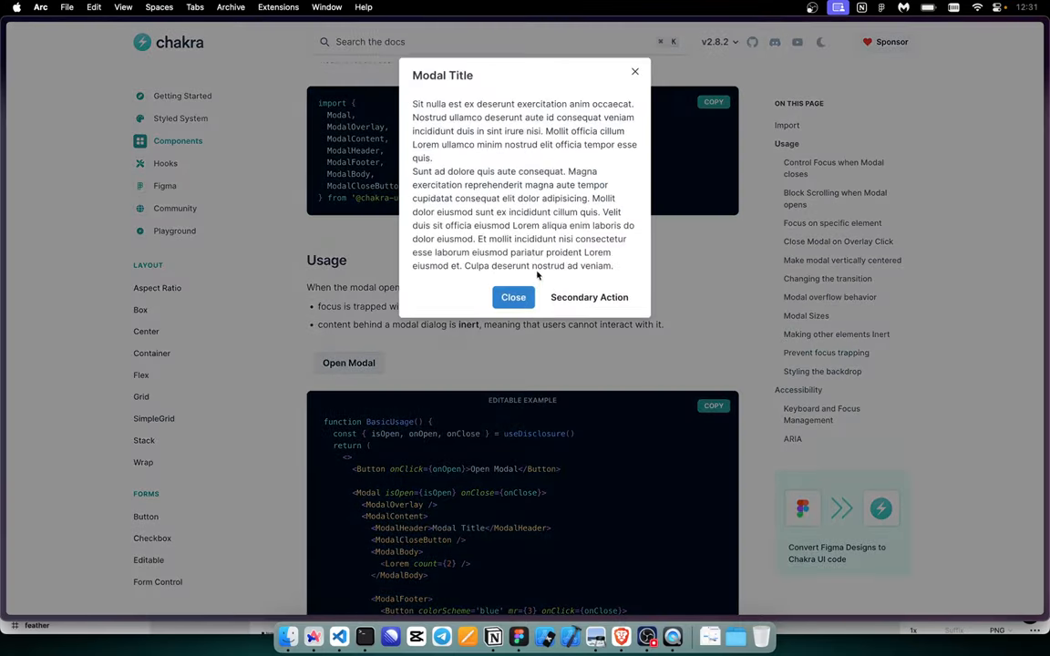
{"action": "left_click", "coordinate": [512, 297]}
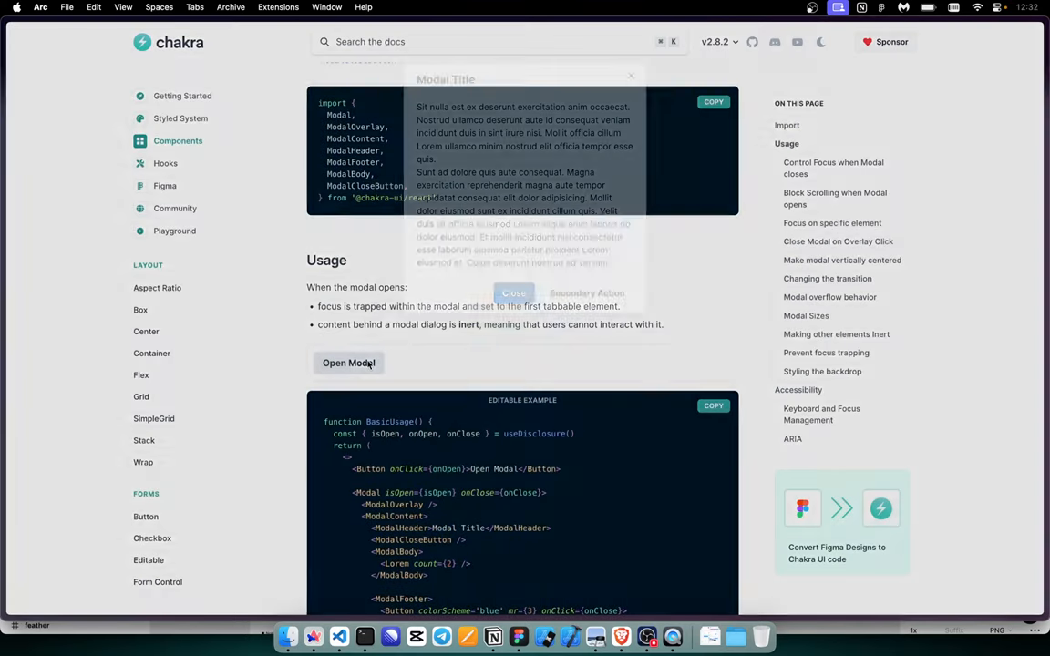
{"action": "left_click", "coordinate": [514, 292]}
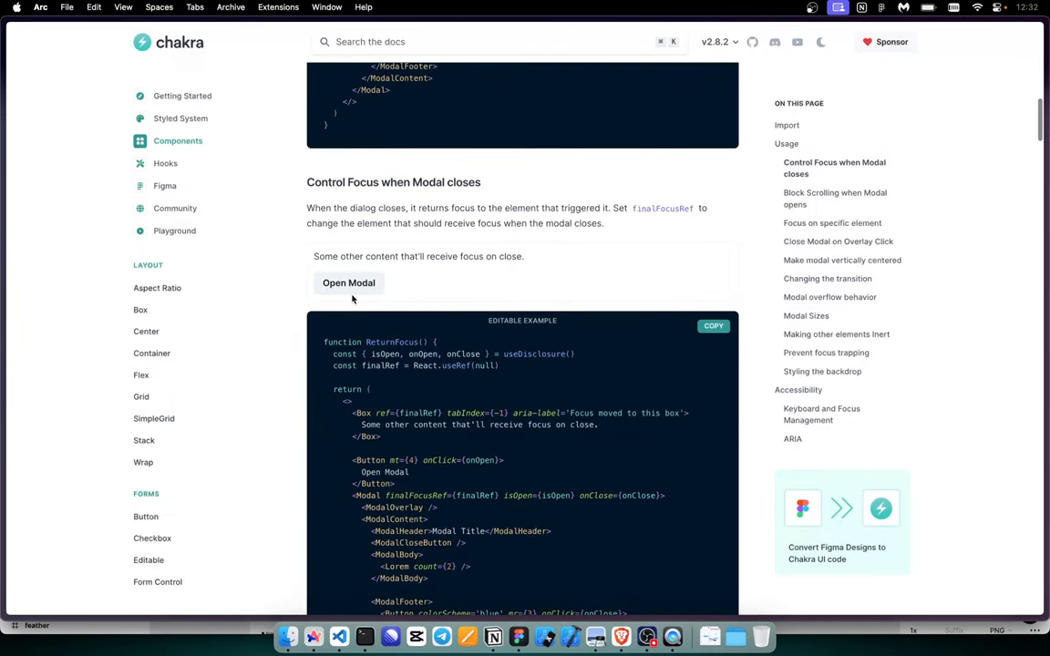
{"action": "scroll", "scroll_direction": "down", "scroll_amount": 3}
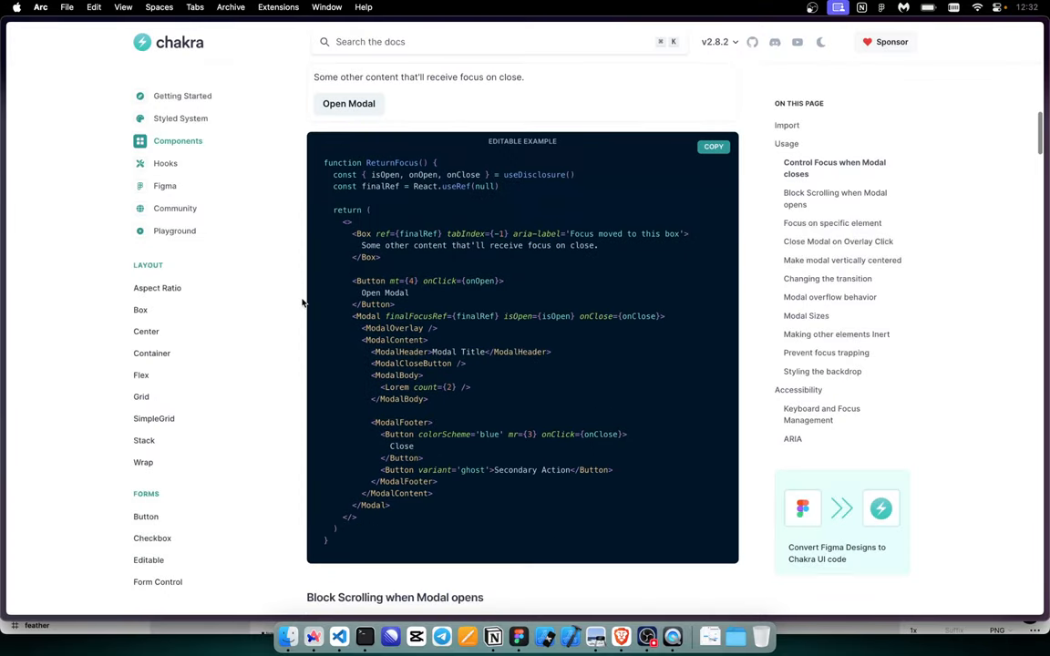
{"action": "scroll", "scroll_direction": "down", "scroll_amount": 3}
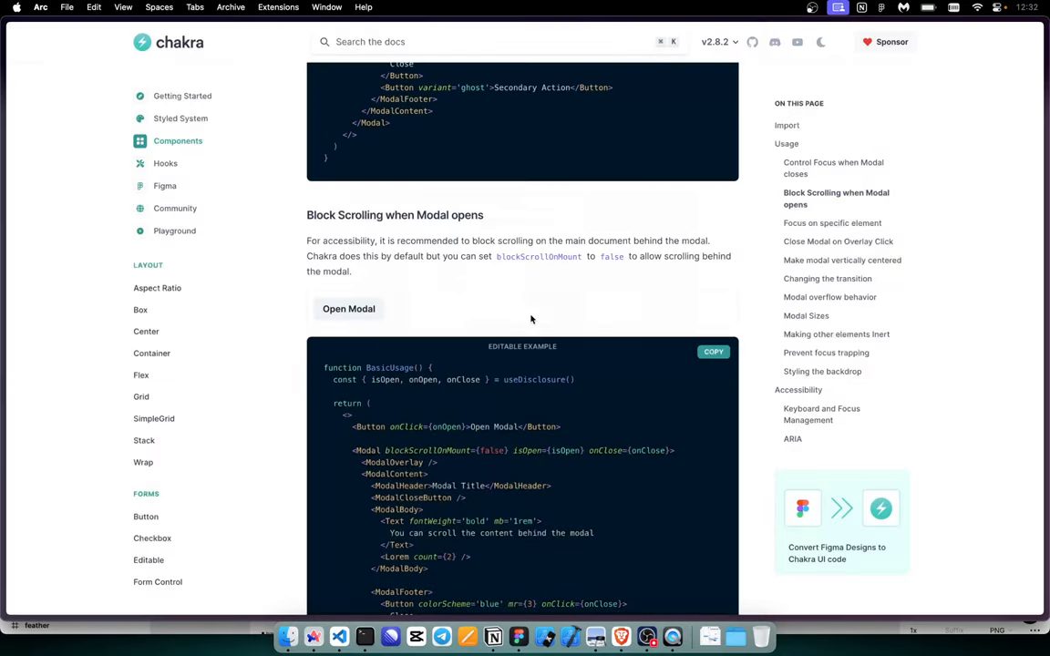
Step: Trigger the vertically centered modal example and dismiss it, returning to Components
{"action": "left_click", "coordinate": [348, 308]}
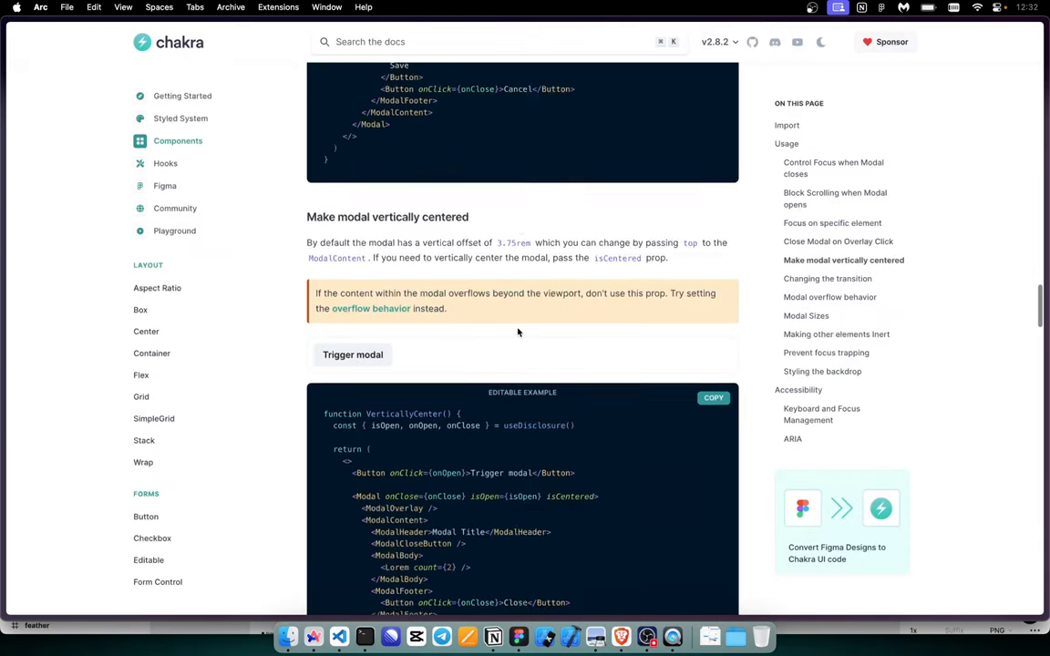
{"action": "left_click", "coordinate": [353, 353]}
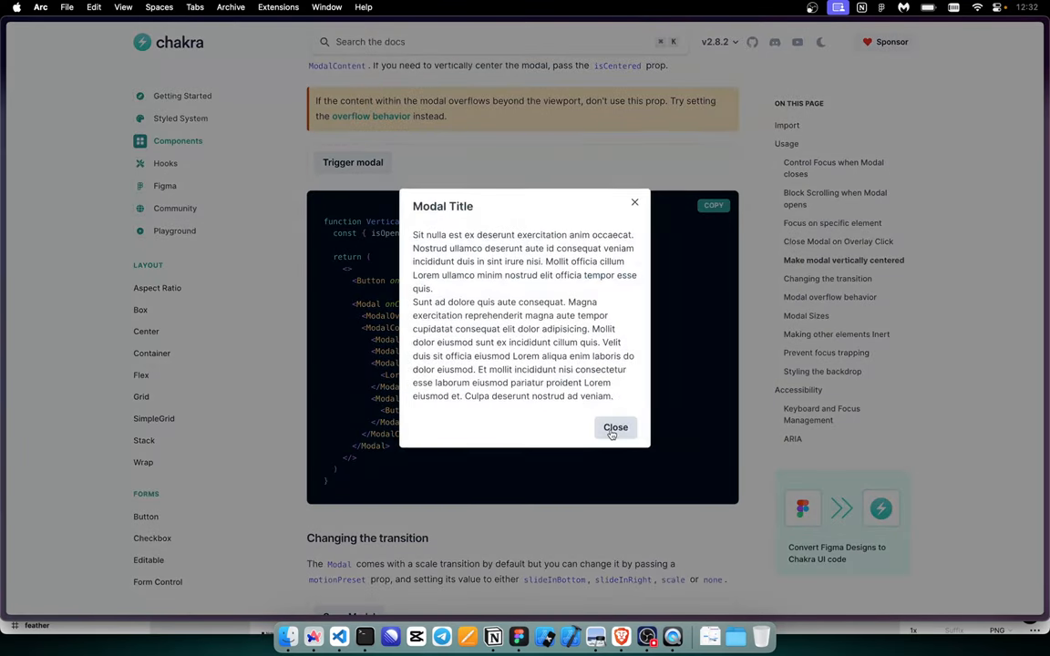
{"action": "left_click", "coordinate": [616, 427]}
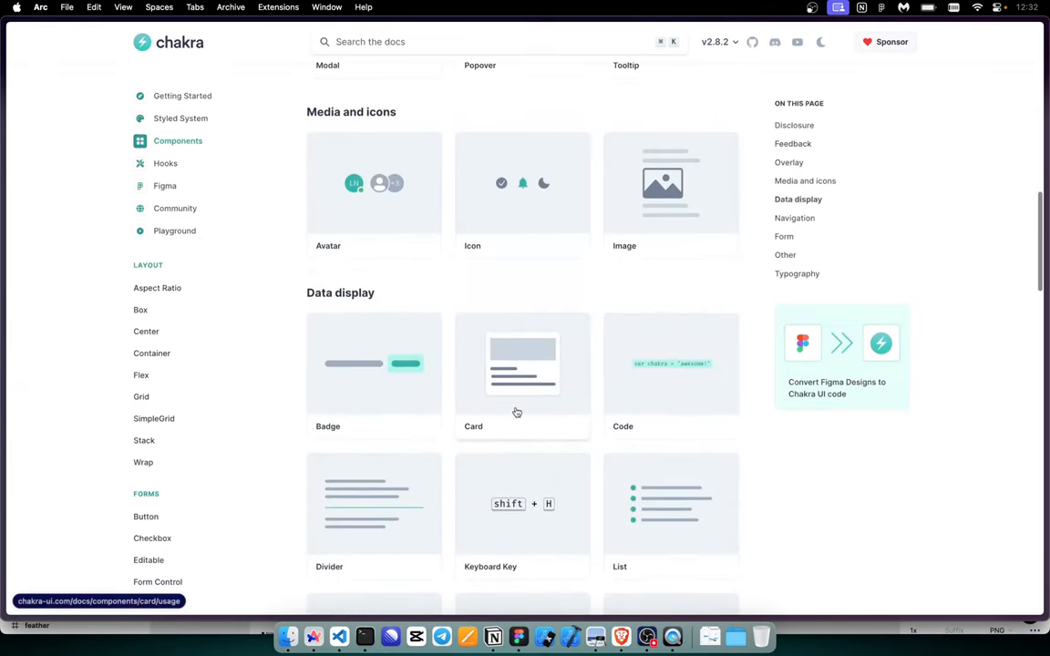
Step: Try the Drawer examples, dismiss the create-account form drawer, view Drawer Widths, and return to Components
{"action": "scroll", "scroll_direction": "up", "scroll_amount": 3}
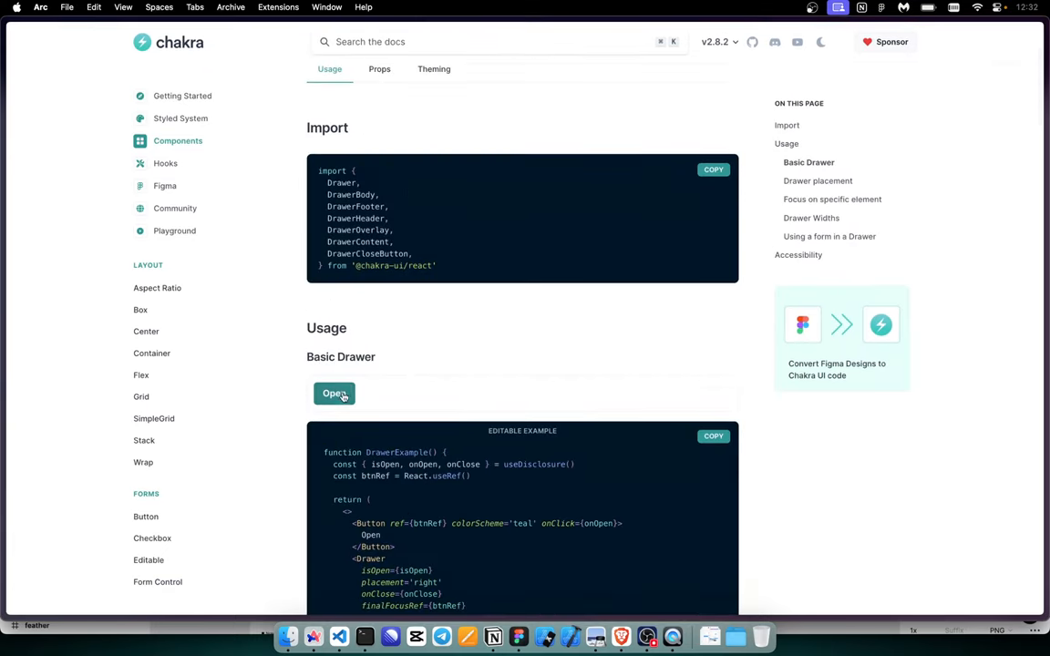
{"action": "scroll", "scroll_direction": "down", "scroll_amount": 3}
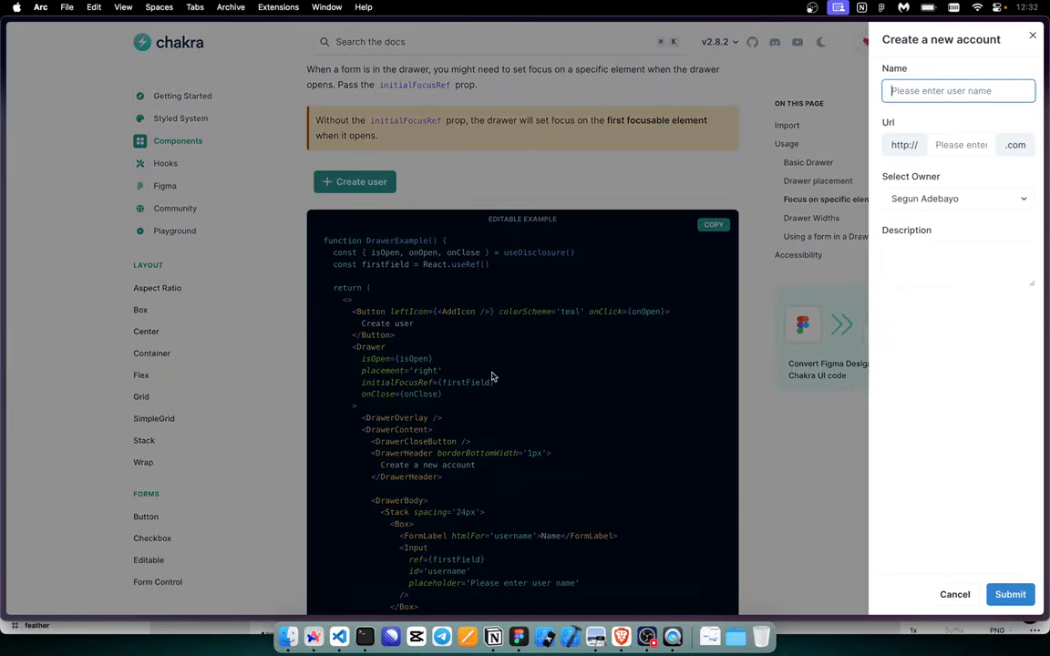
{"action": "left_click", "coordinate": [951, 263]}
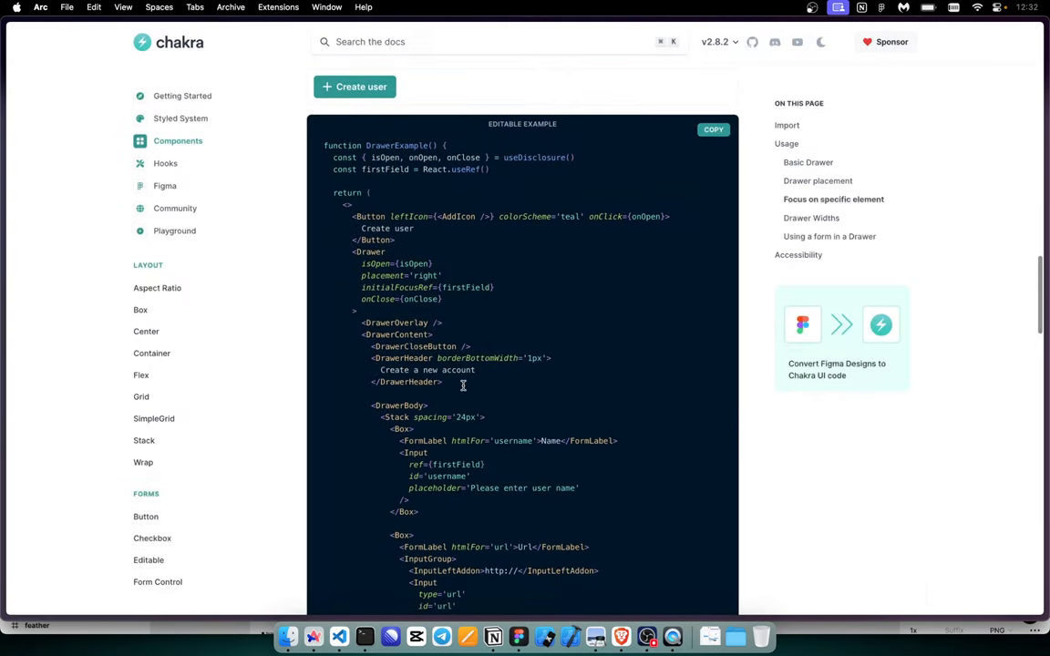
{"action": "scroll", "scroll_direction": "down", "scroll_amount": 3}
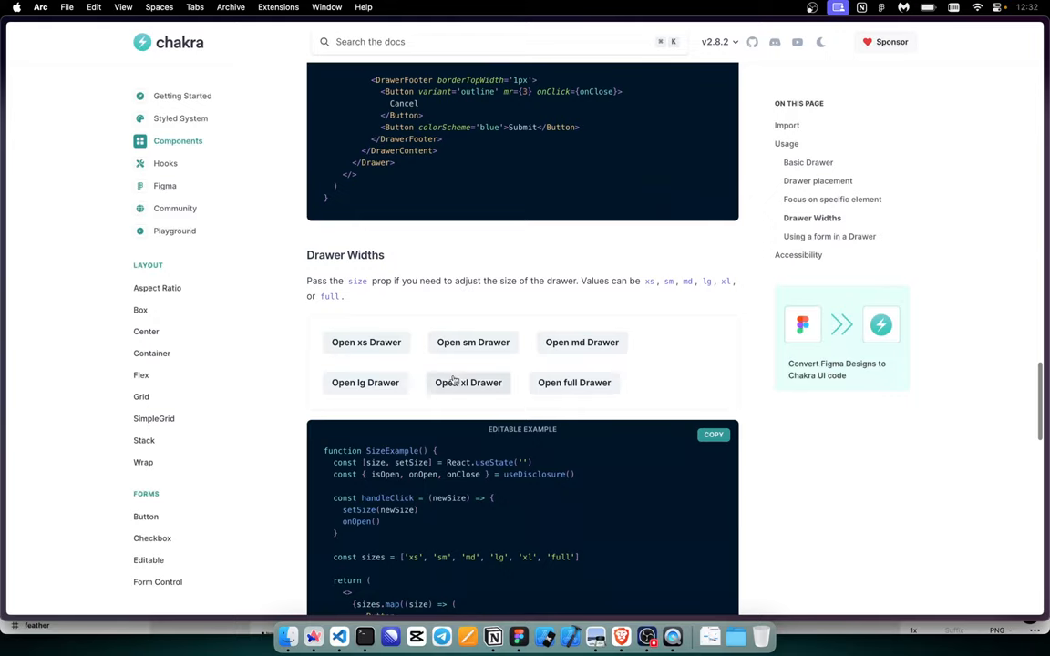
{"action": "left_click", "coordinate": [474, 343]}
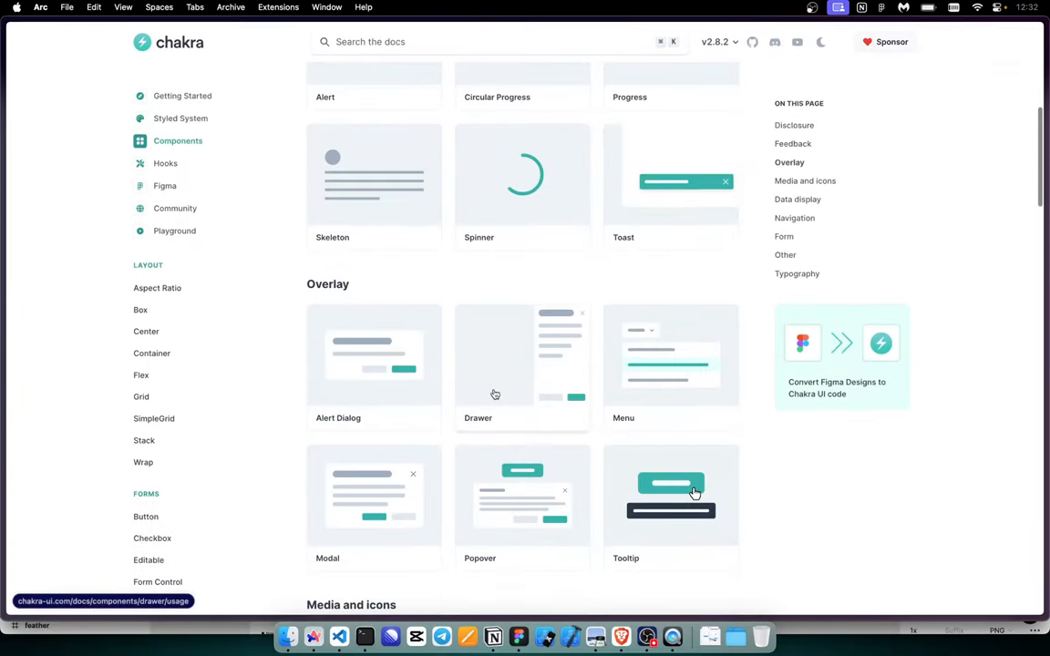
Step: Scroll the Components overview past the Form and Other categories toward the Transitions card
{"action": "scroll", "scroll_direction": "down", "scroll_amount": 3}
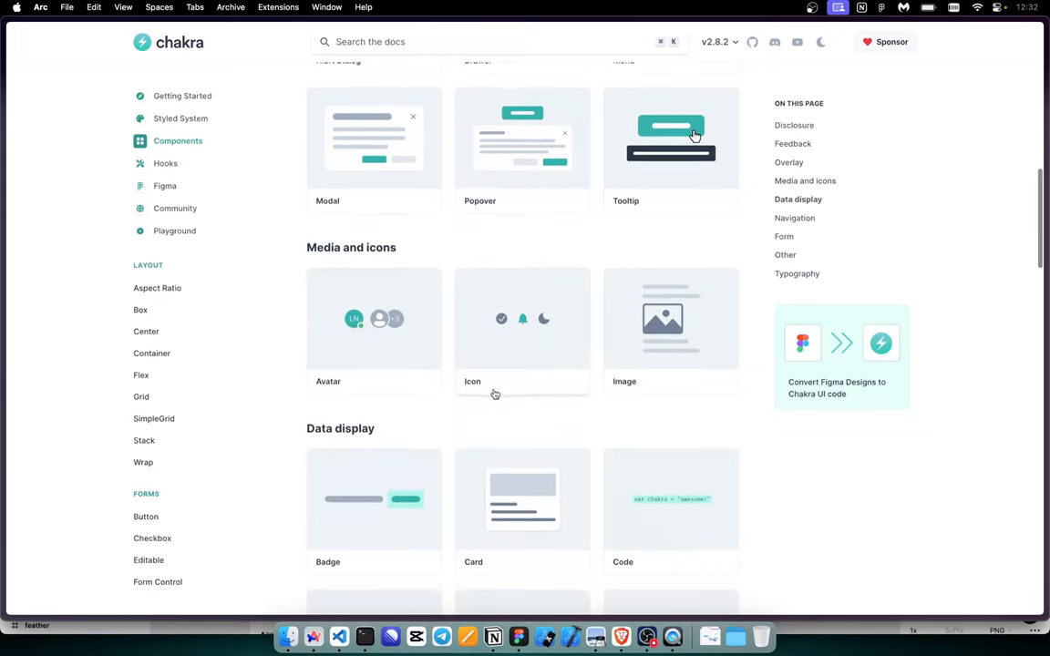
{"action": "scroll", "scroll_direction": "down", "scroll_amount": 3}
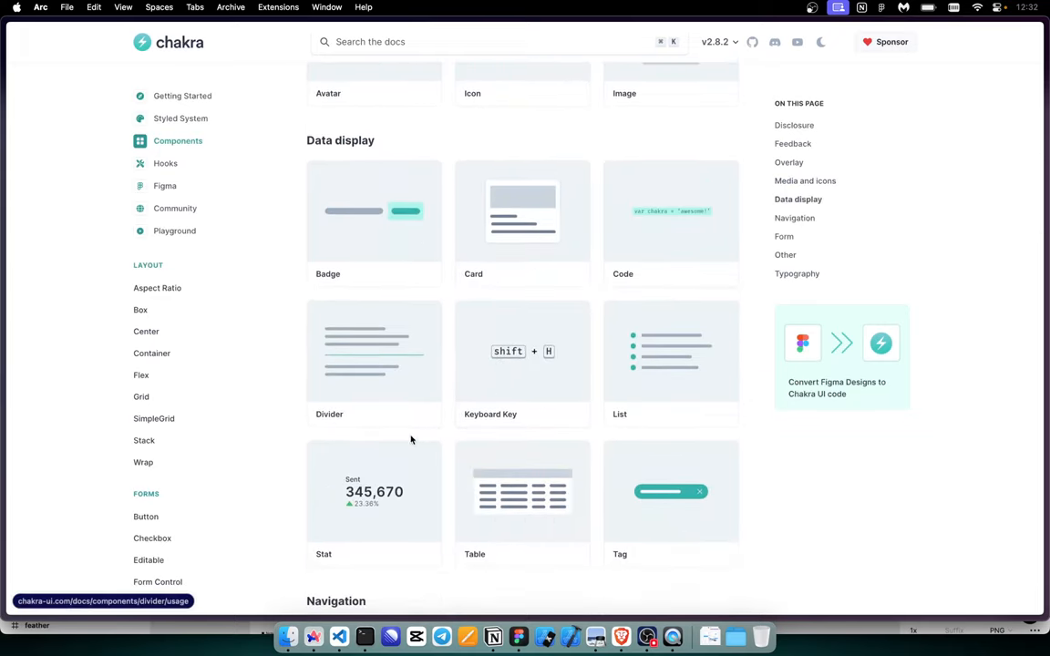
{"action": "scroll", "scroll_direction": "down", "scroll_amount": 3}
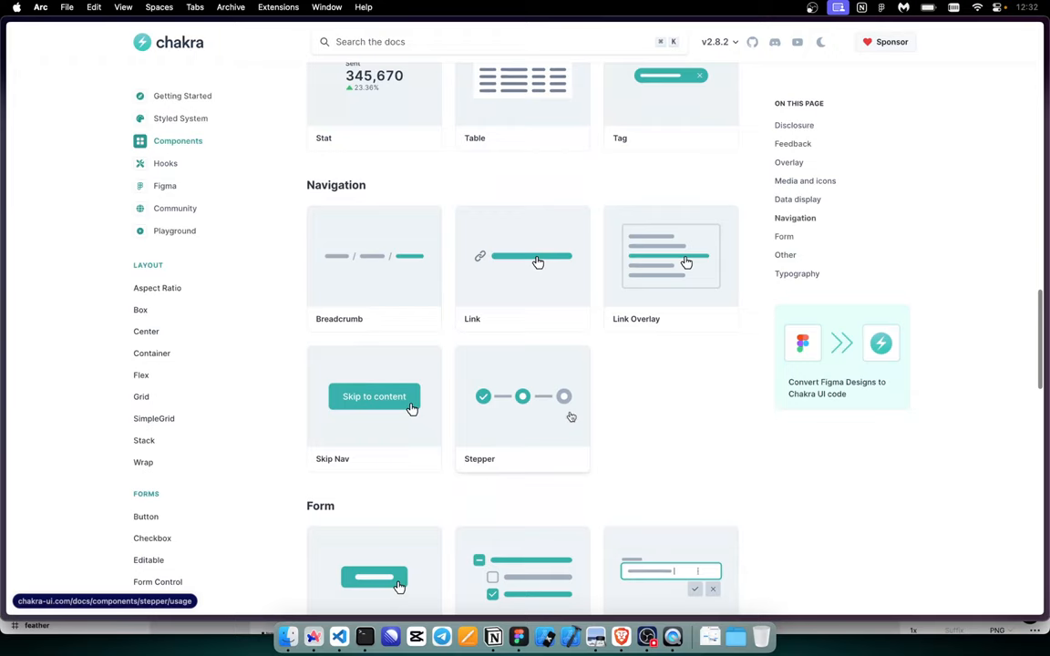
{"action": "scroll", "scroll_direction": "down", "scroll_amount": 3}
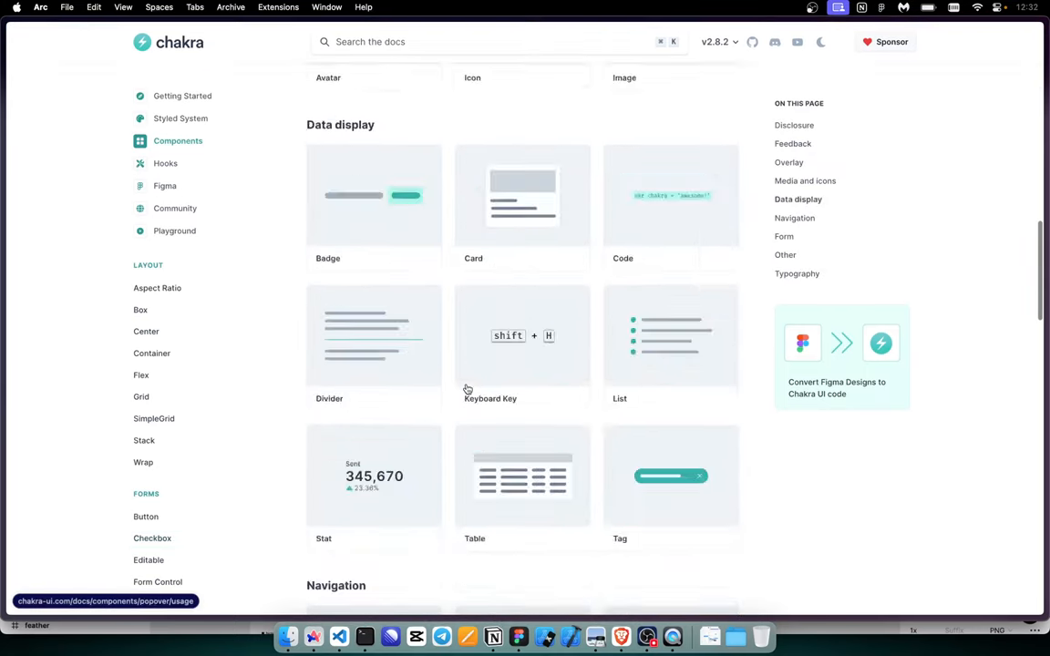
{"action": "scroll", "scroll_direction": "down", "scroll_amount": 3}
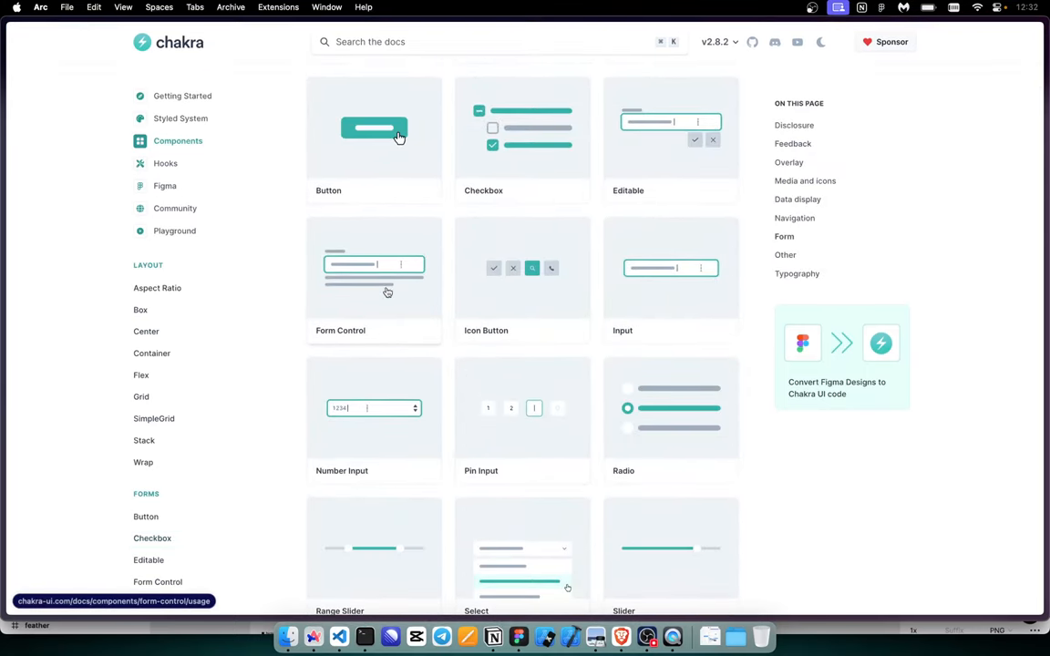
{"action": "scroll", "scroll_direction": "down", "scroll_amount": 3}
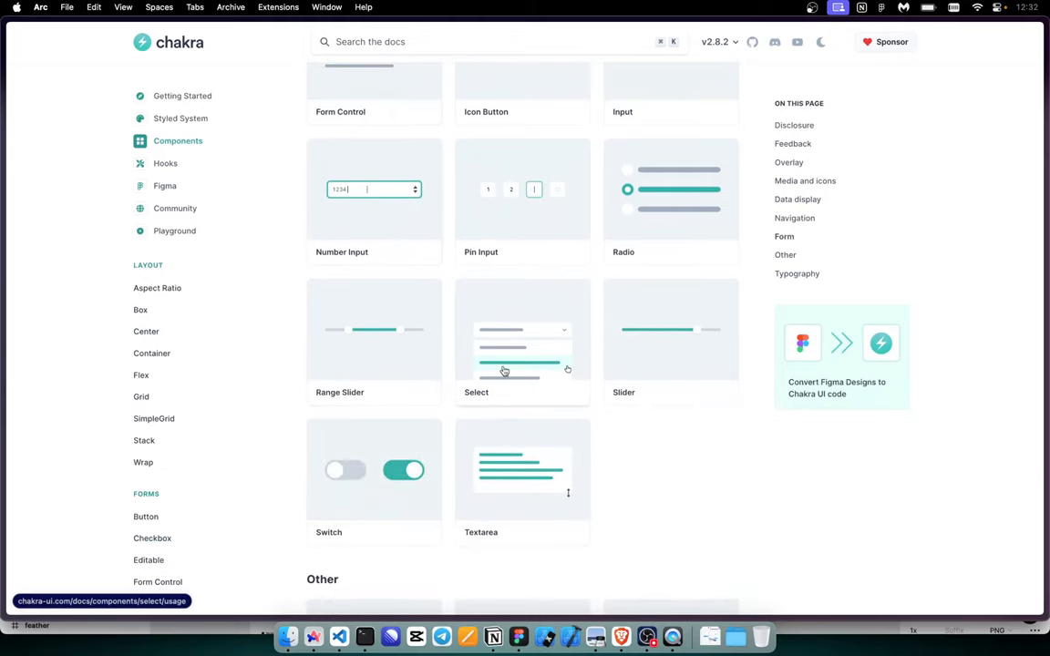
{"action": "scroll", "scroll_direction": "down", "scroll_amount": 3}
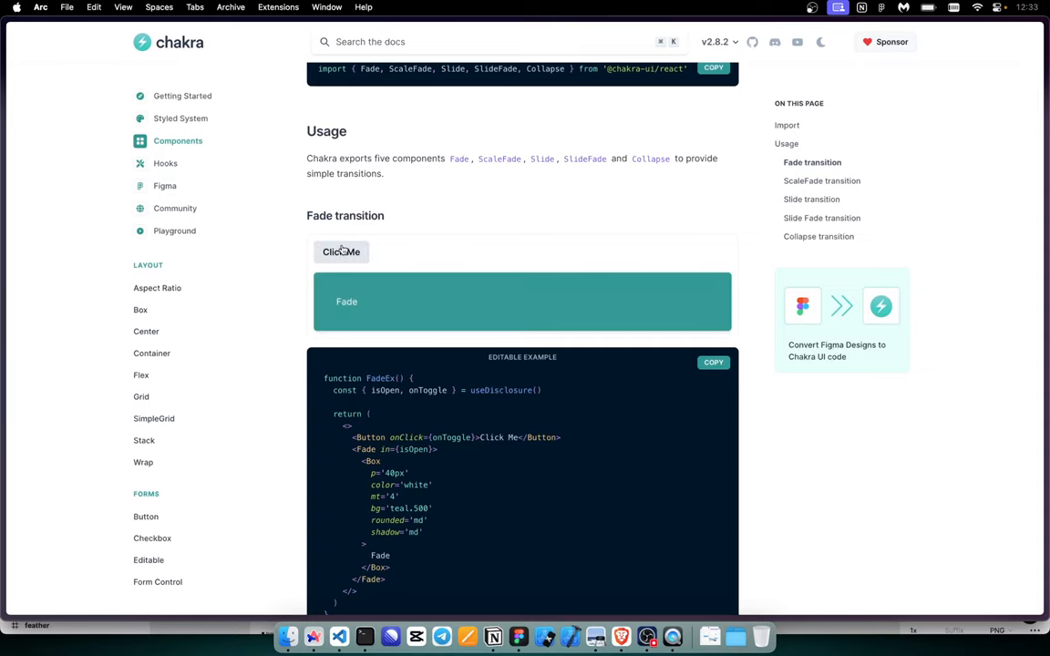
Step: Read down the Transitions page through the ScaleFade, Slide and Collapse examples
{"action": "scroll", "scroll_direction": "down", "scroll_amount": 3}
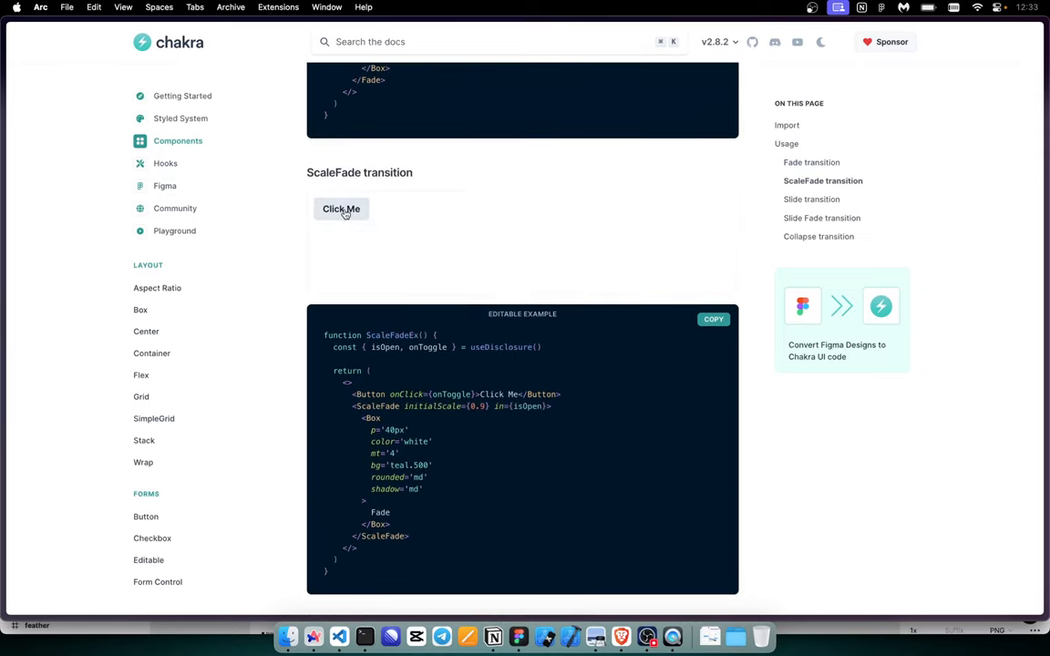
{"action": "scroll", "scroll_direction": "down", "scroll_amount": 3}
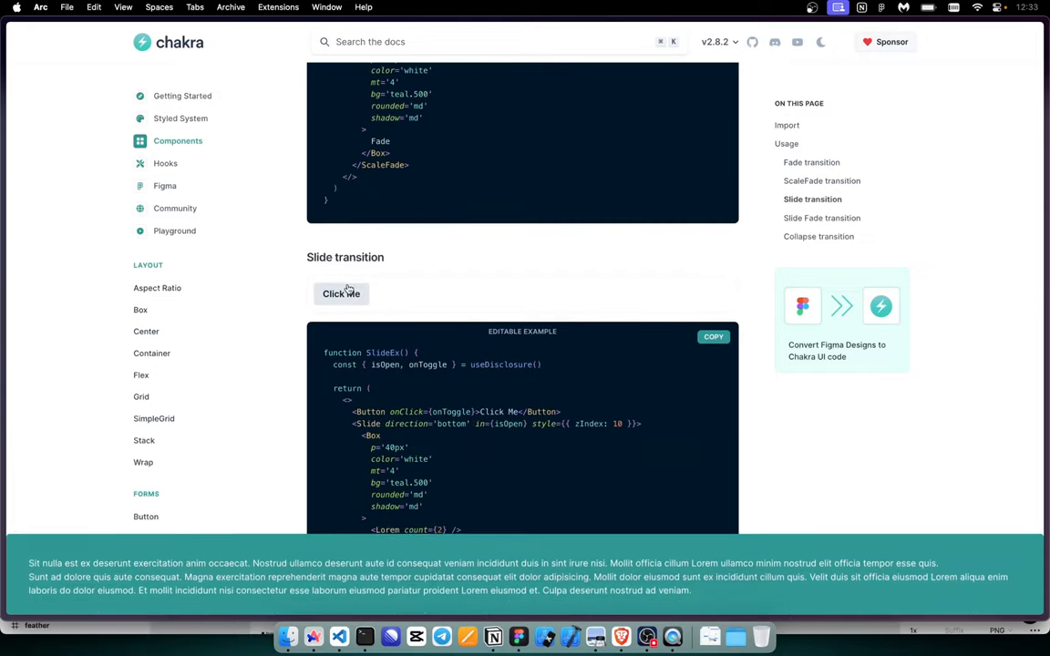
{"action": "scroll", "scroll_direction": "down", "scroll_amount": 3}
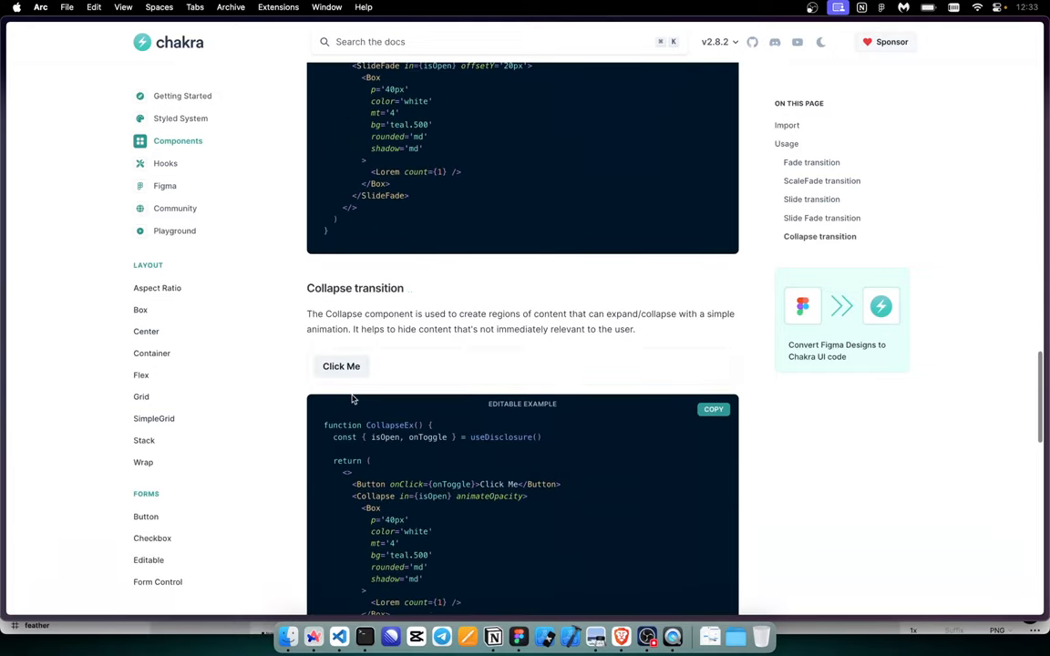
{"action": "scroll", "scroll_direction": "down", "scroll_amount": 3}
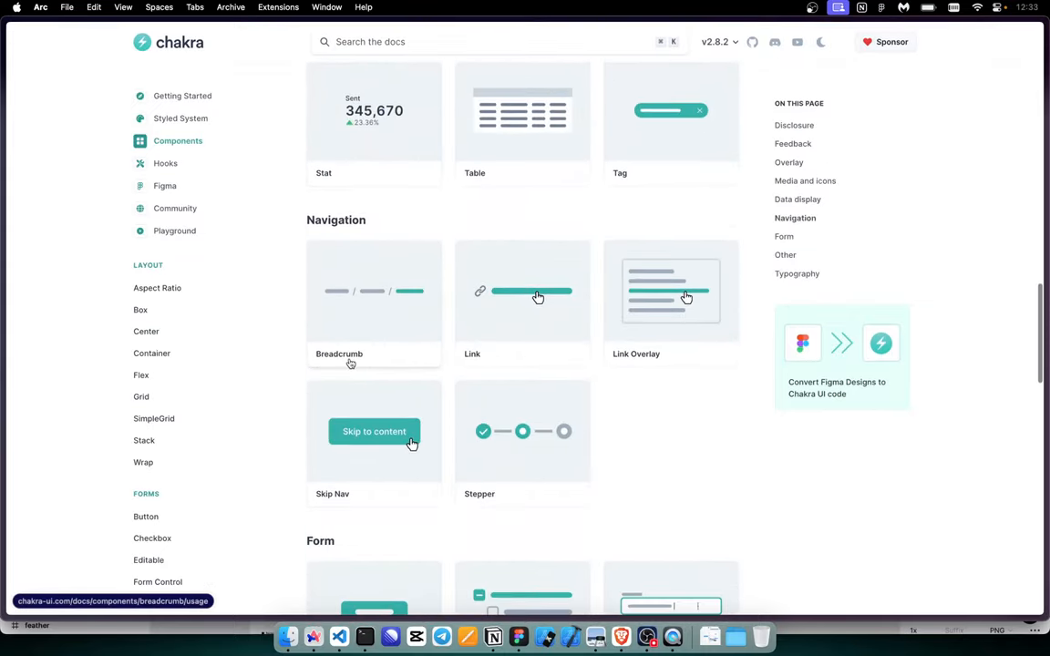
{"action": "scroll", "scroll_direction": "down", "scroll_amount": 3}
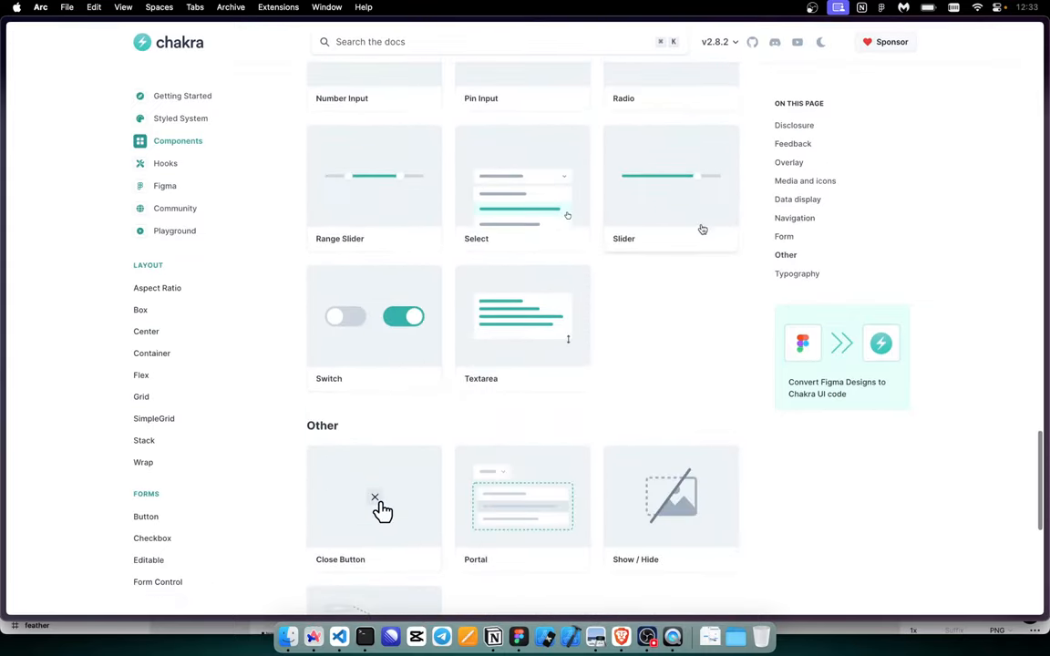
{"action": "scroll", "scroll_direction": "down", "scroll_amount": 3}
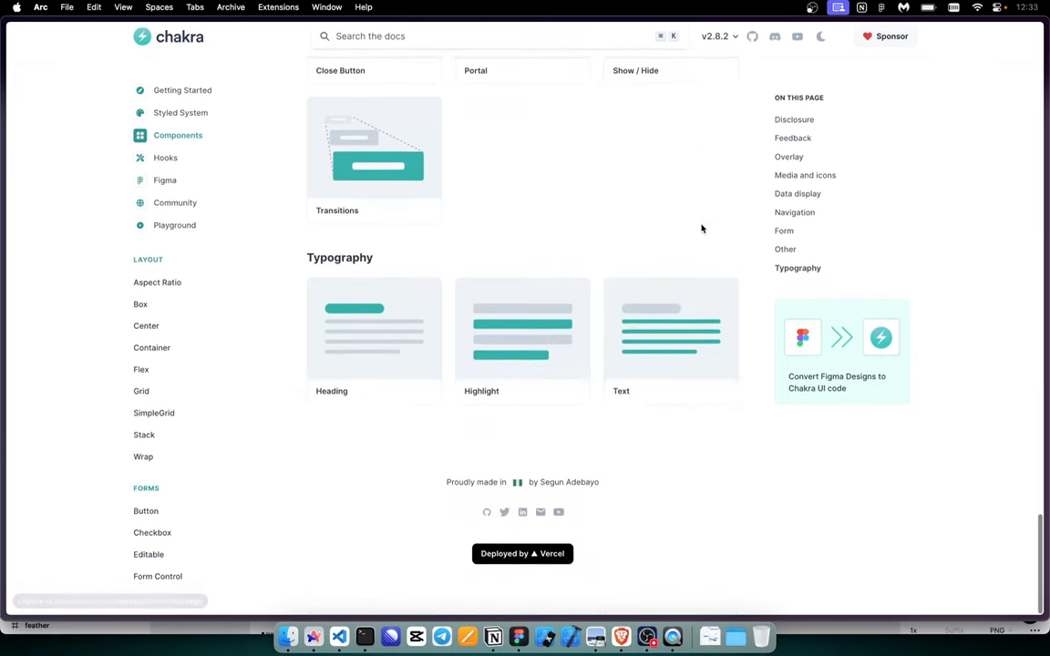
{"action": "scroll", "scroll_direction": "up", "scroll_amount": 3}
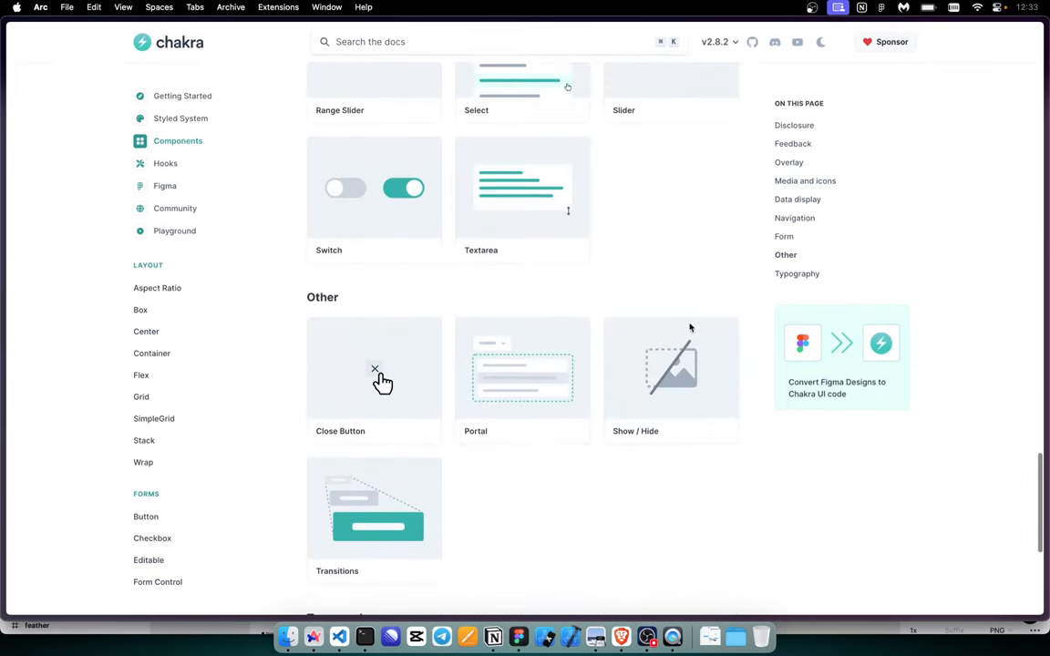
{"action": "scroll", "scroll_direction": "down", "scroll_amount": 3}
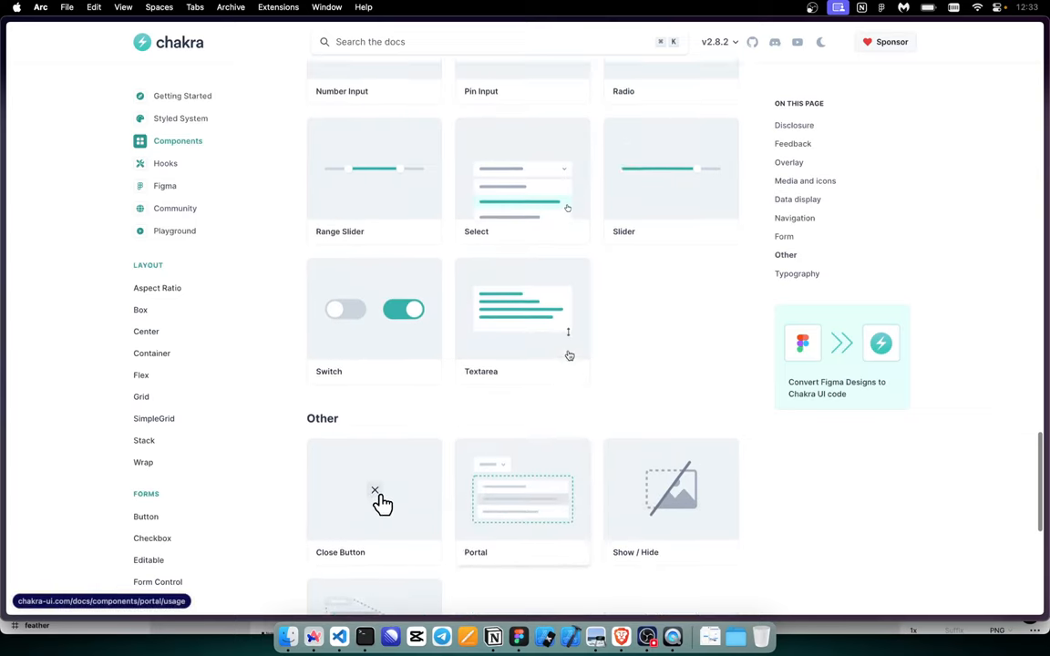
Step: Bring up the Textarea docs and try the sample text box in the usage example
{"action": "left_click", "coordinate": [521, 310]}
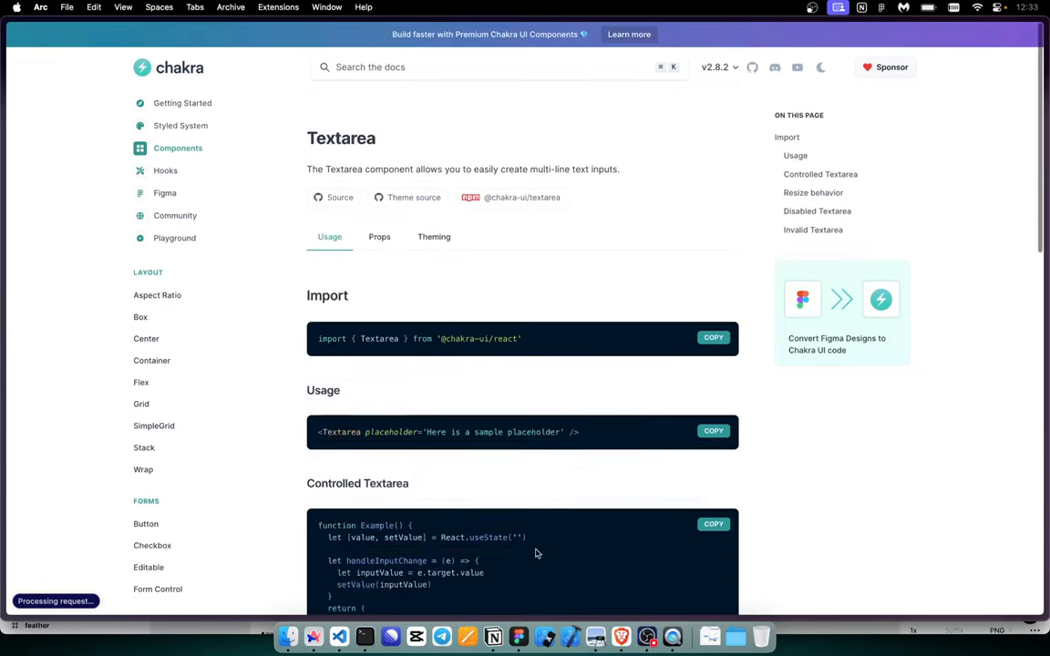
{"action": "scroll", "scroll_direction": "down", "scroll_amount": 3}
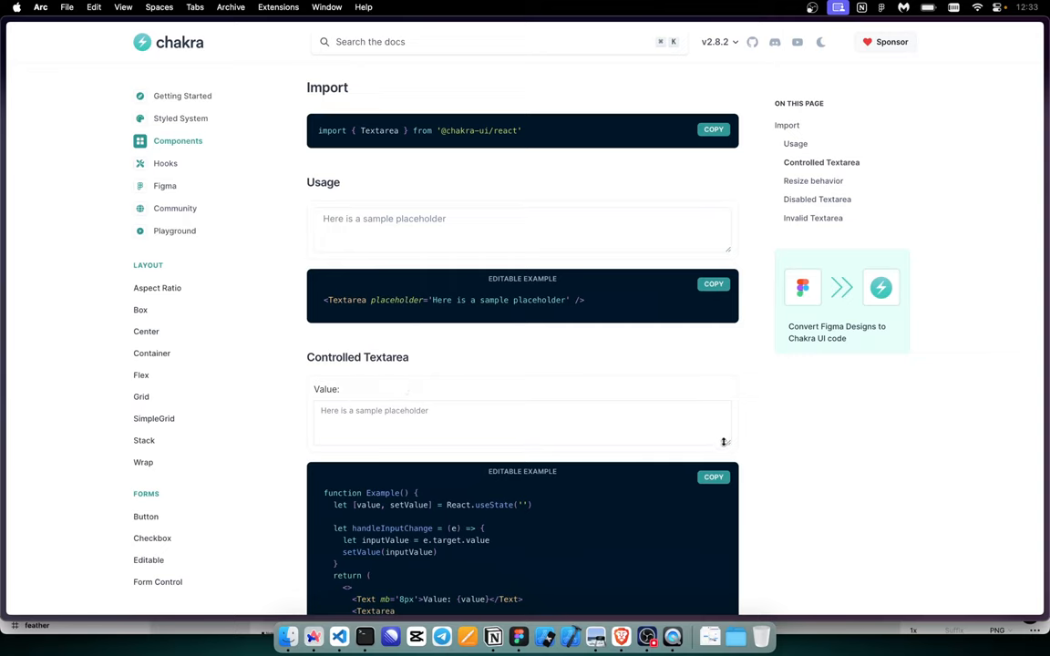
{"action": "mouse_move", "coordinate": [678, 390]}
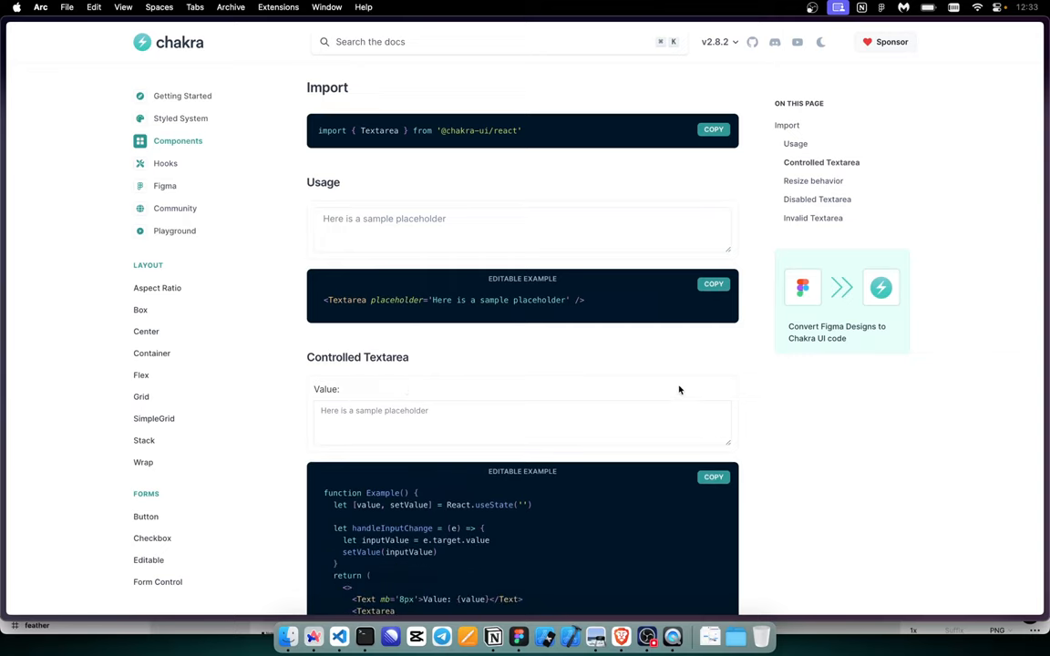
{"action": "left_click", "coordinate": [521, 423]}
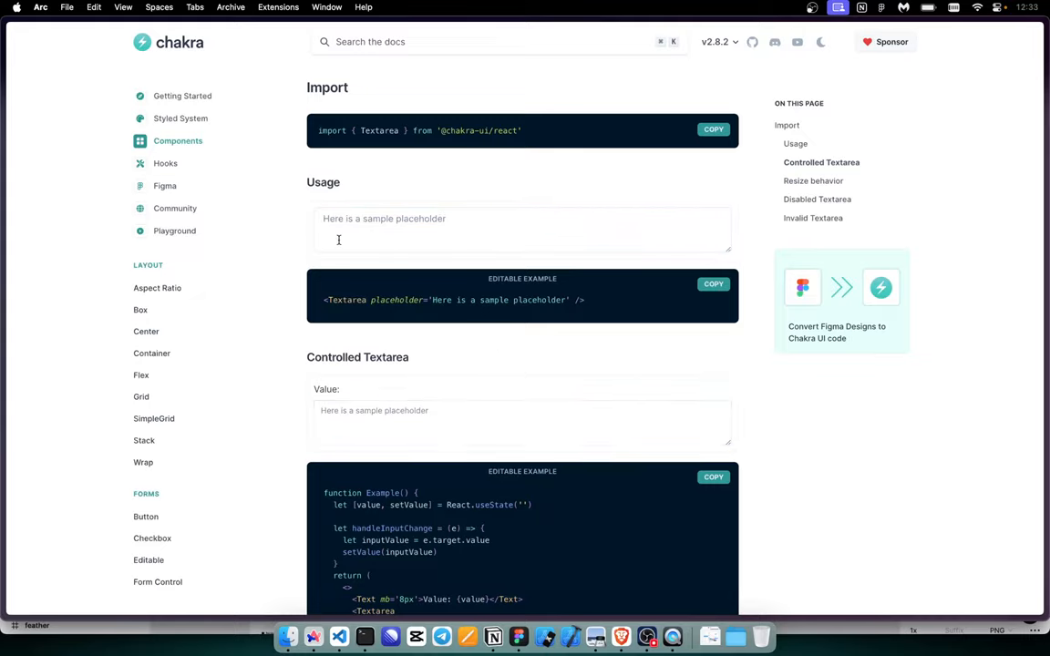
Step: Read down through Resize behavior to the Disabled and Invalid Textarea examples
{"action": "scroll", "scroll_direction": "down", "scroll_amount": 3}
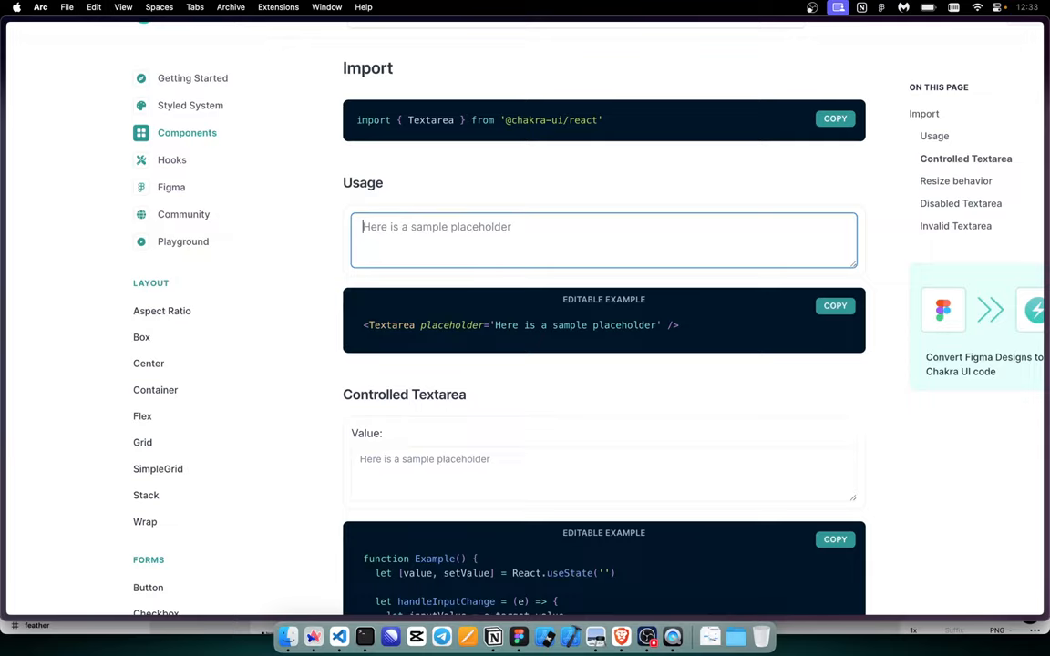
{"action": "scroll", "scroll_direction": "down", "scroll_amount": 3}
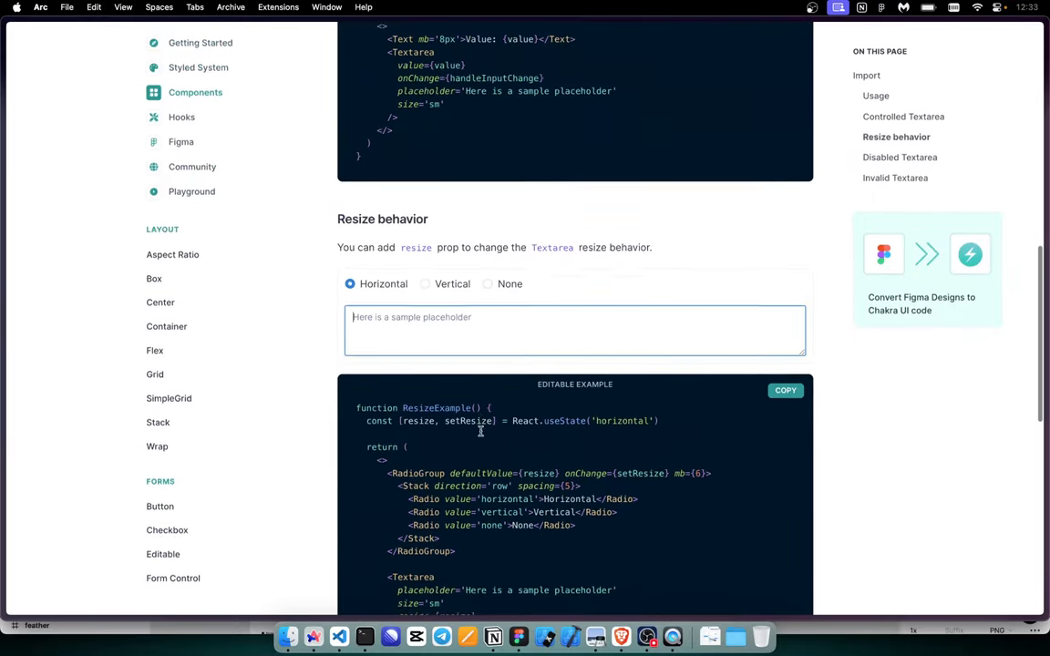
{"action": "scroll", "scroll_direction": "down", "scroll_amount": 3}
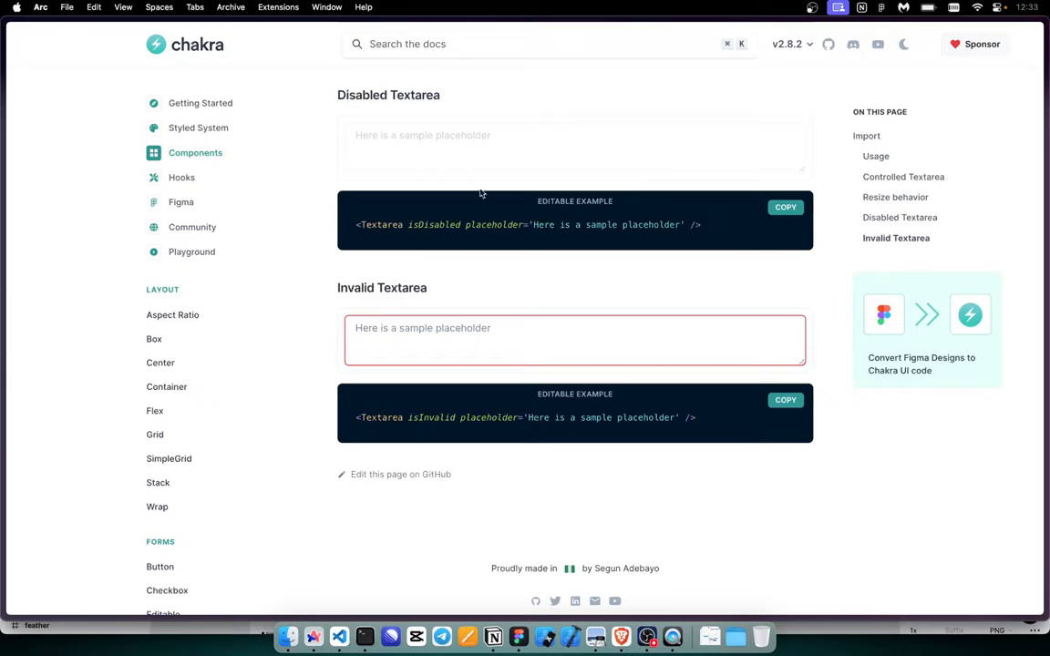
{"action": "mouse_move", "coordinate": [408, 164]}
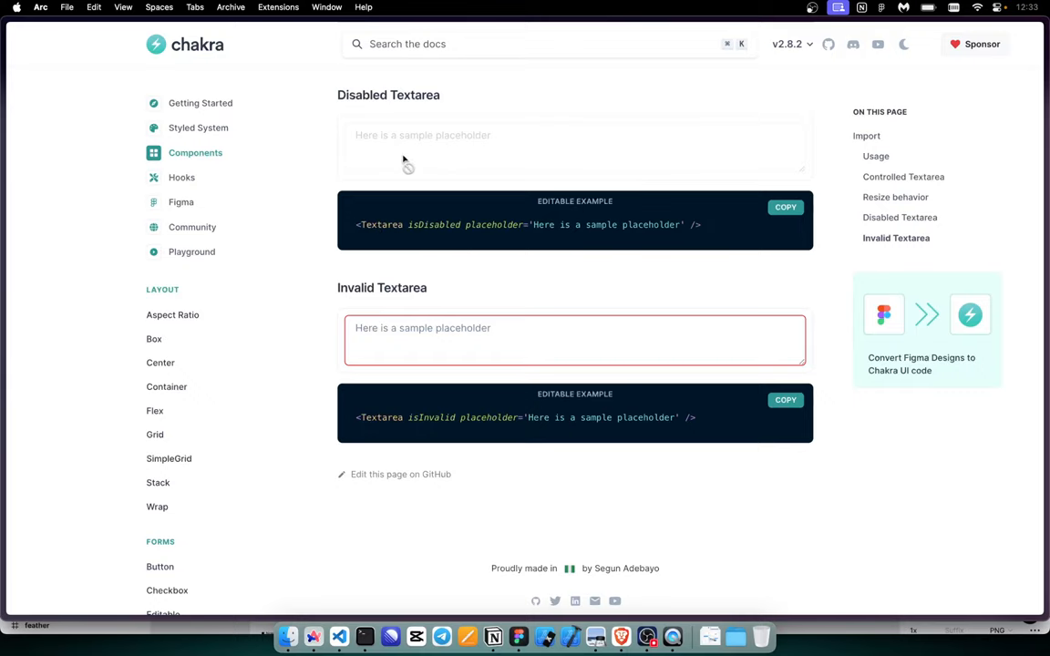
{"action": "scroll", "scroll_direction": "down", "scroll_amount": 3}
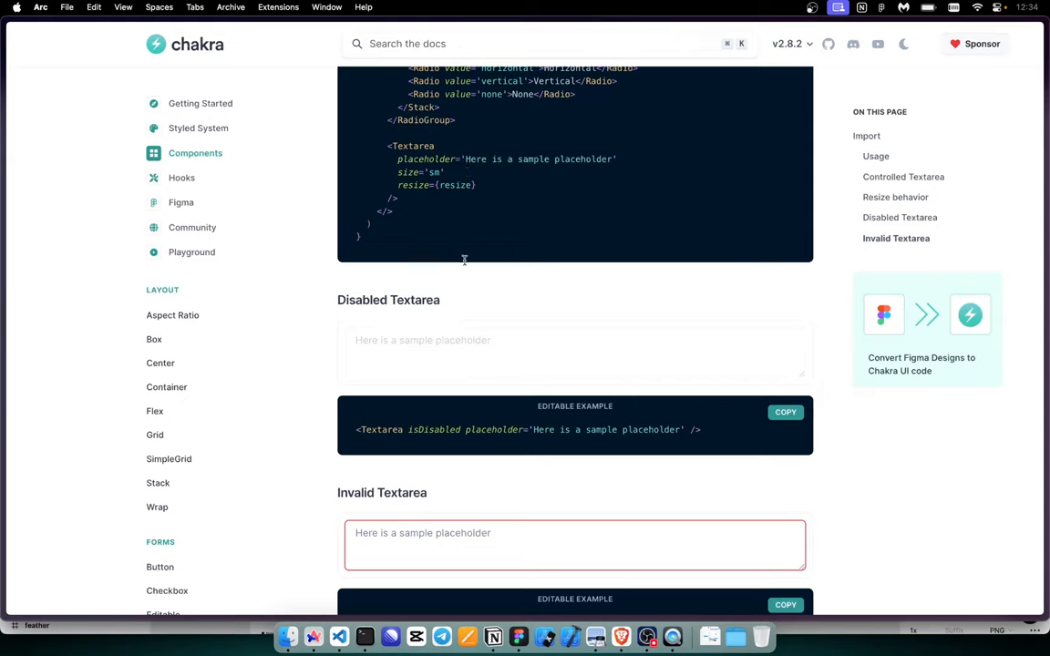
{"action": "mouse_move", "coordinate": [423, 343]}
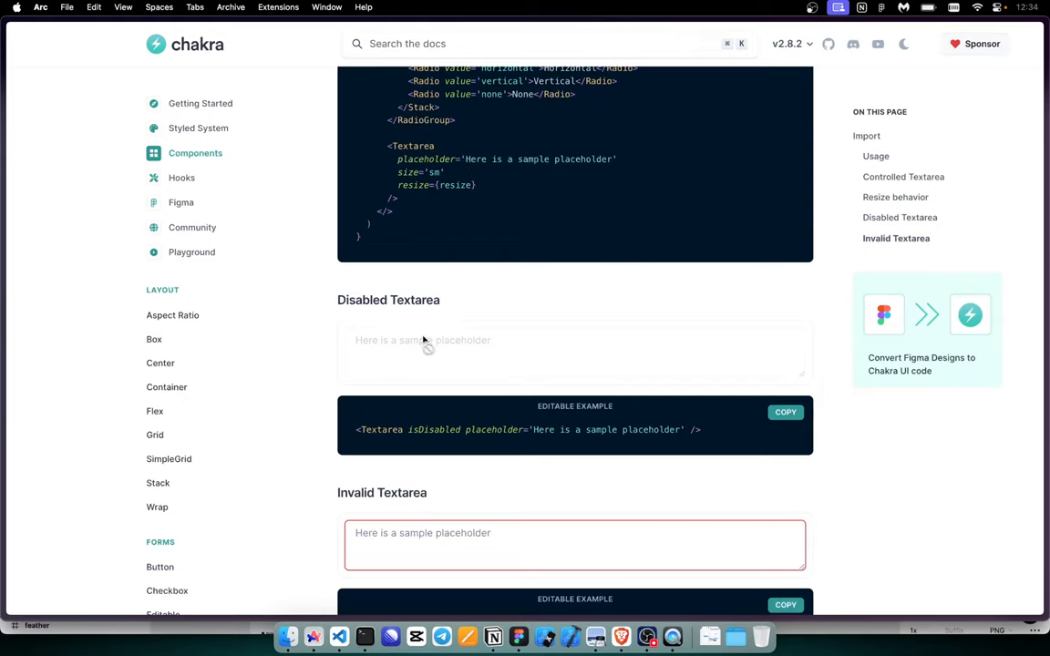
{"action": "mouse_move", "coordinate": [482, 368]}
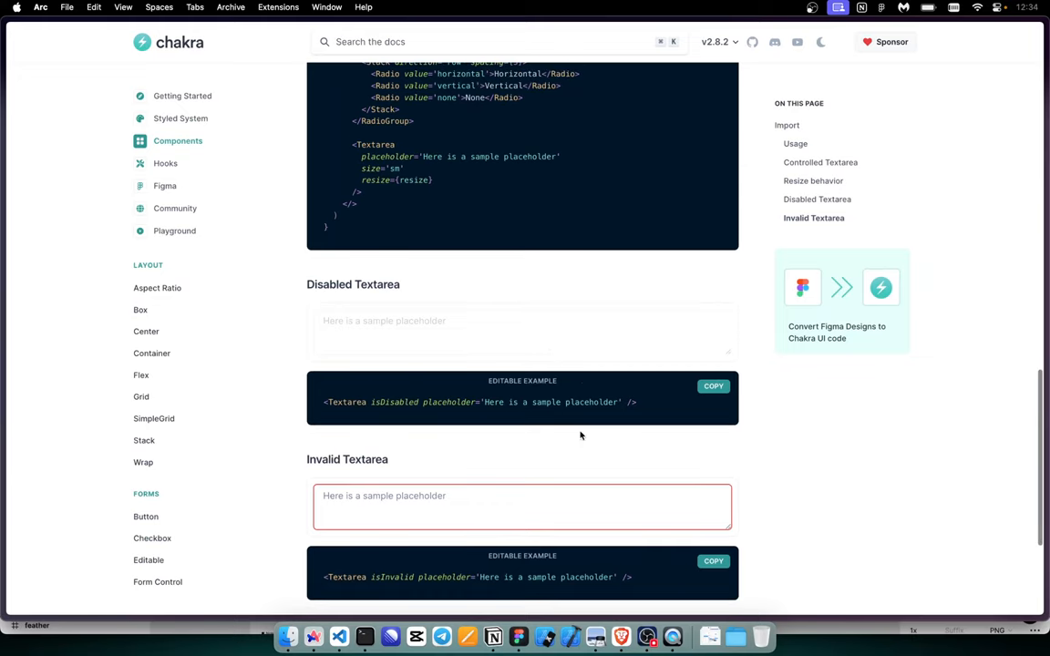
{"action": "mouse_move", "coordinate": [466, 328]}
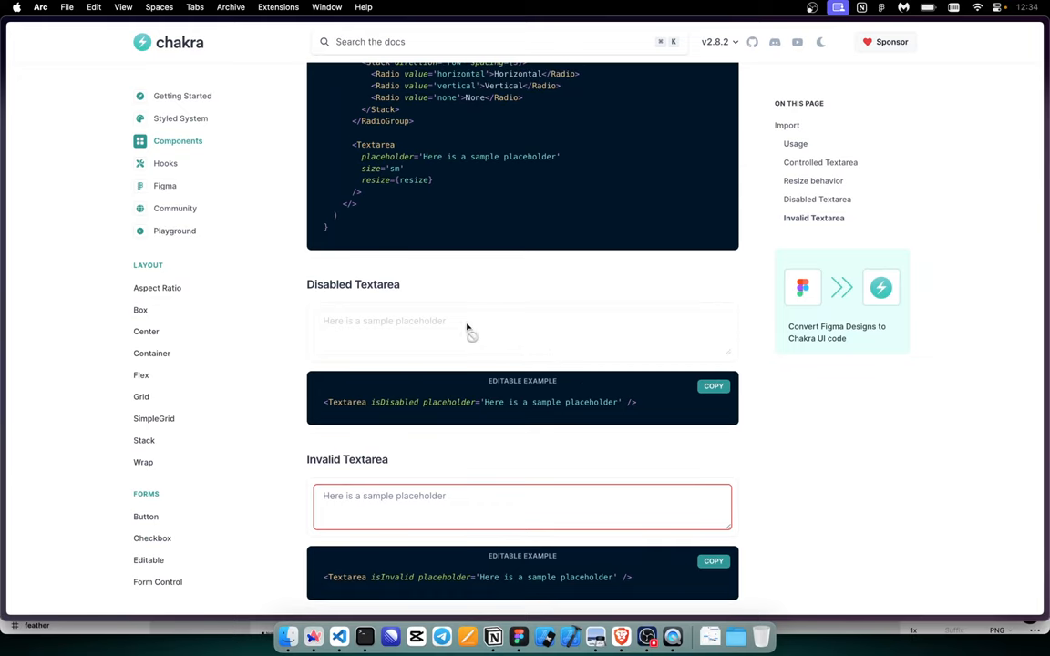
{"action": "scroll", "scroll_direction": "down", "scroll_amount": 3}
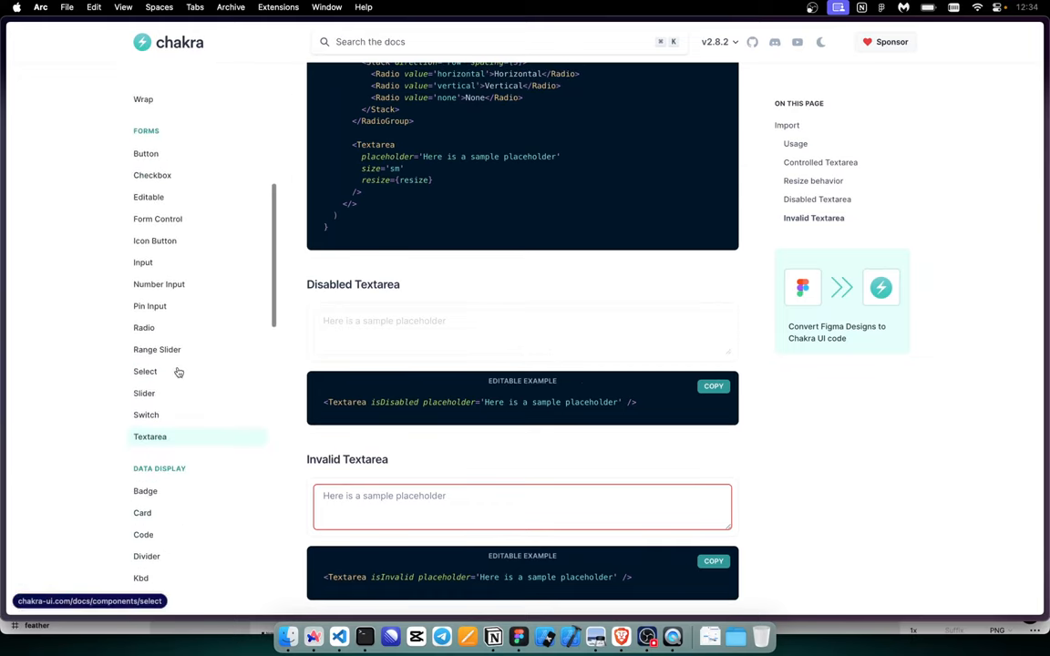